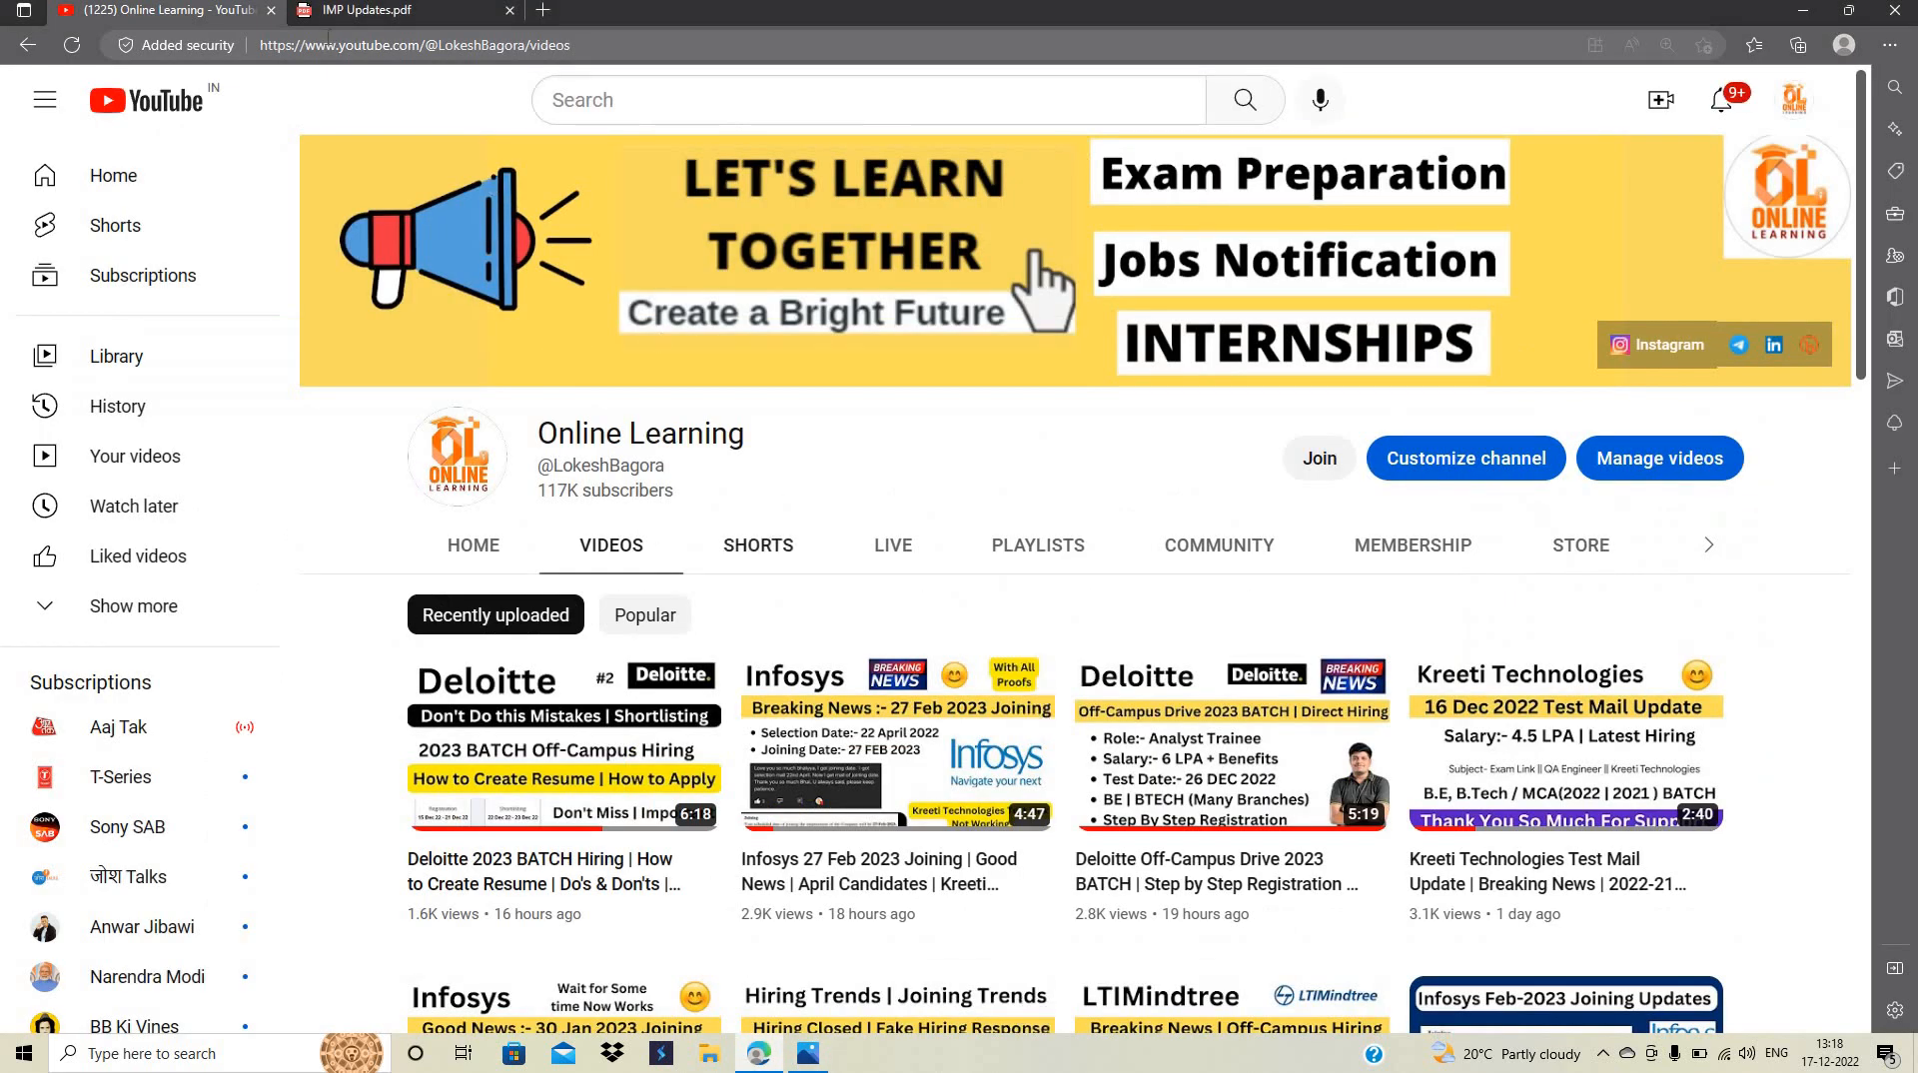
Switch to the IMP Updates.pdf tab and scroll down to the Kreeti Technologies email
left_click(391, 10)
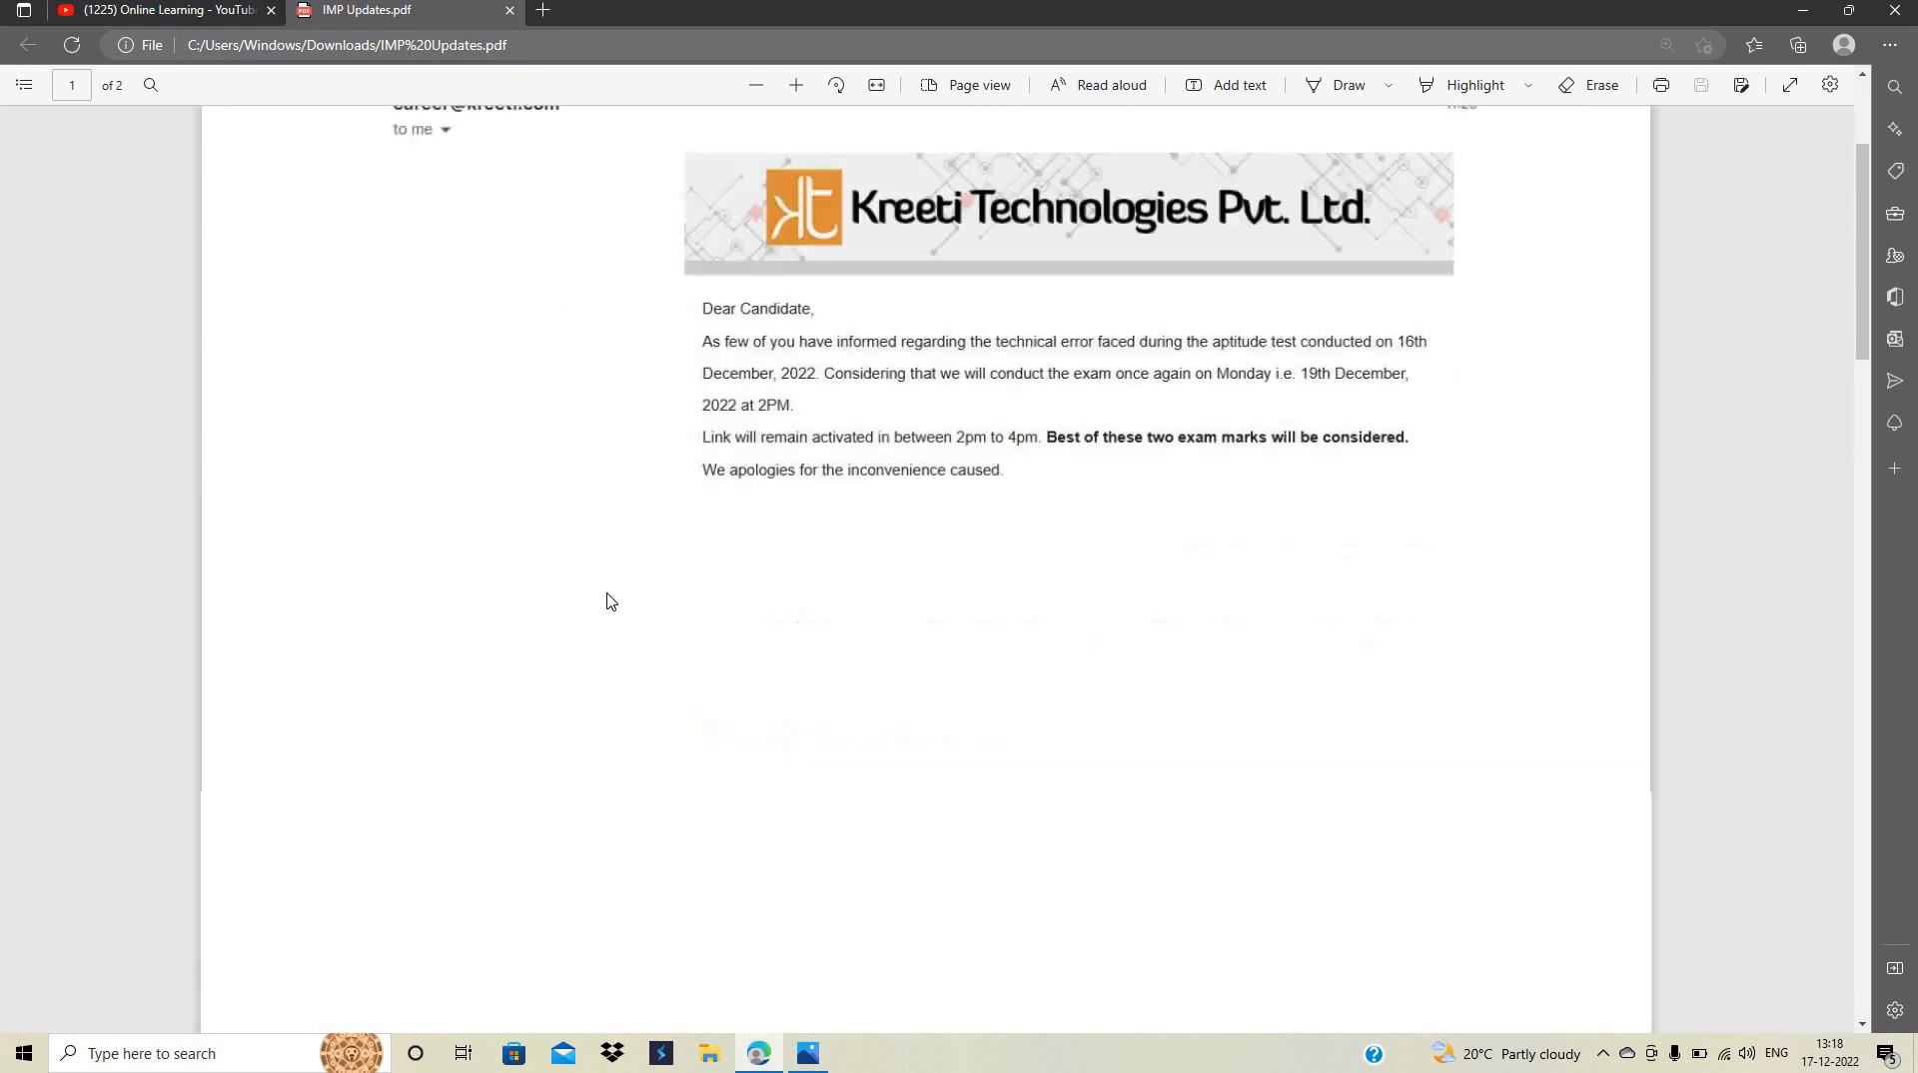
scroll("down", 3)
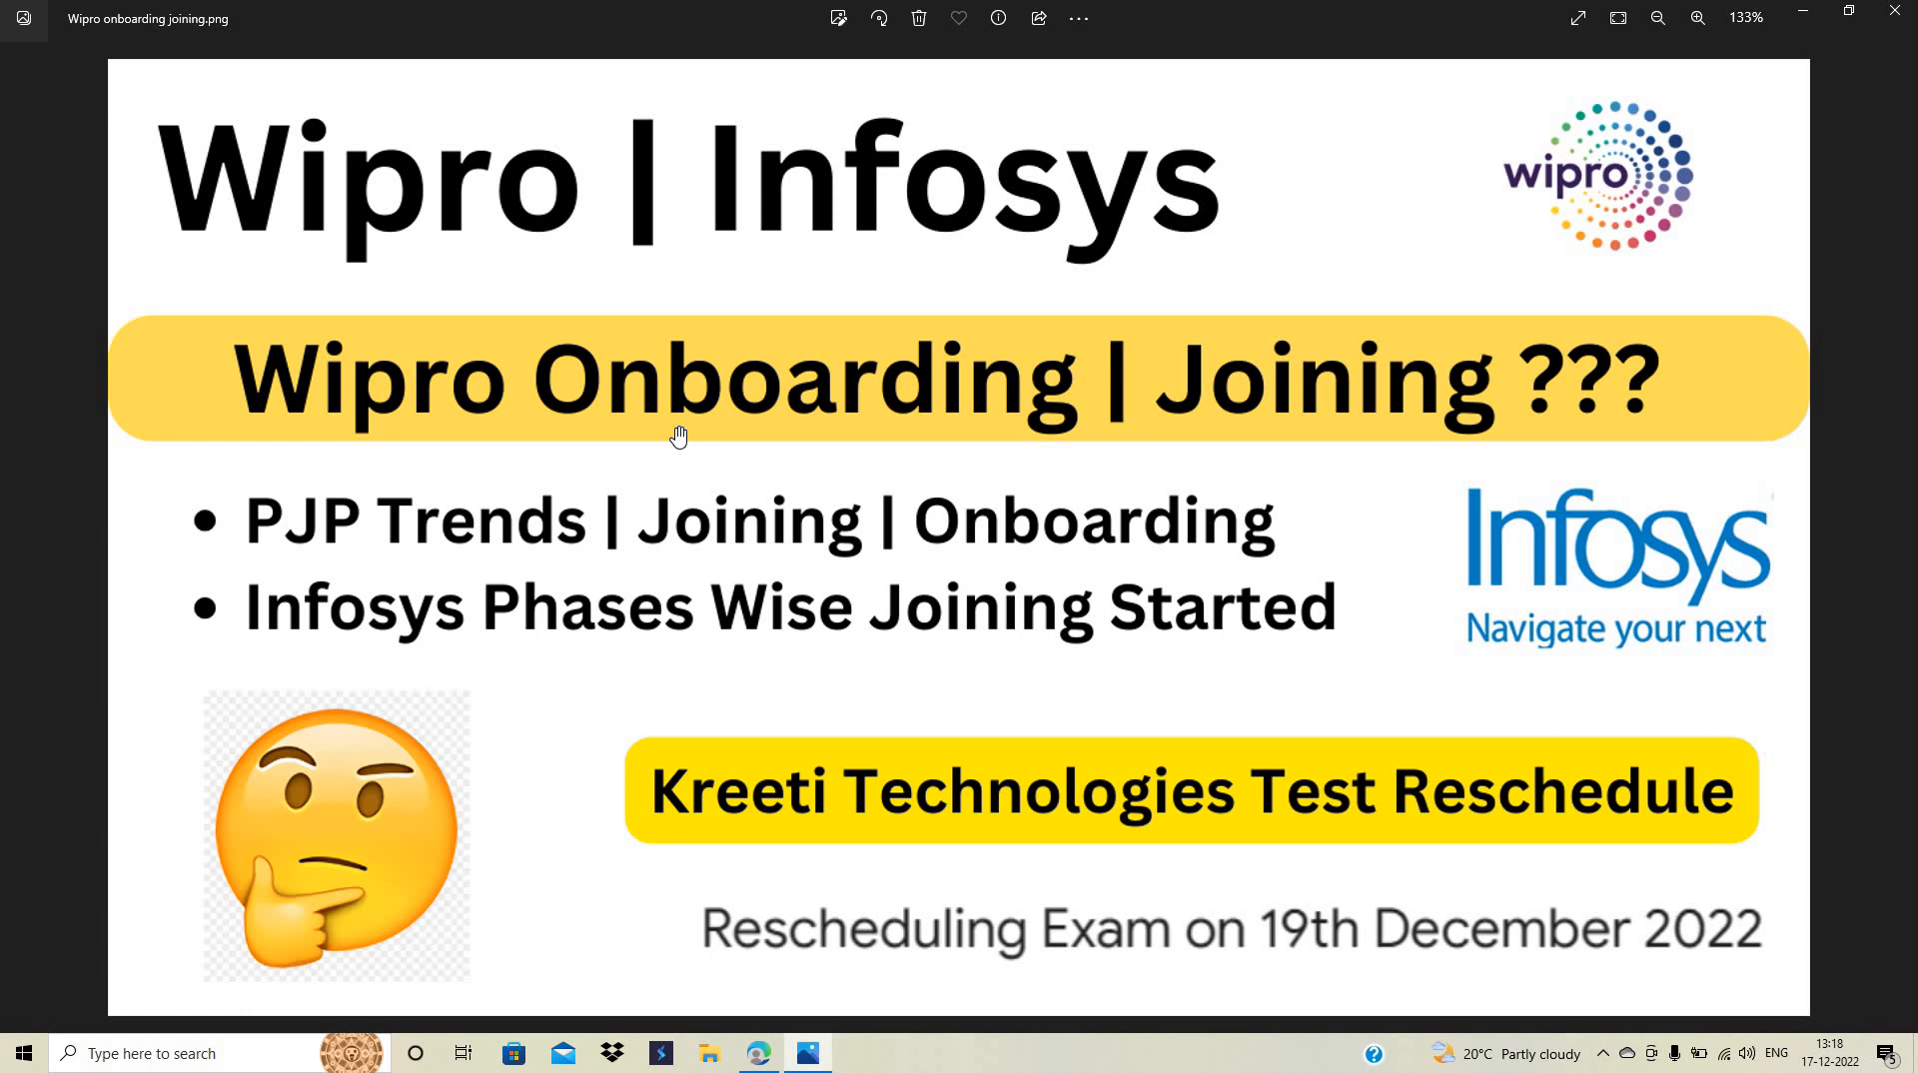
mouse_move(757, 564)
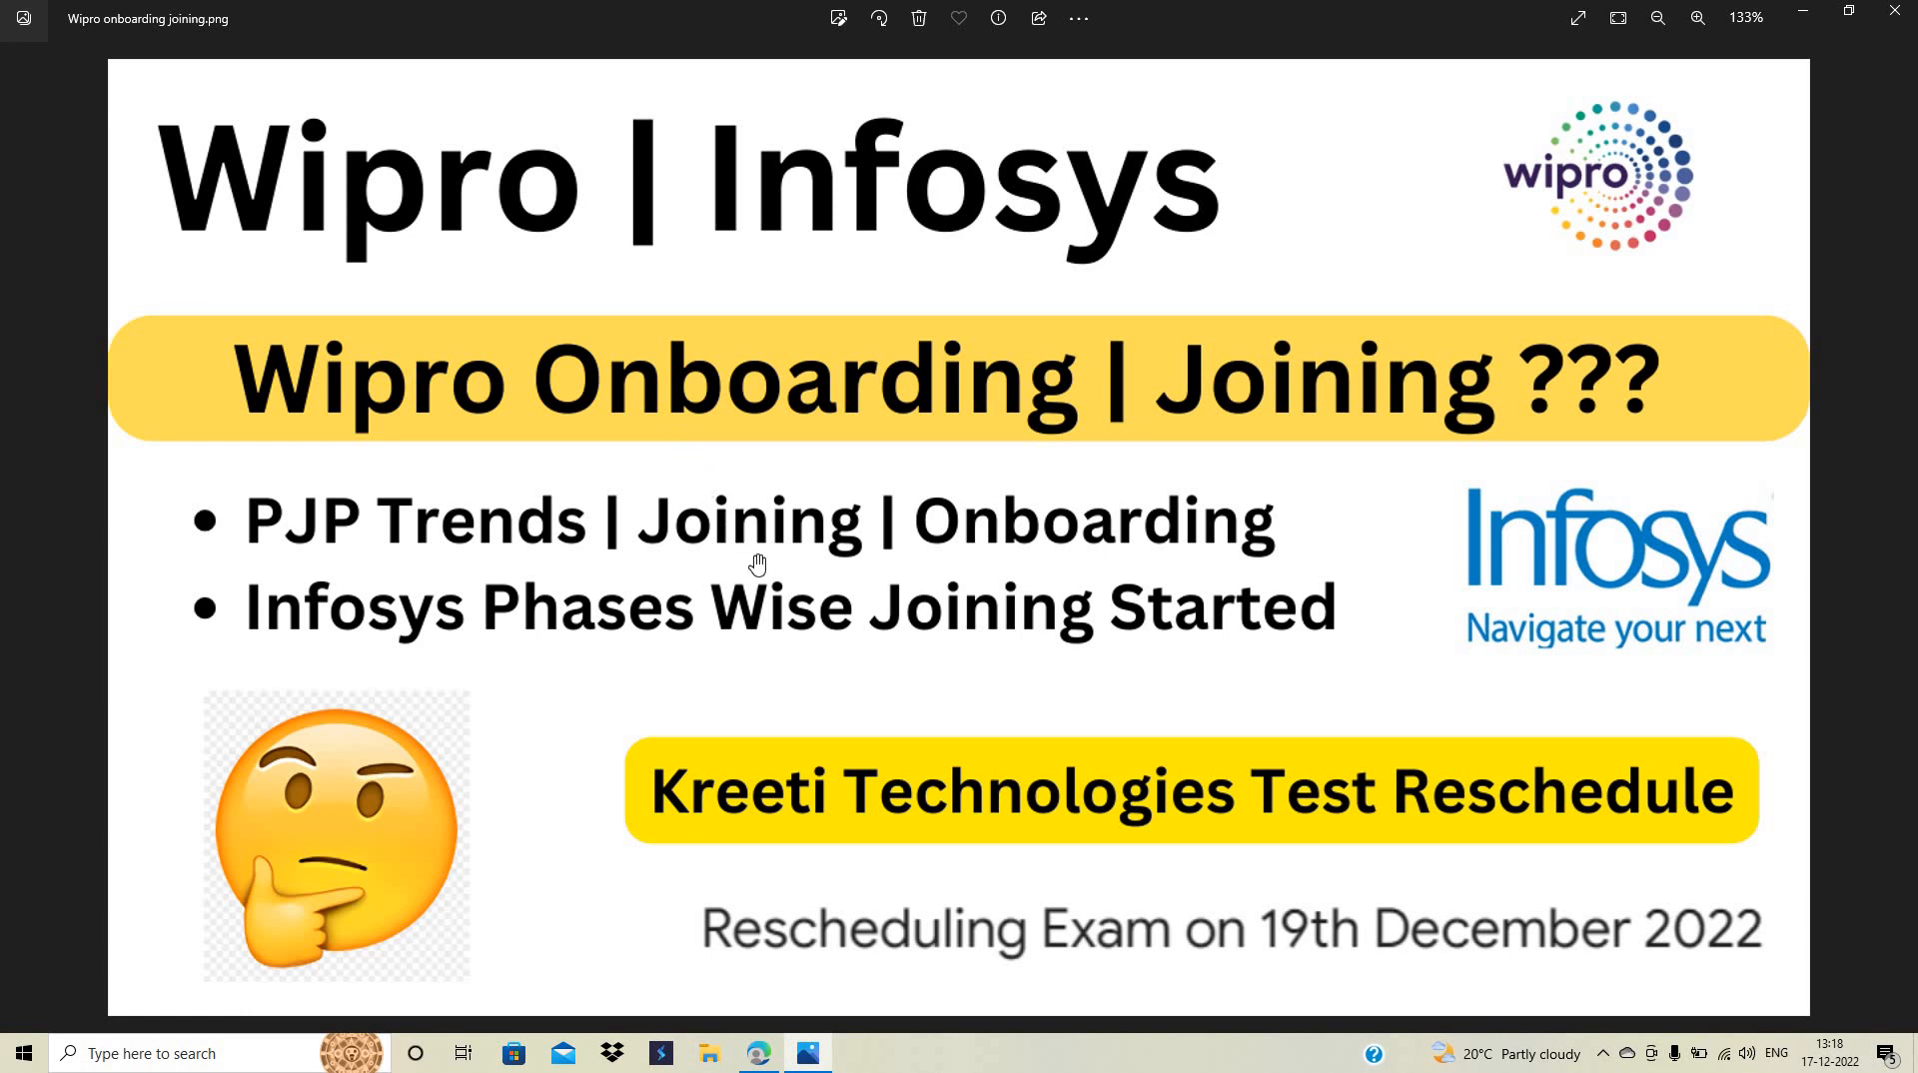
mouse_move(805, 727)
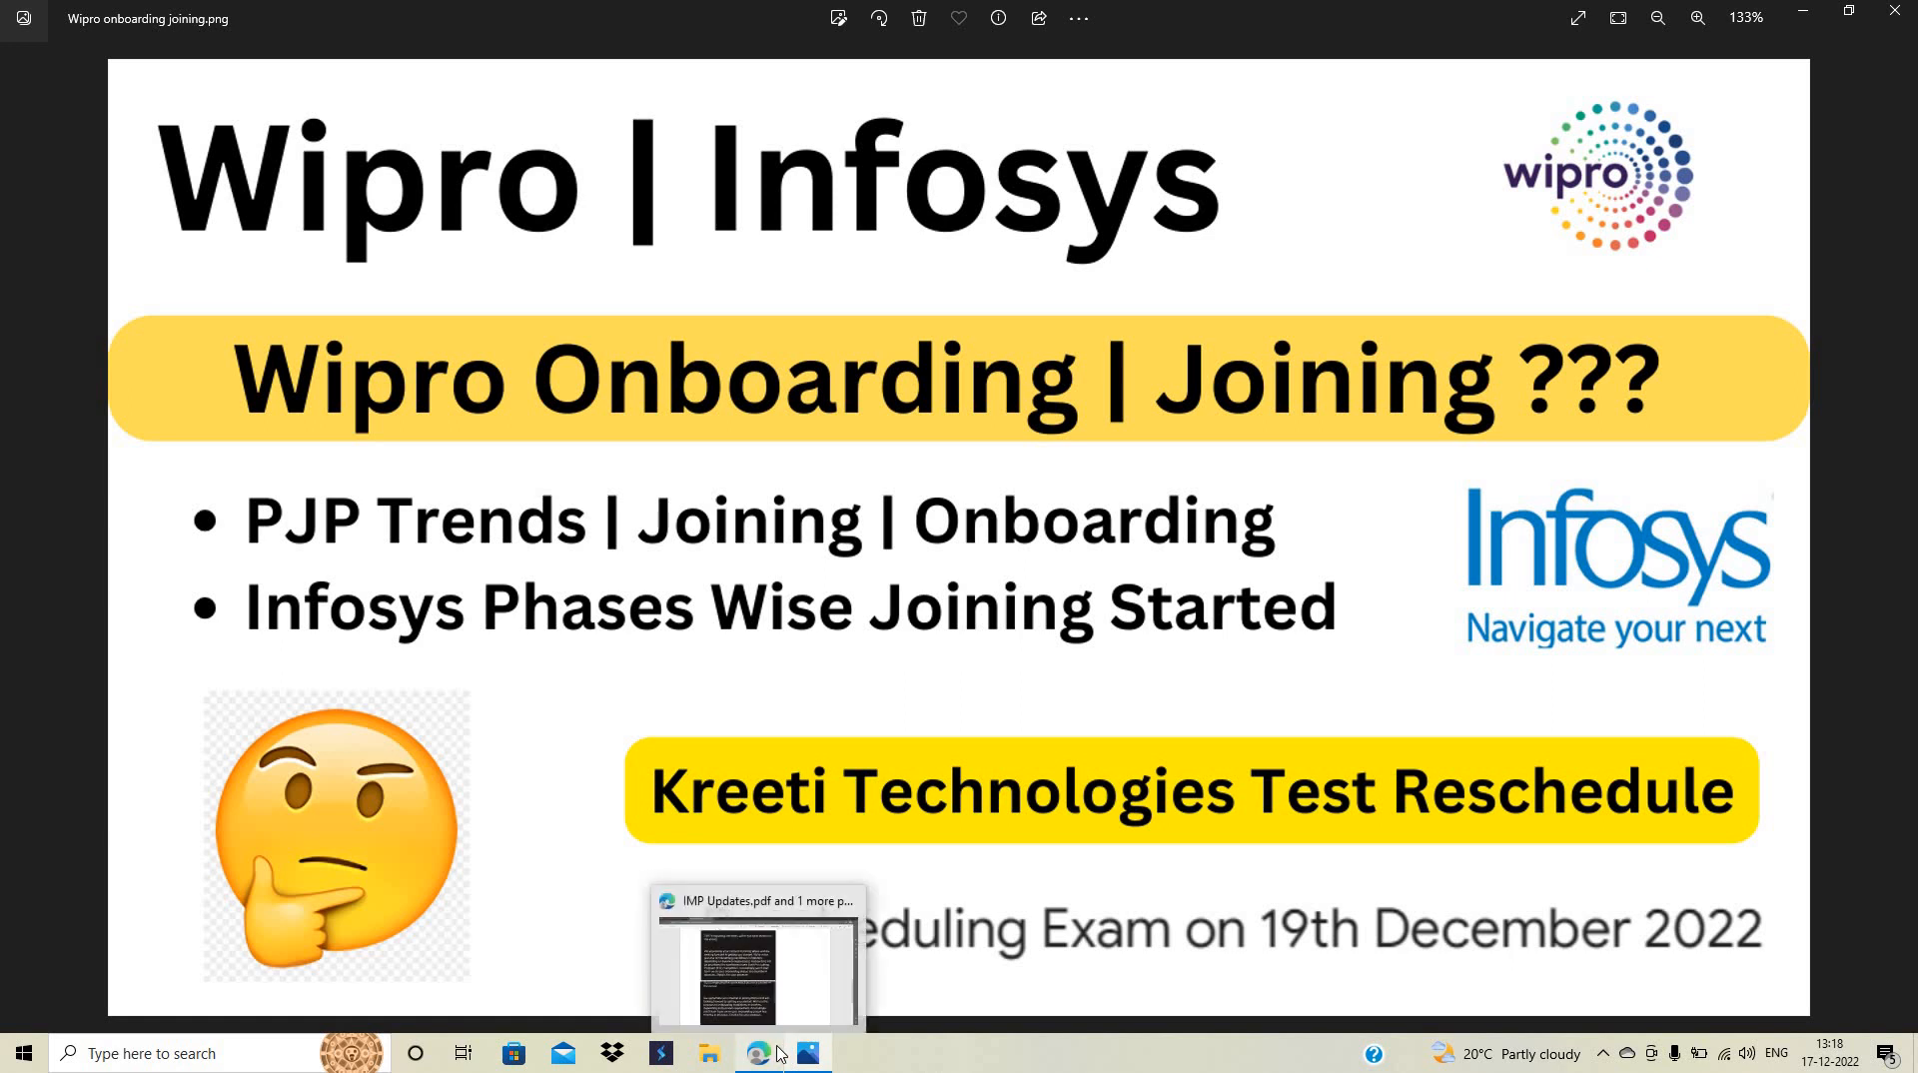
Return to the IMP Updates PDF in Edge and pick the Draw pen for freehand ink
left_click(759, 1053)
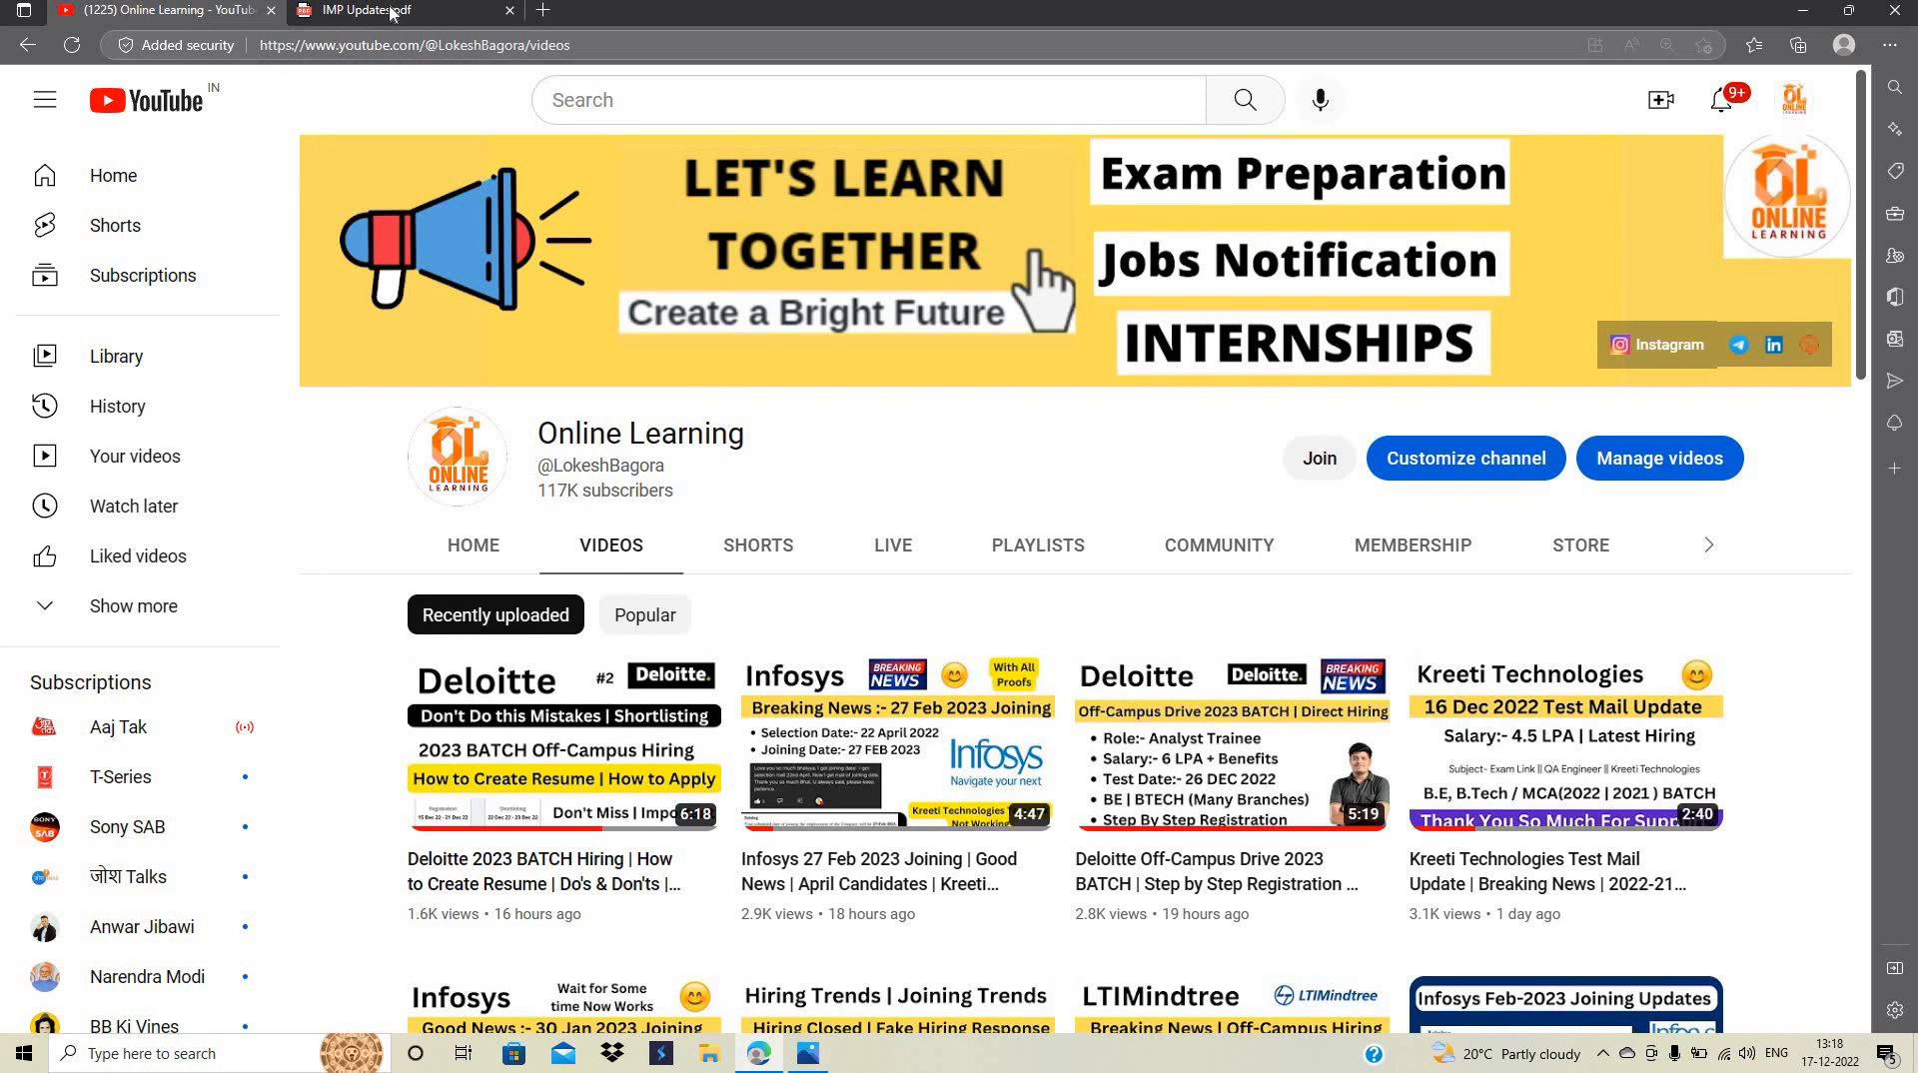
left_click(374, 10)
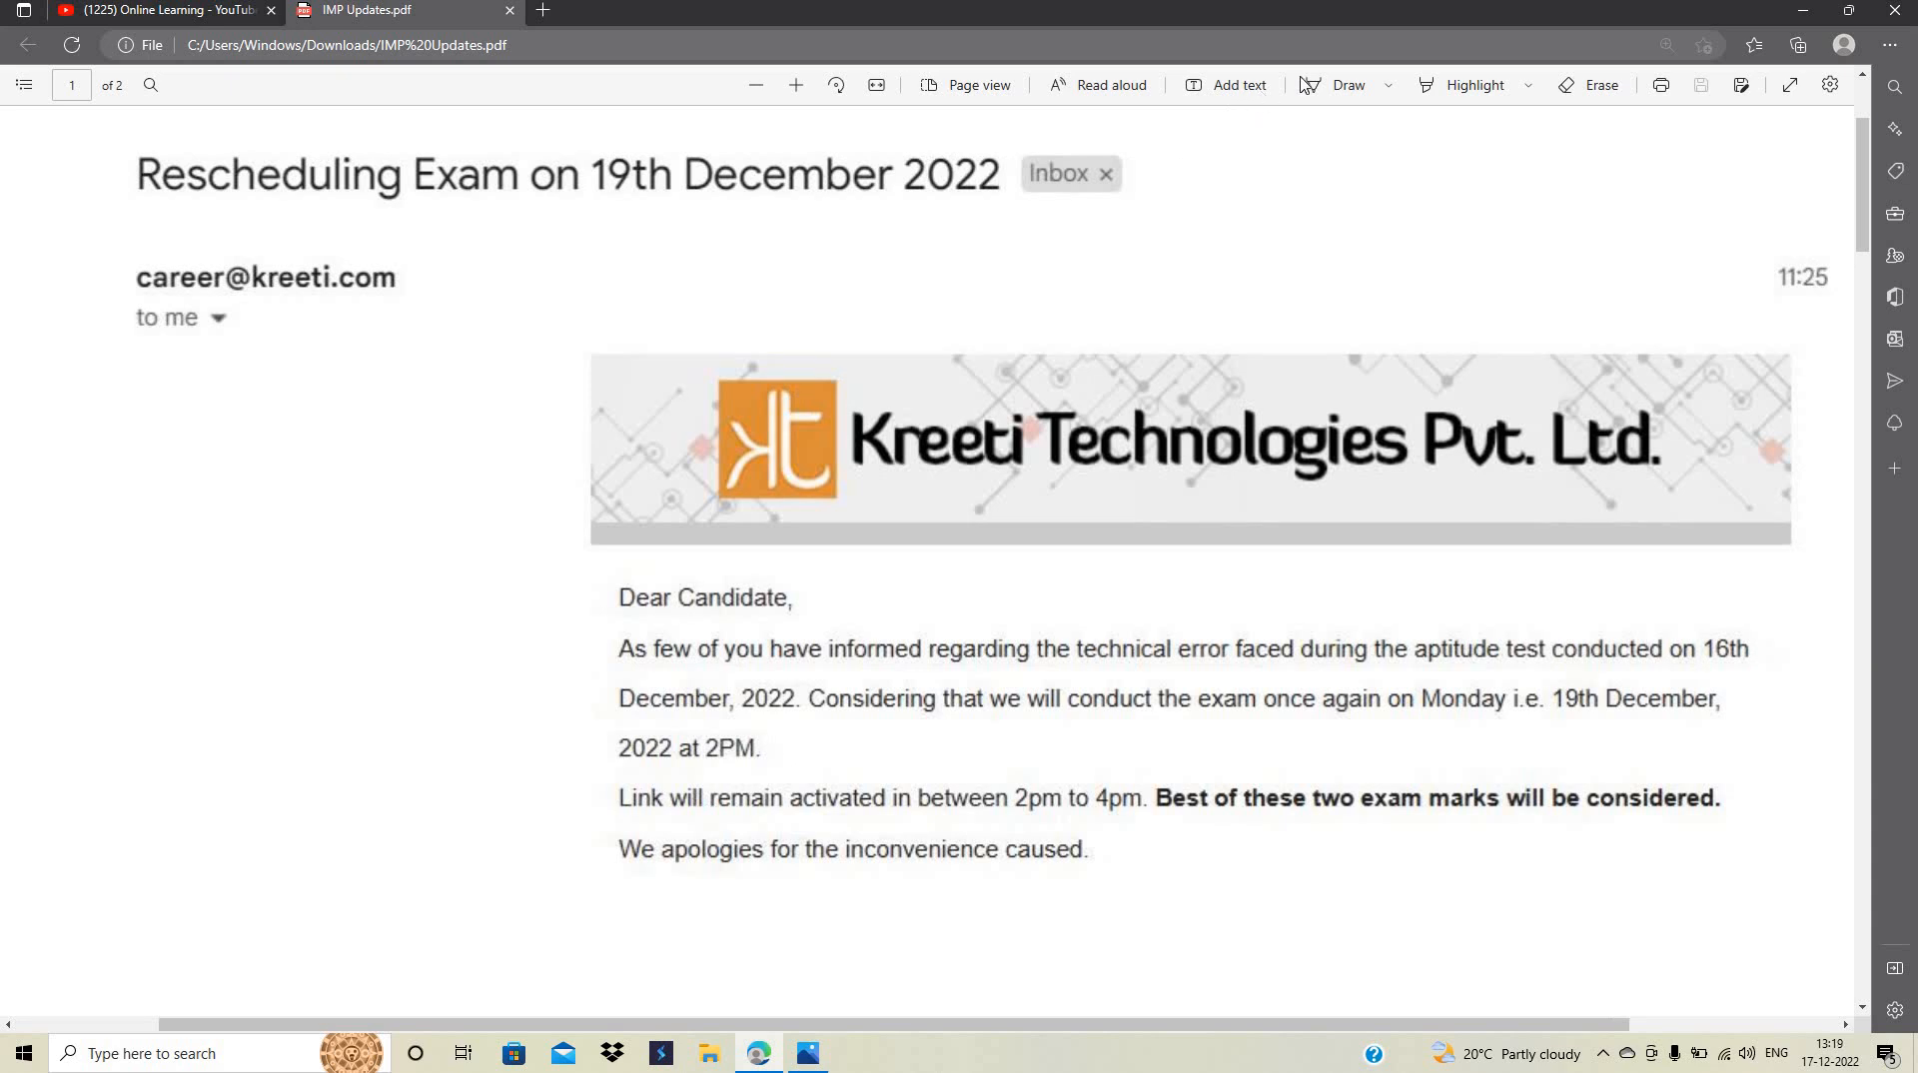
left_click(1349, 84)
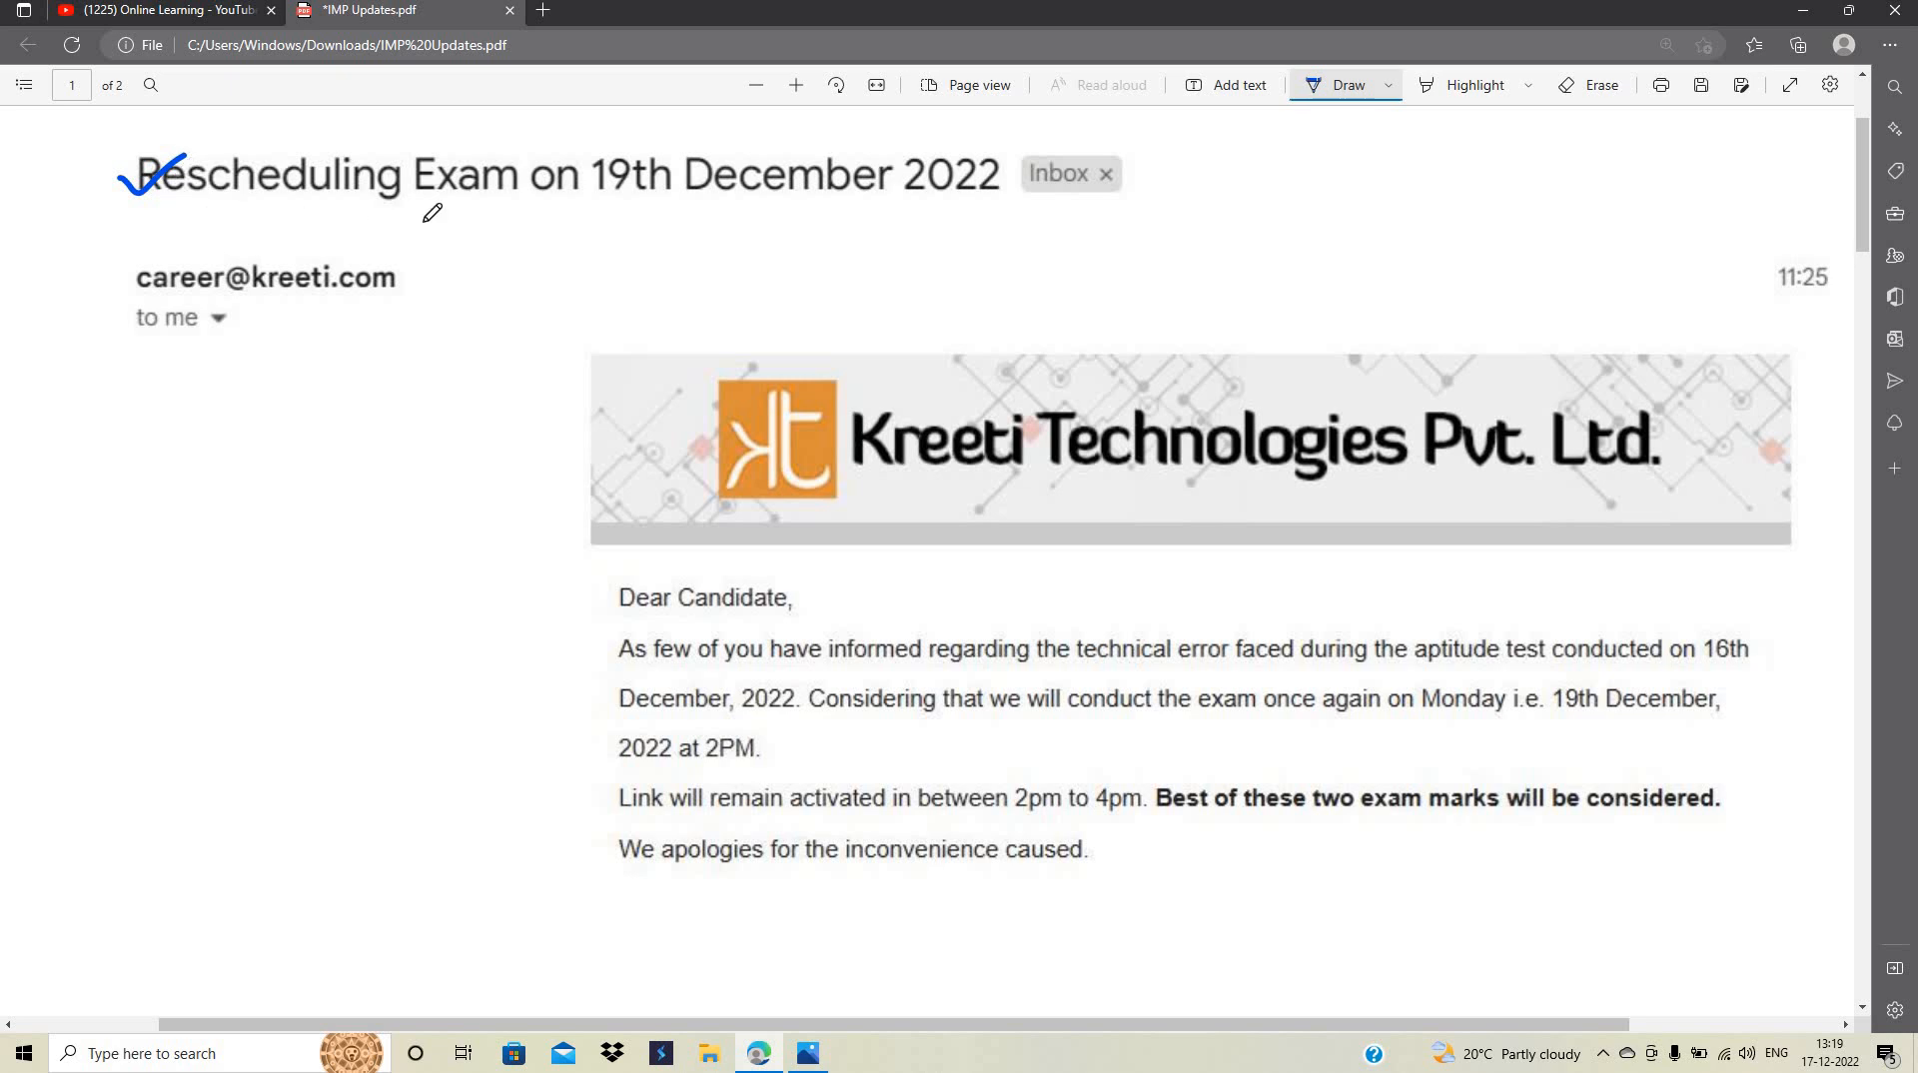
Underline the Rescheduling Exam heading, the 16th December test date and the Monday 19th December 2PM retest sentence
left_click_drag(153, 223, 1003, 220)
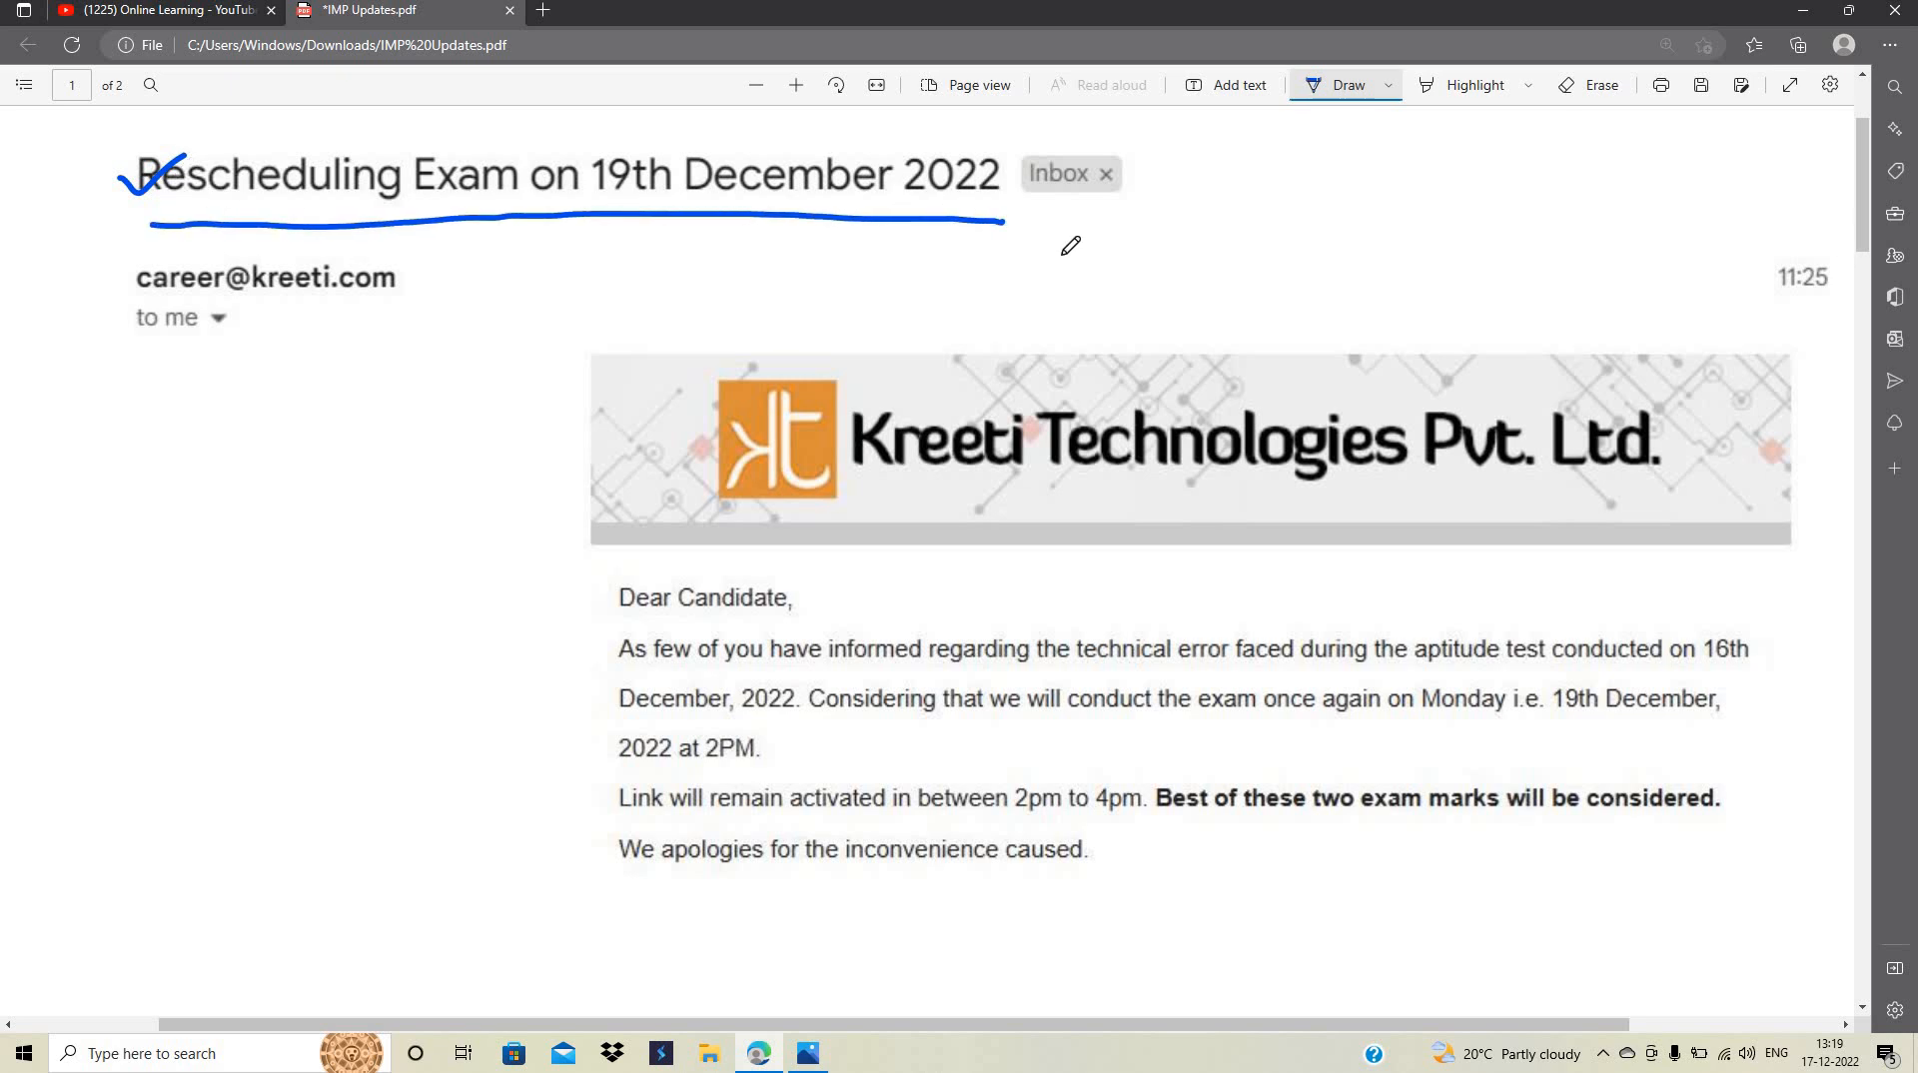
scroll("down", 3)
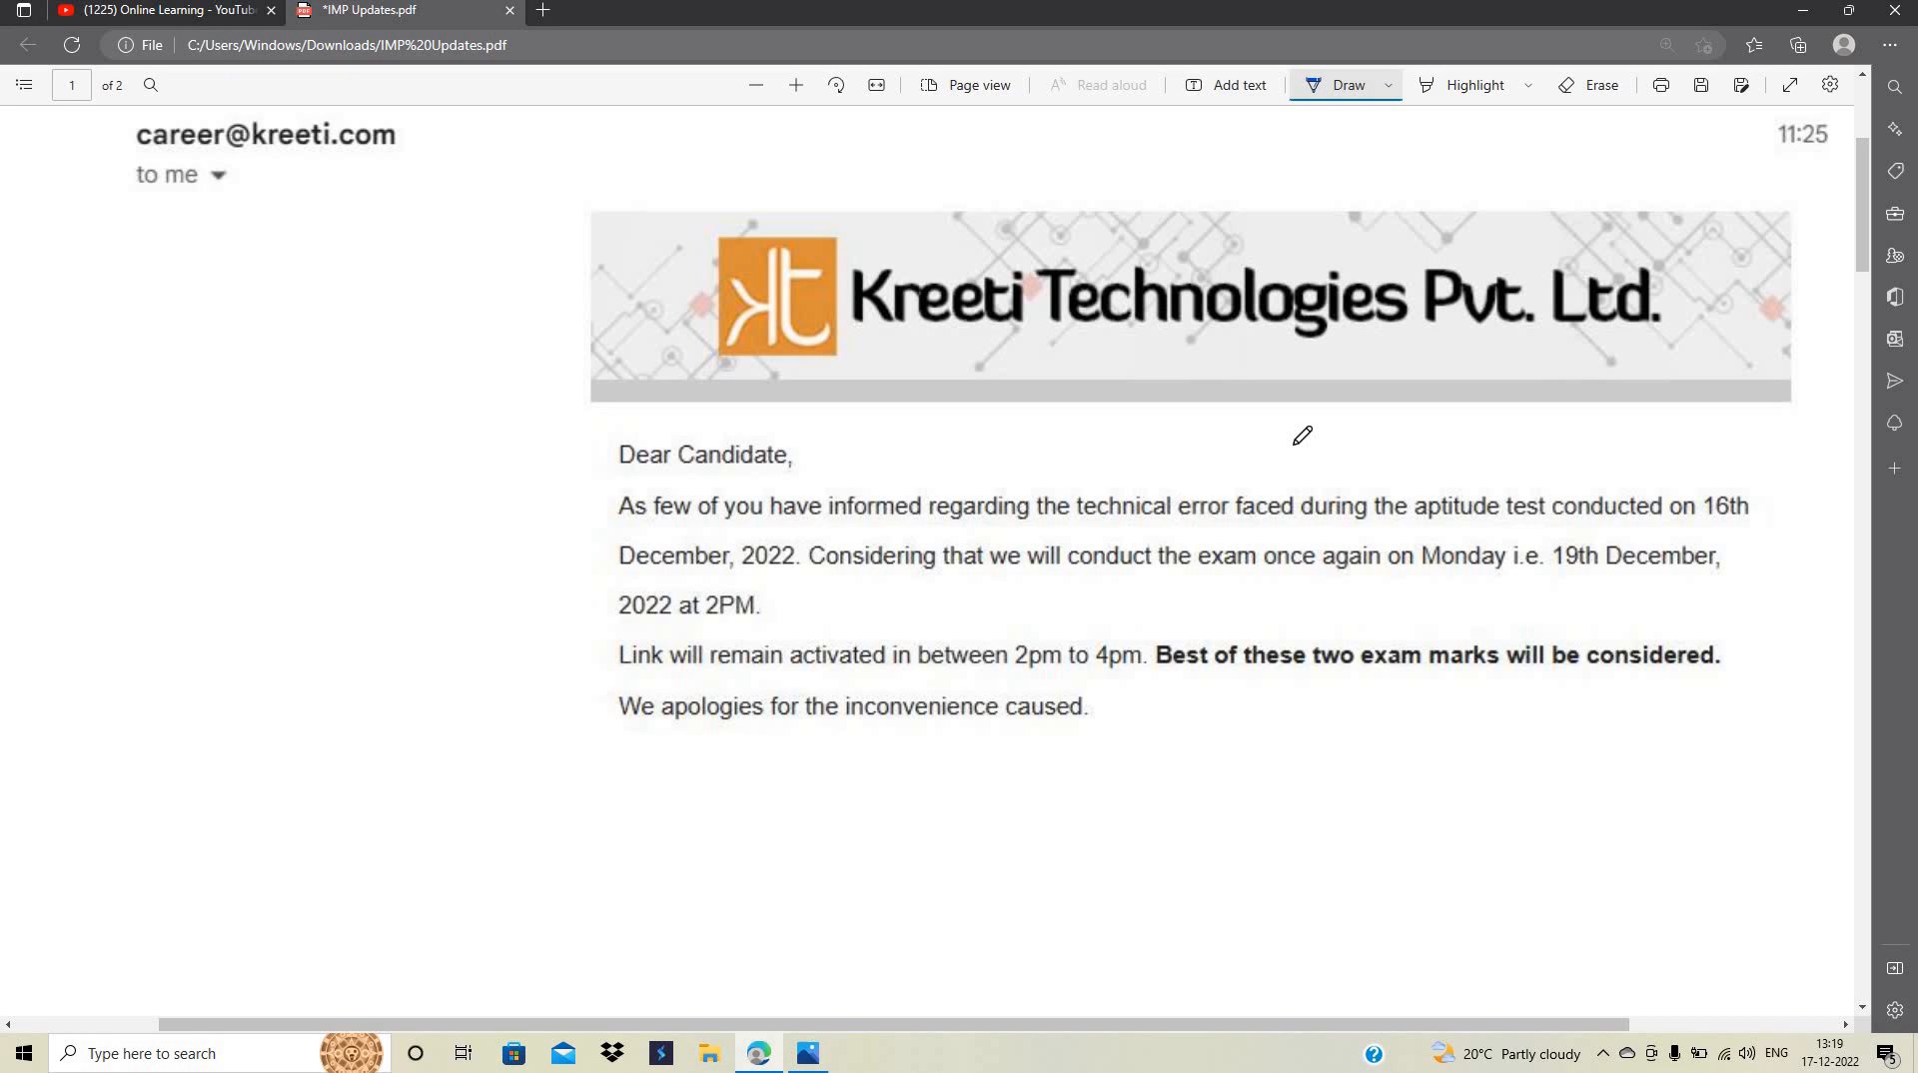
mouse_move(509, 469)
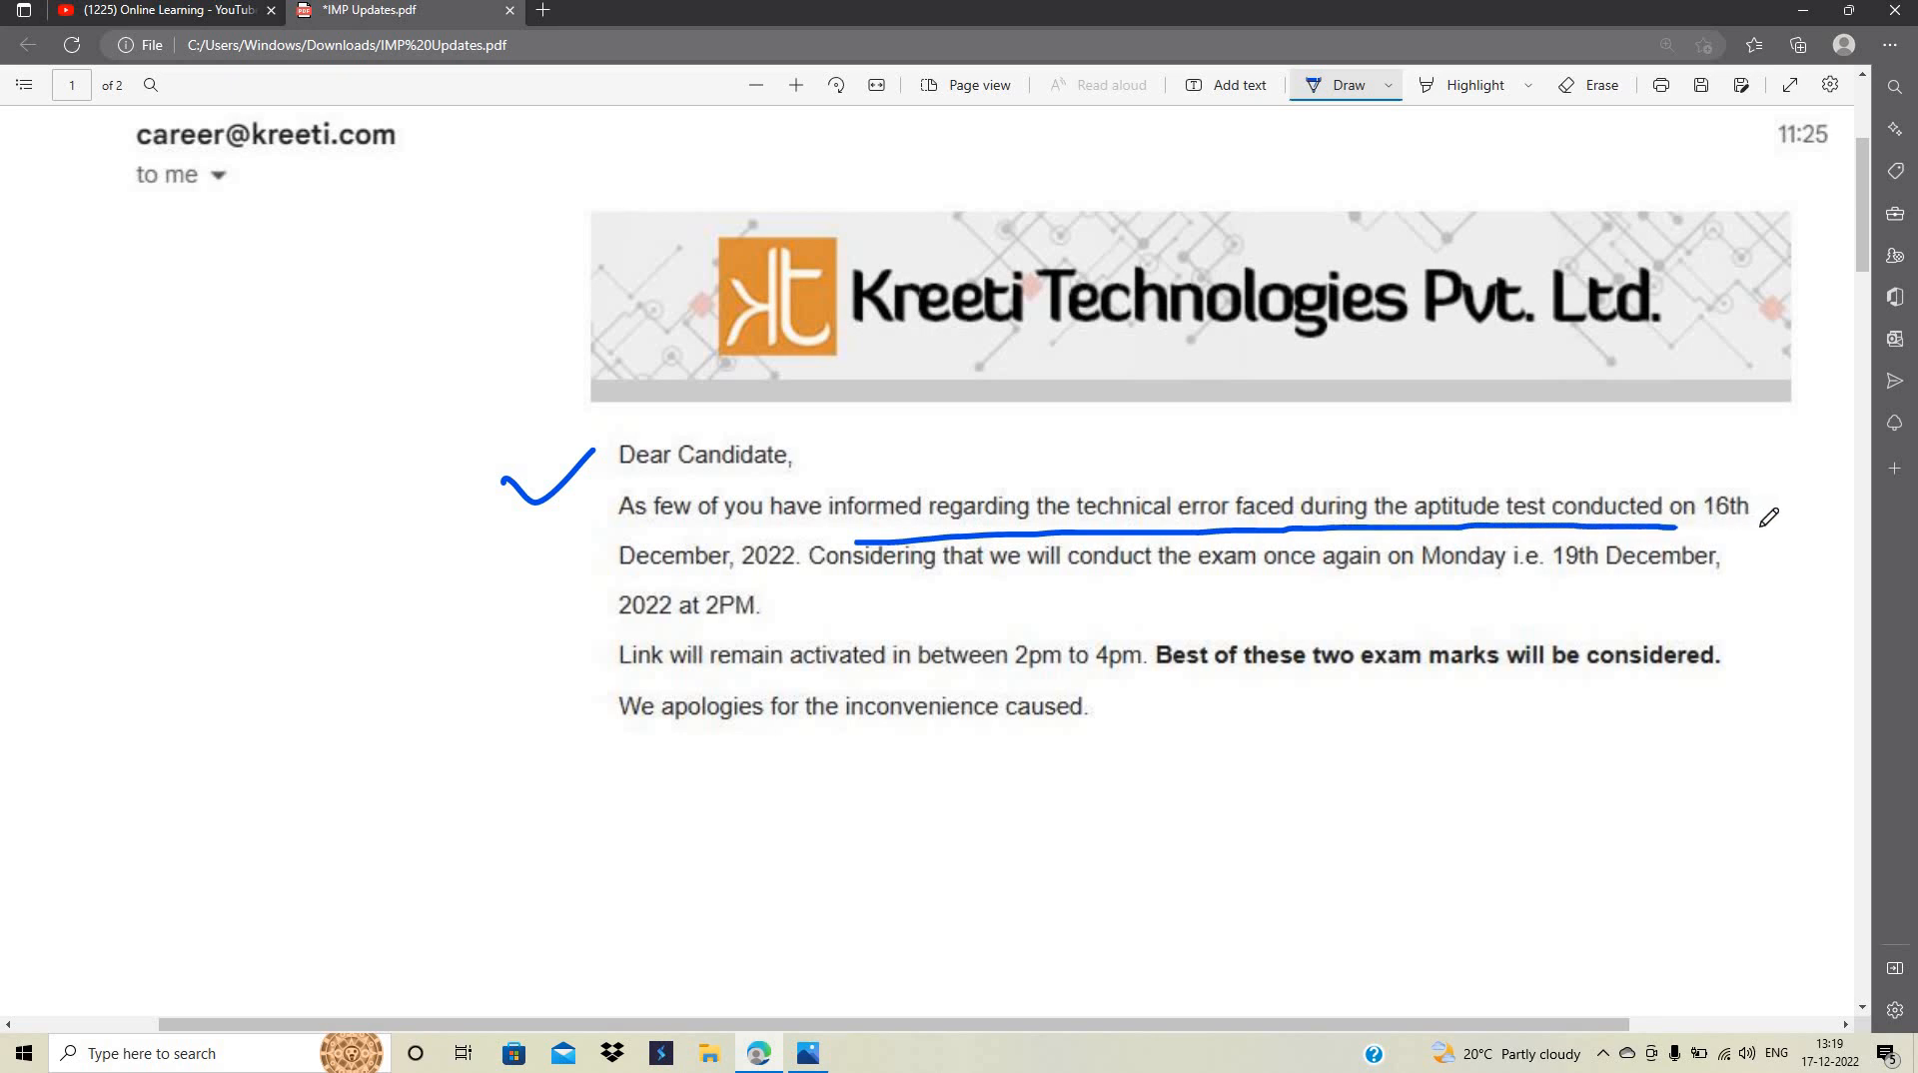
left_click_drag(655, 582, 753, 563)
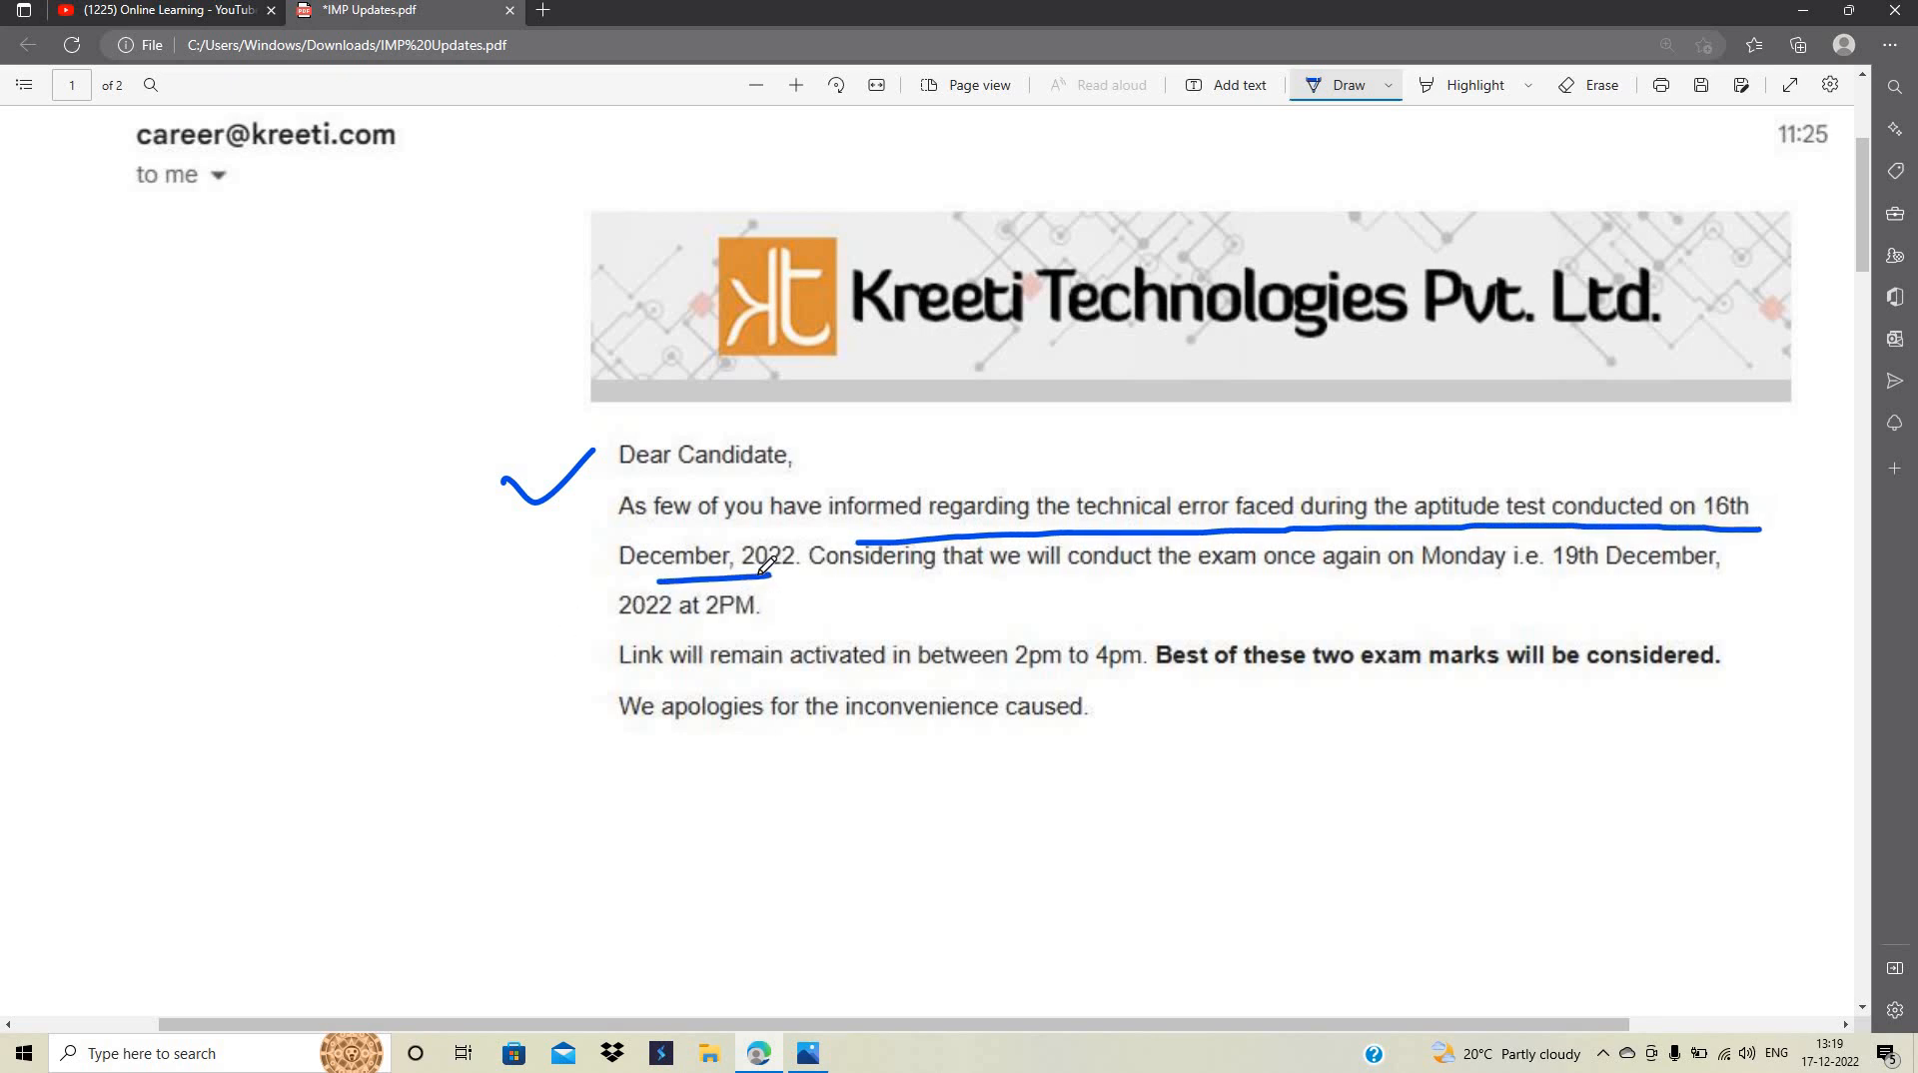
left_click_drag(899, 585, 1339, 577)
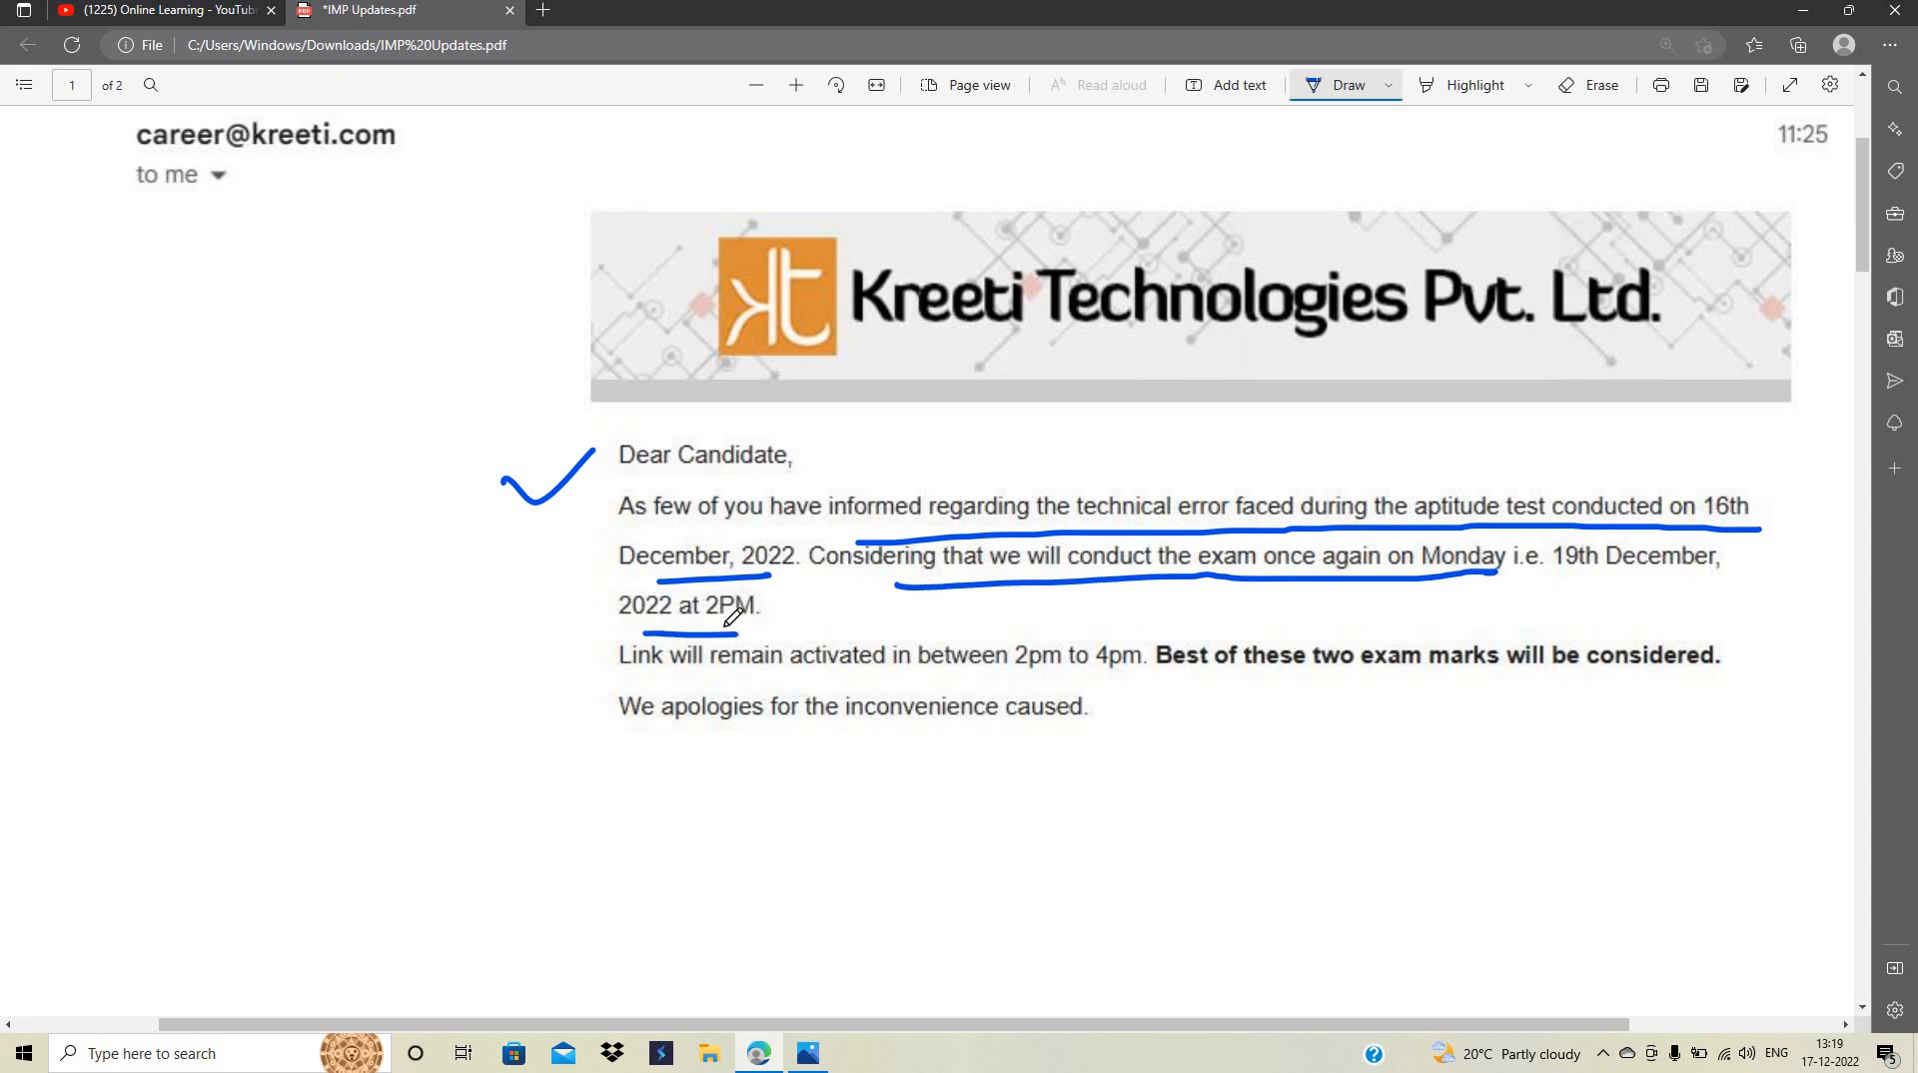
Underline the link activation, best-of-two-marks and apology sentences and circle the 2pm to 4pm window
left_click_drag(703, 678, 1083, 677)
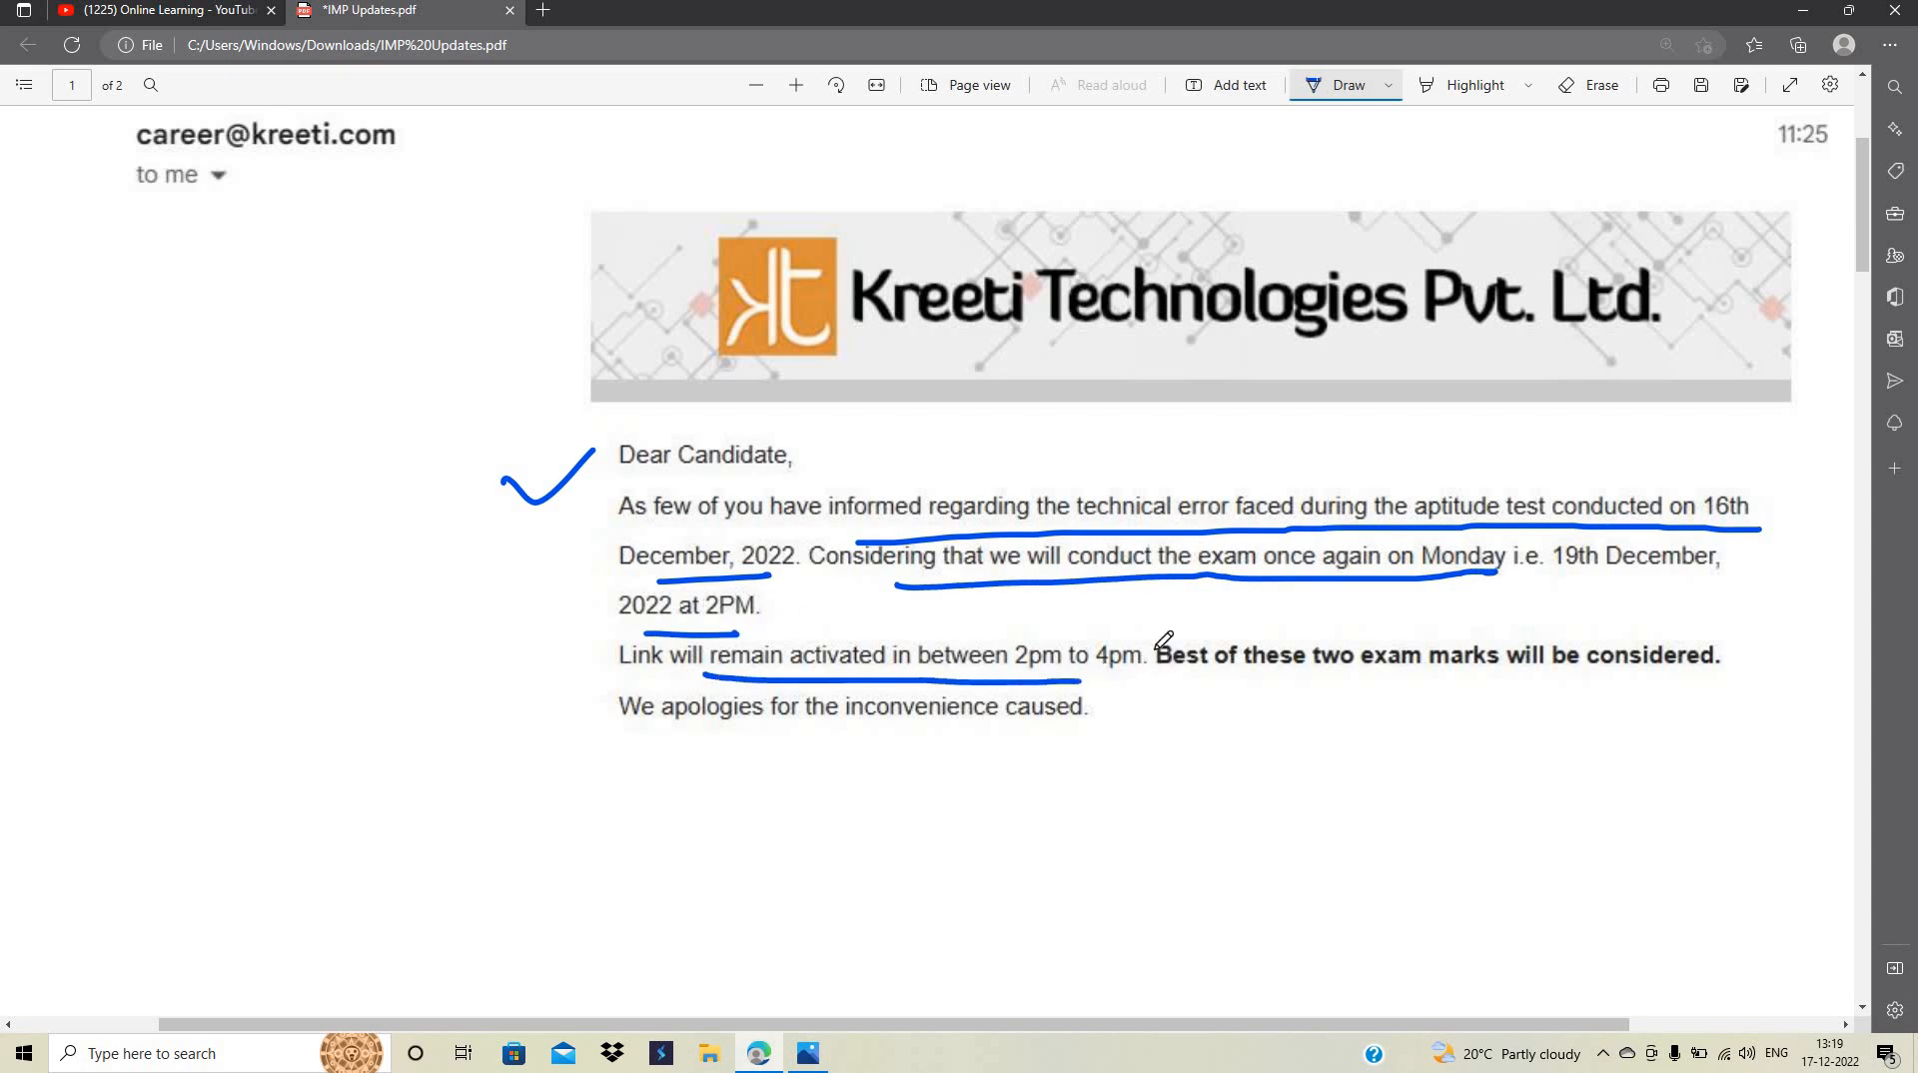
left_click_drag(1015, 655, 1150, 655)
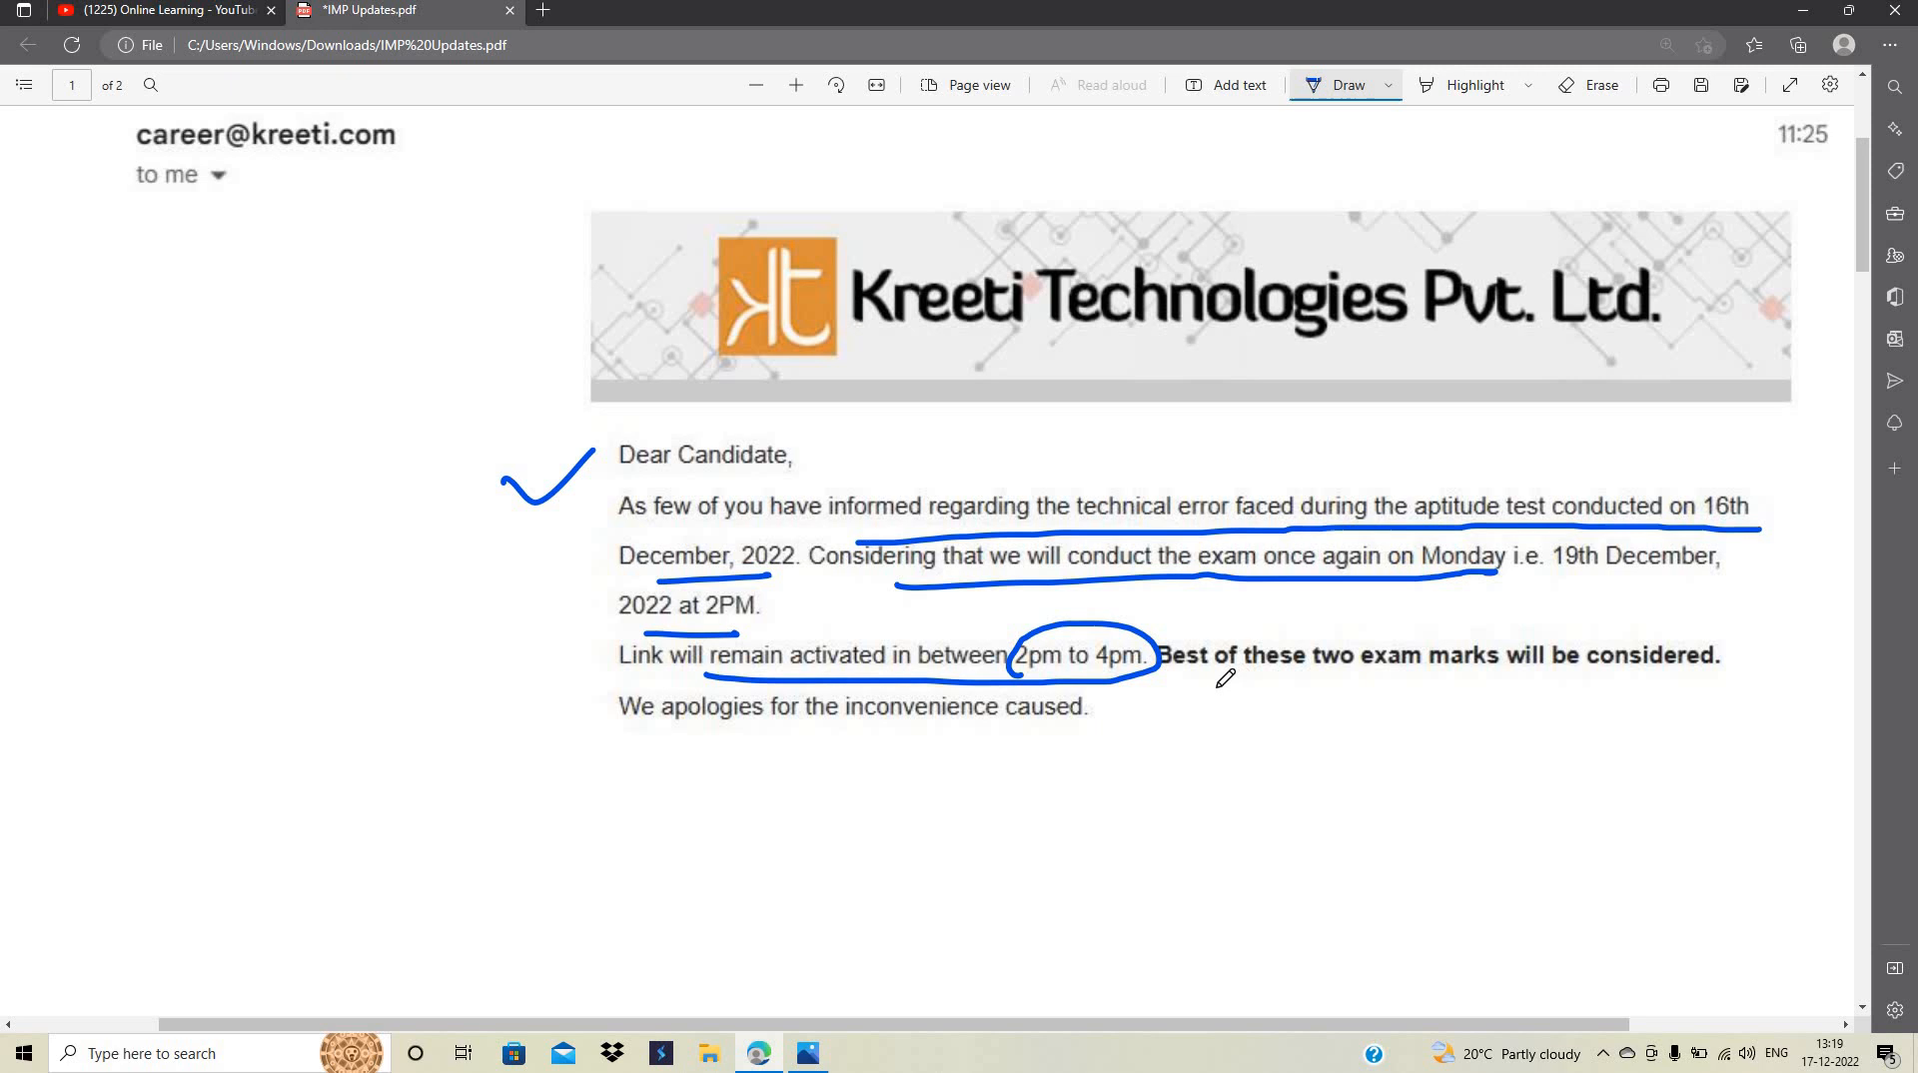
left_click_drag(1158, 687, 1720, 675)
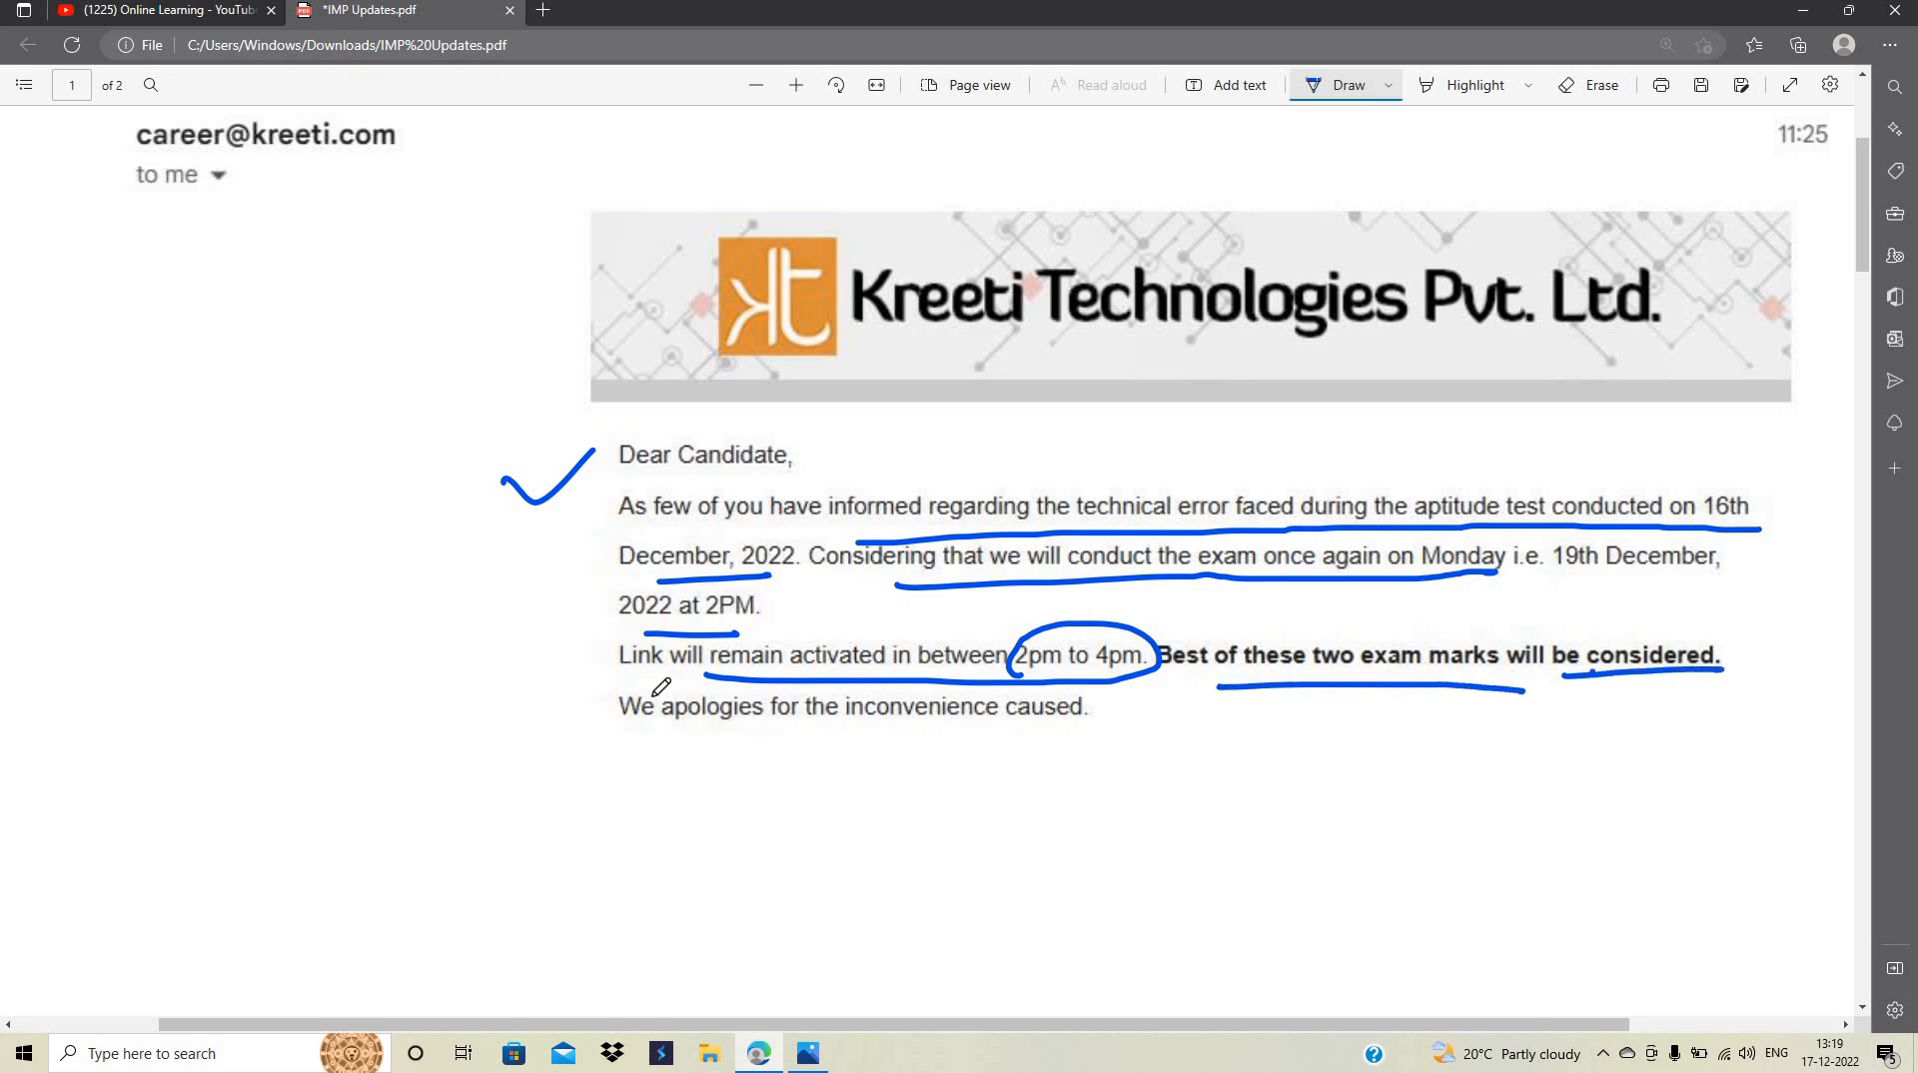
left_click_drag(617, 737, 947, 737)
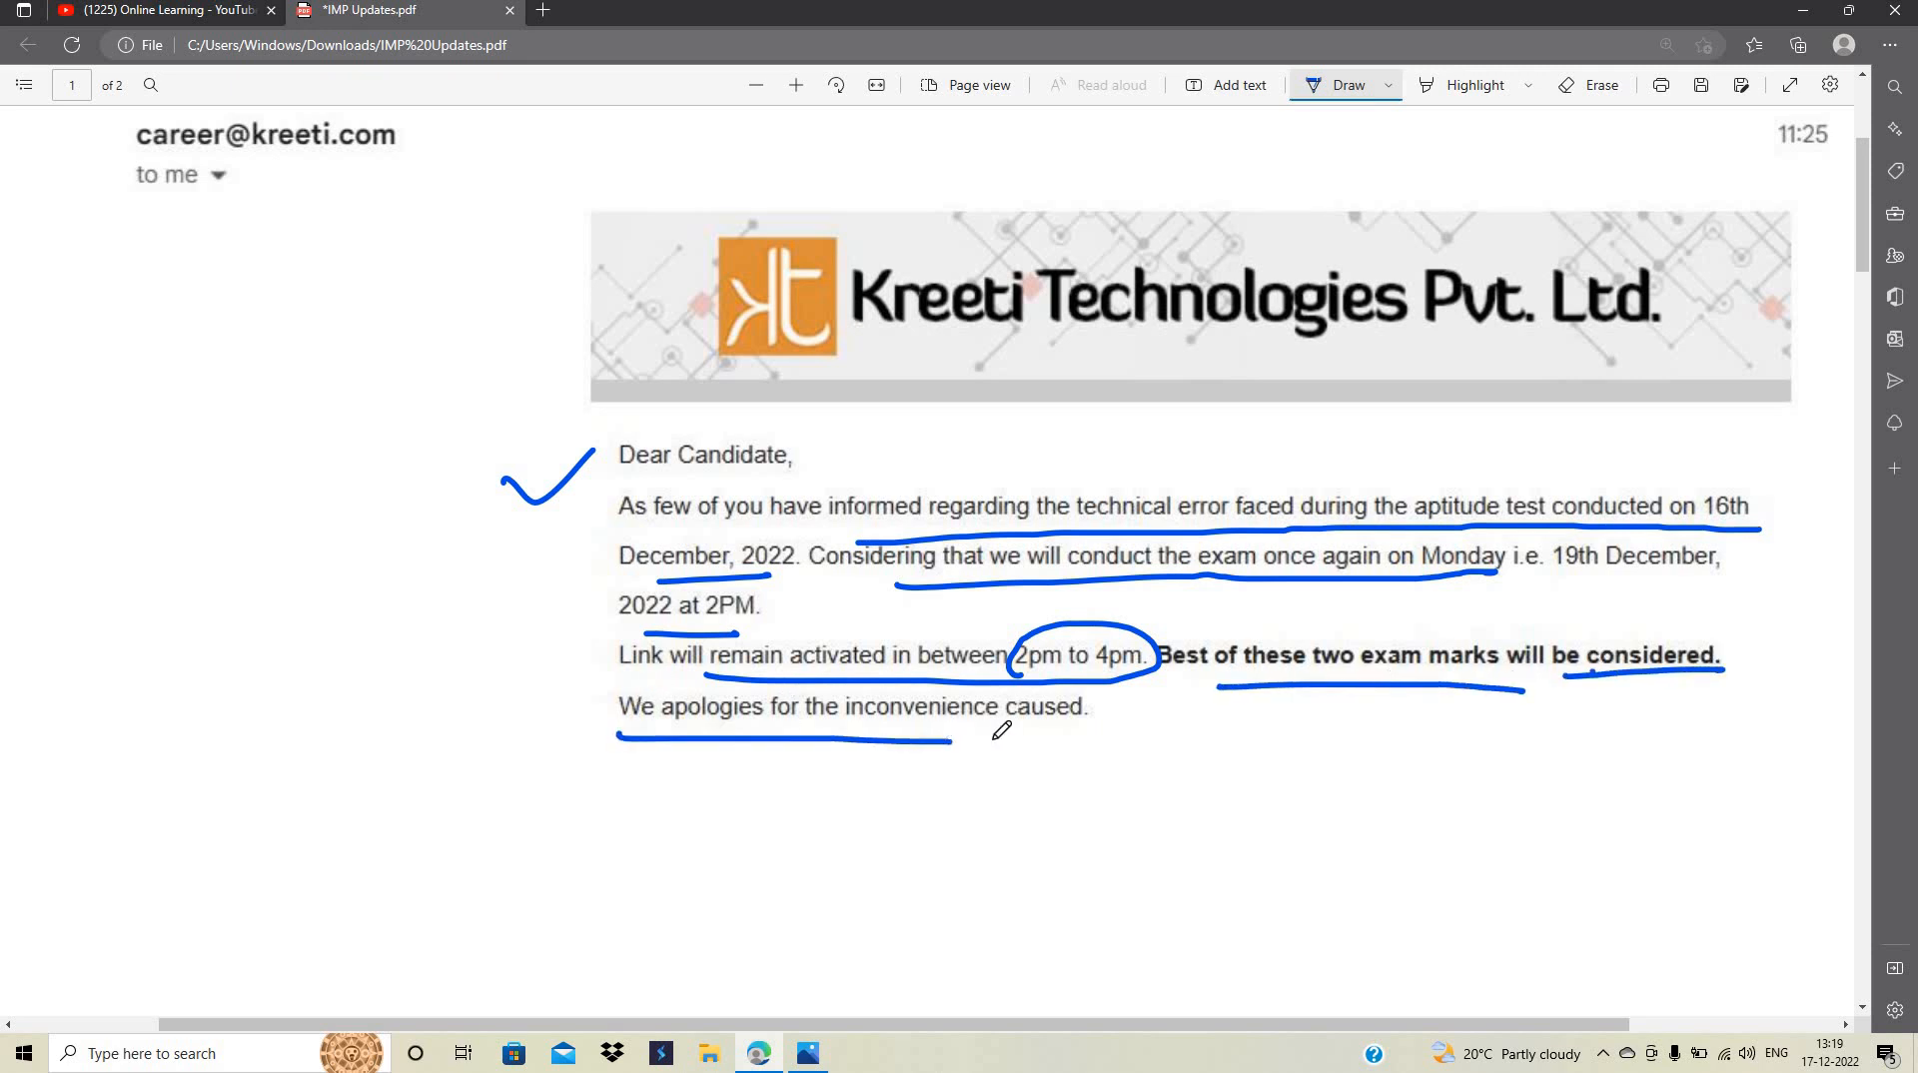
left_click_drag(973, 733, 1101, 734)
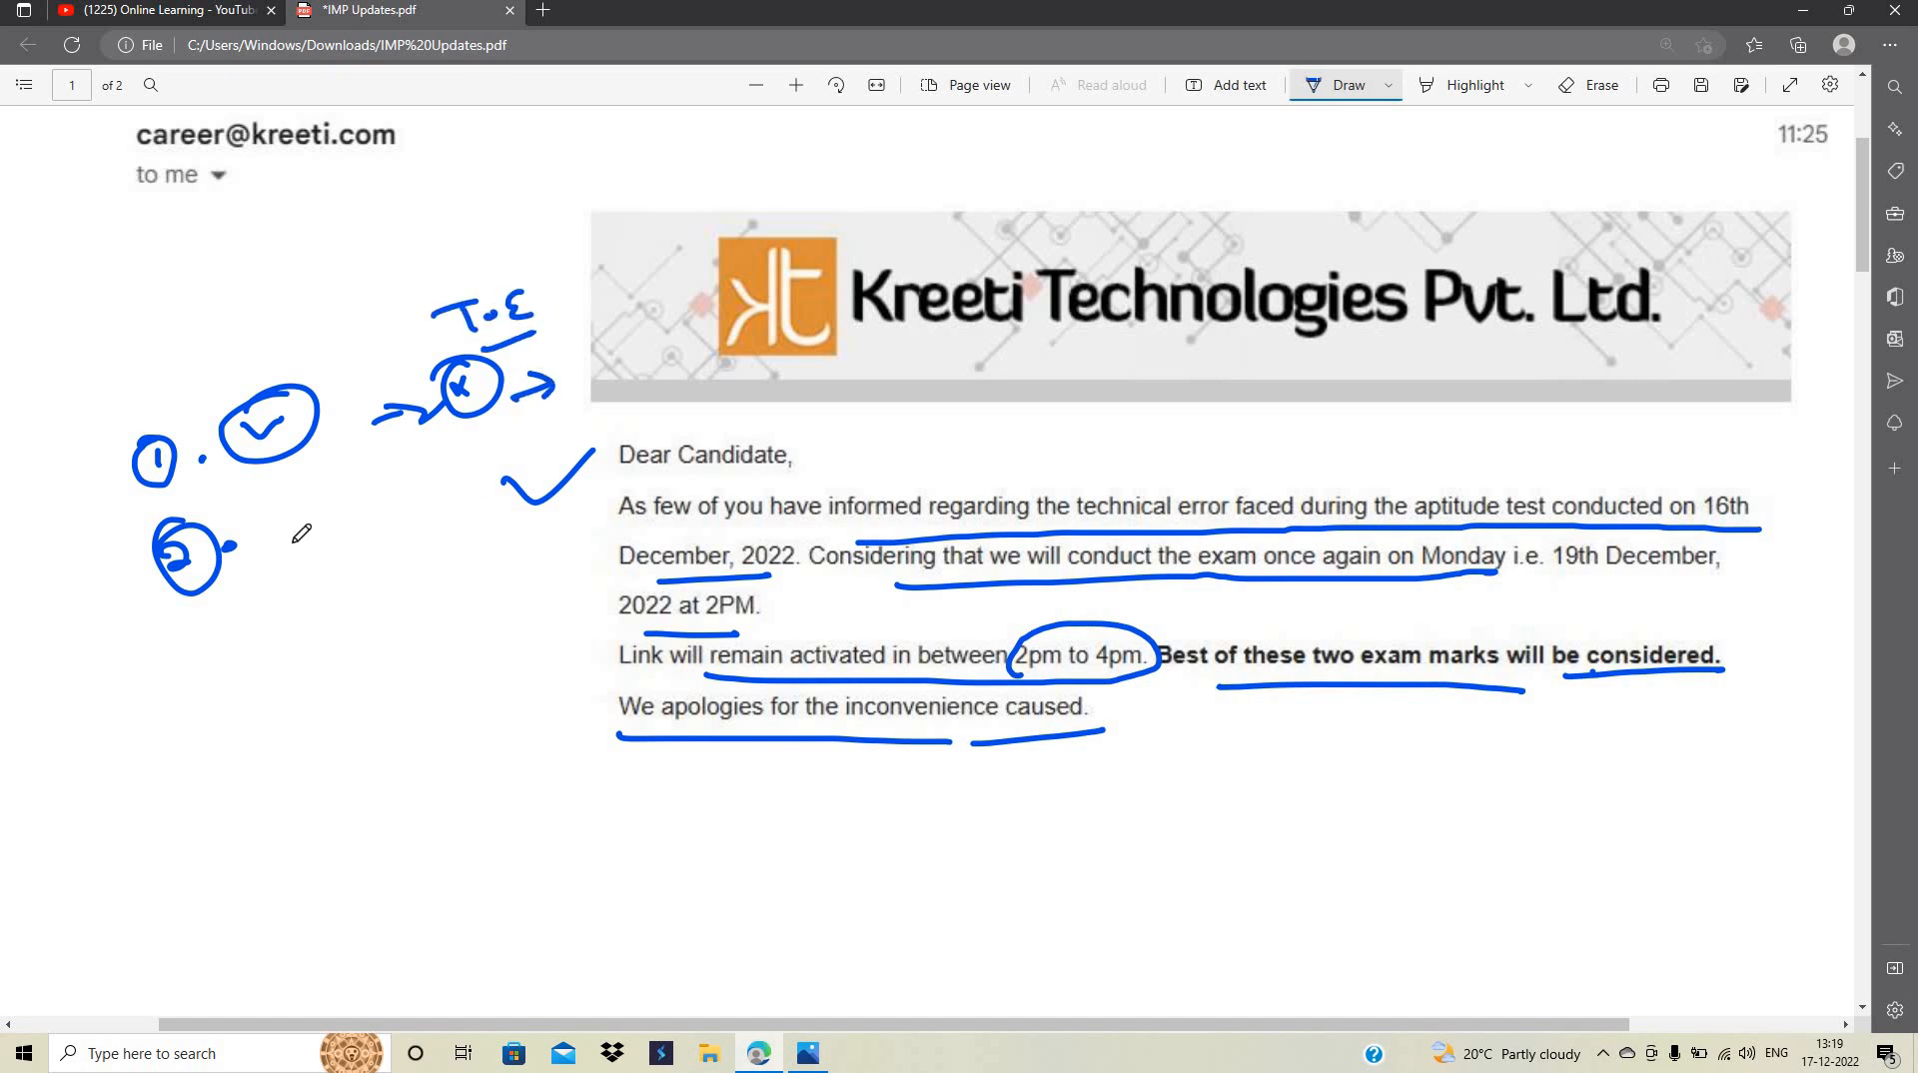
Draw a circled tick beside item 2 and write Next with a long arrow in the left margin
left_click_drag(258, 502, 356, 551)
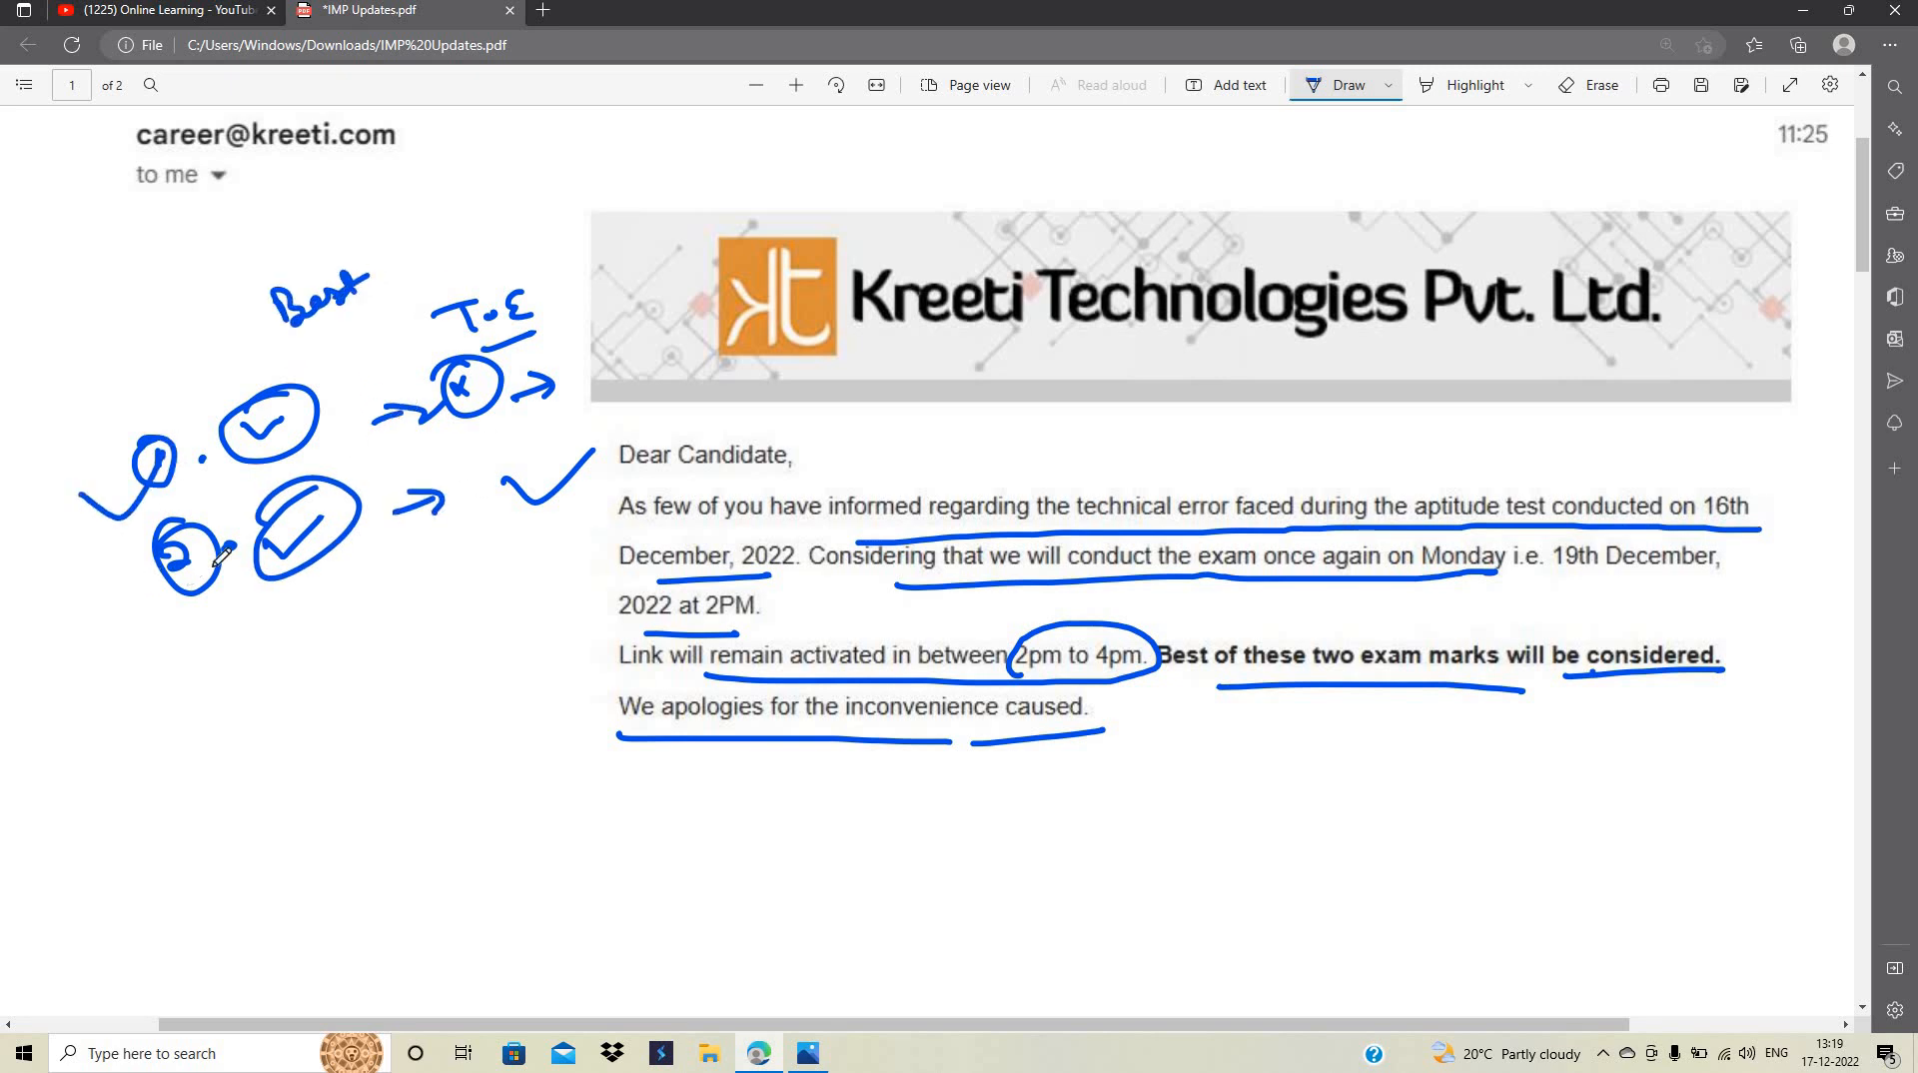
left_click_drag(195, 655, 434, 496)
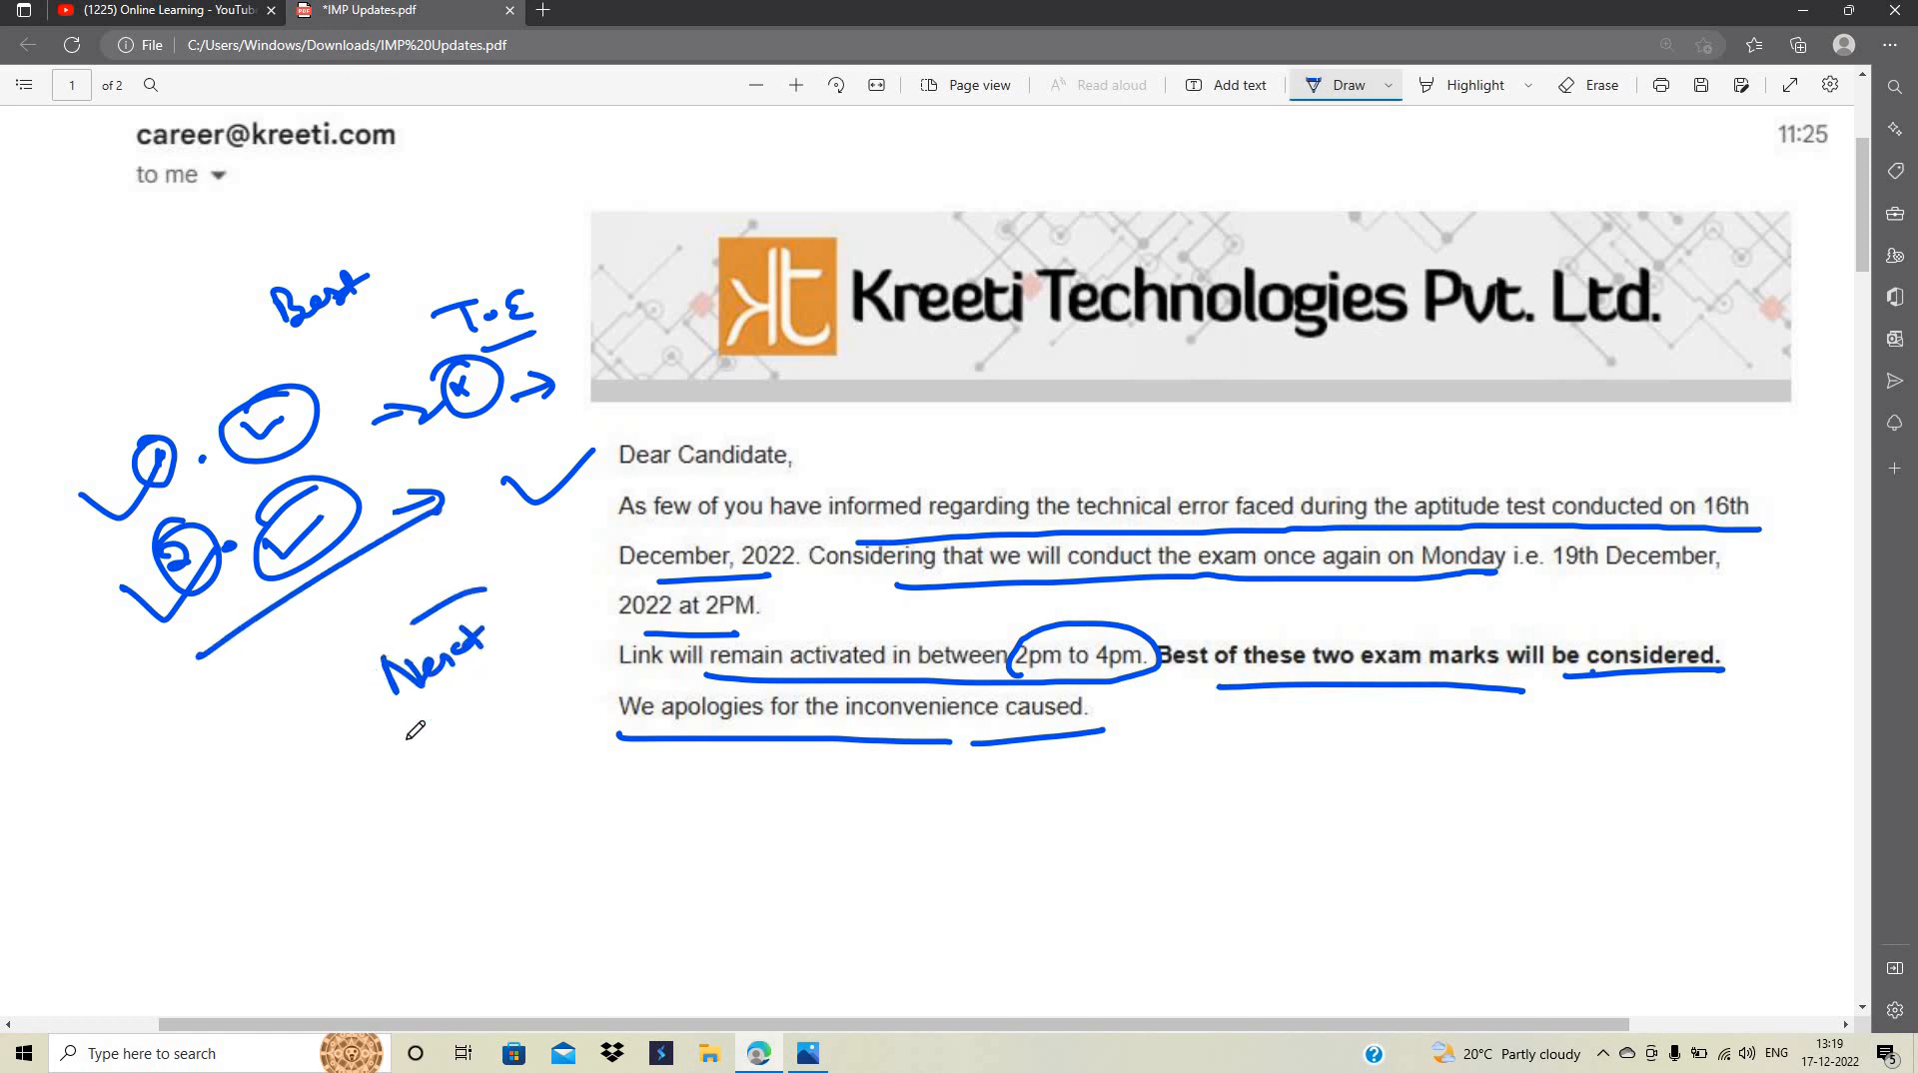
Tick the first Wipro onboarding paragraph and underline its batches and prioritization lines
scroll("down", 3)
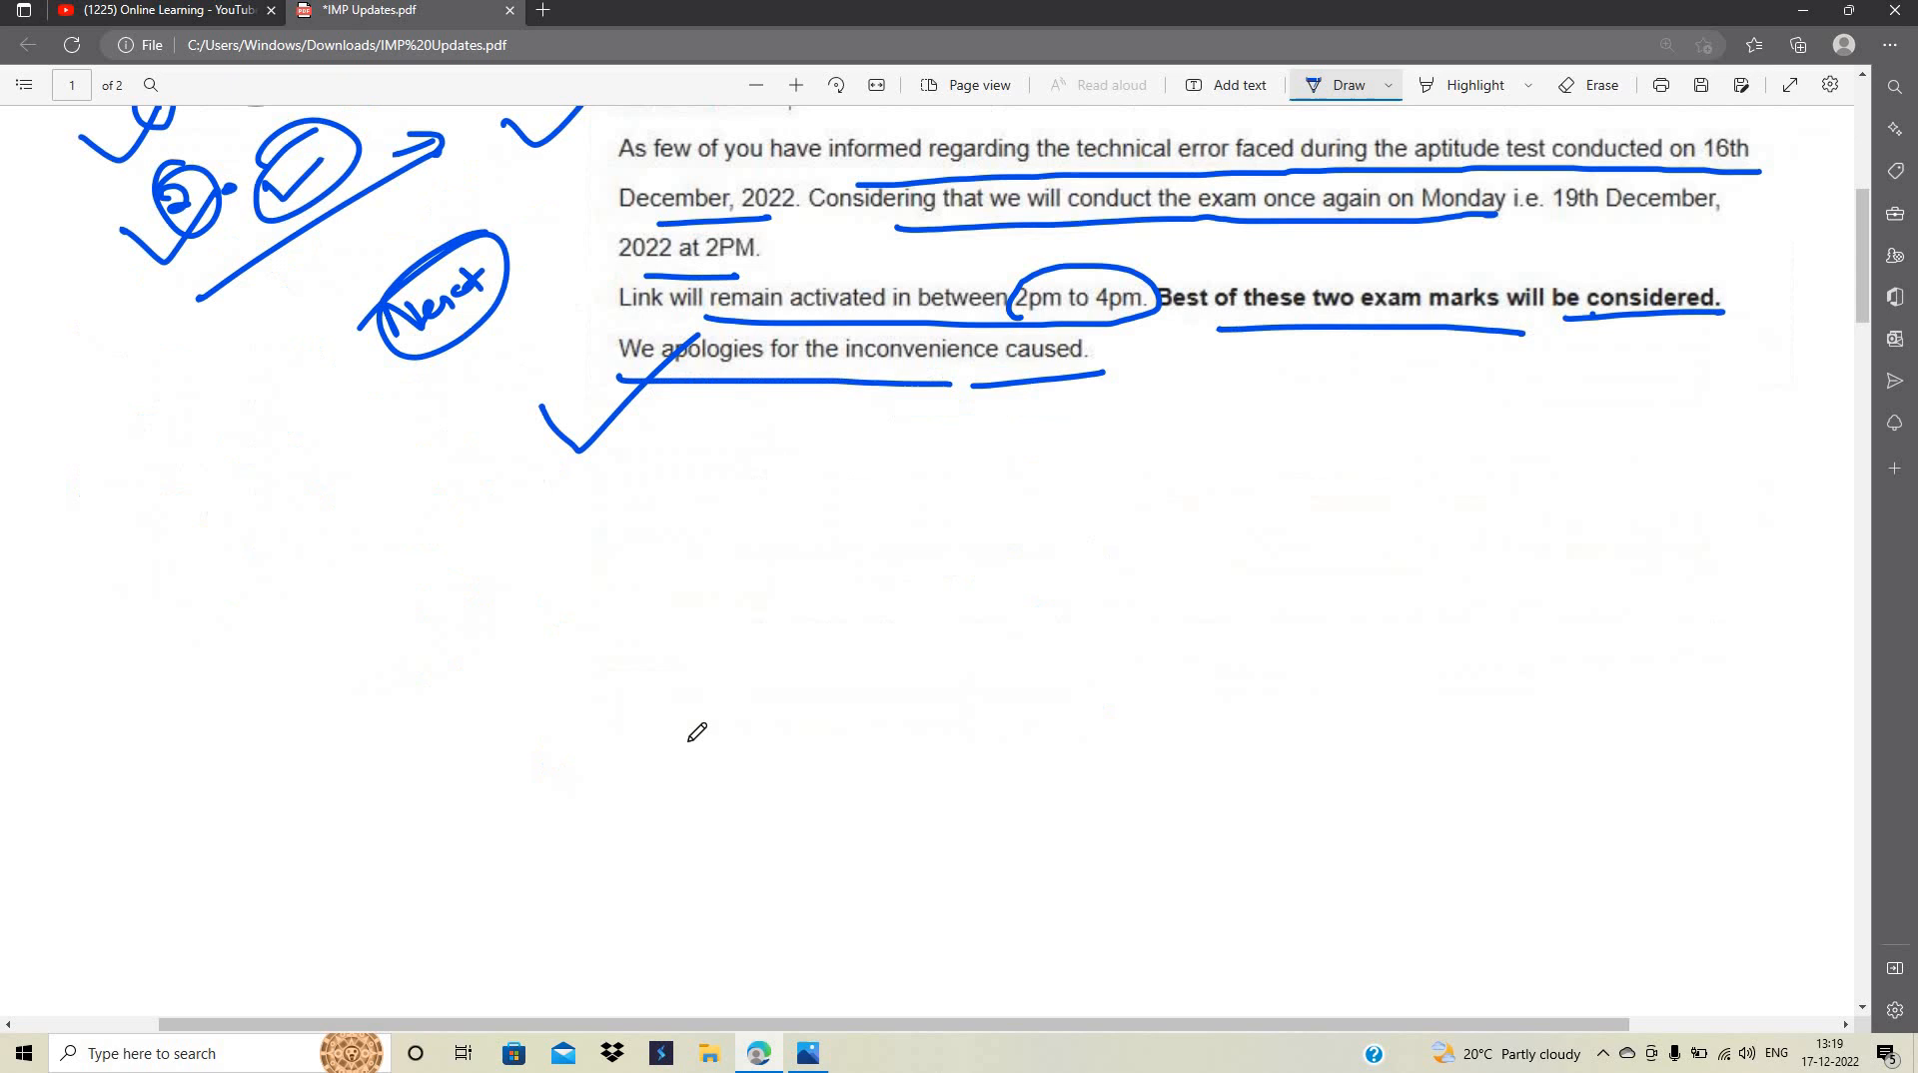
scroll("down", 3)
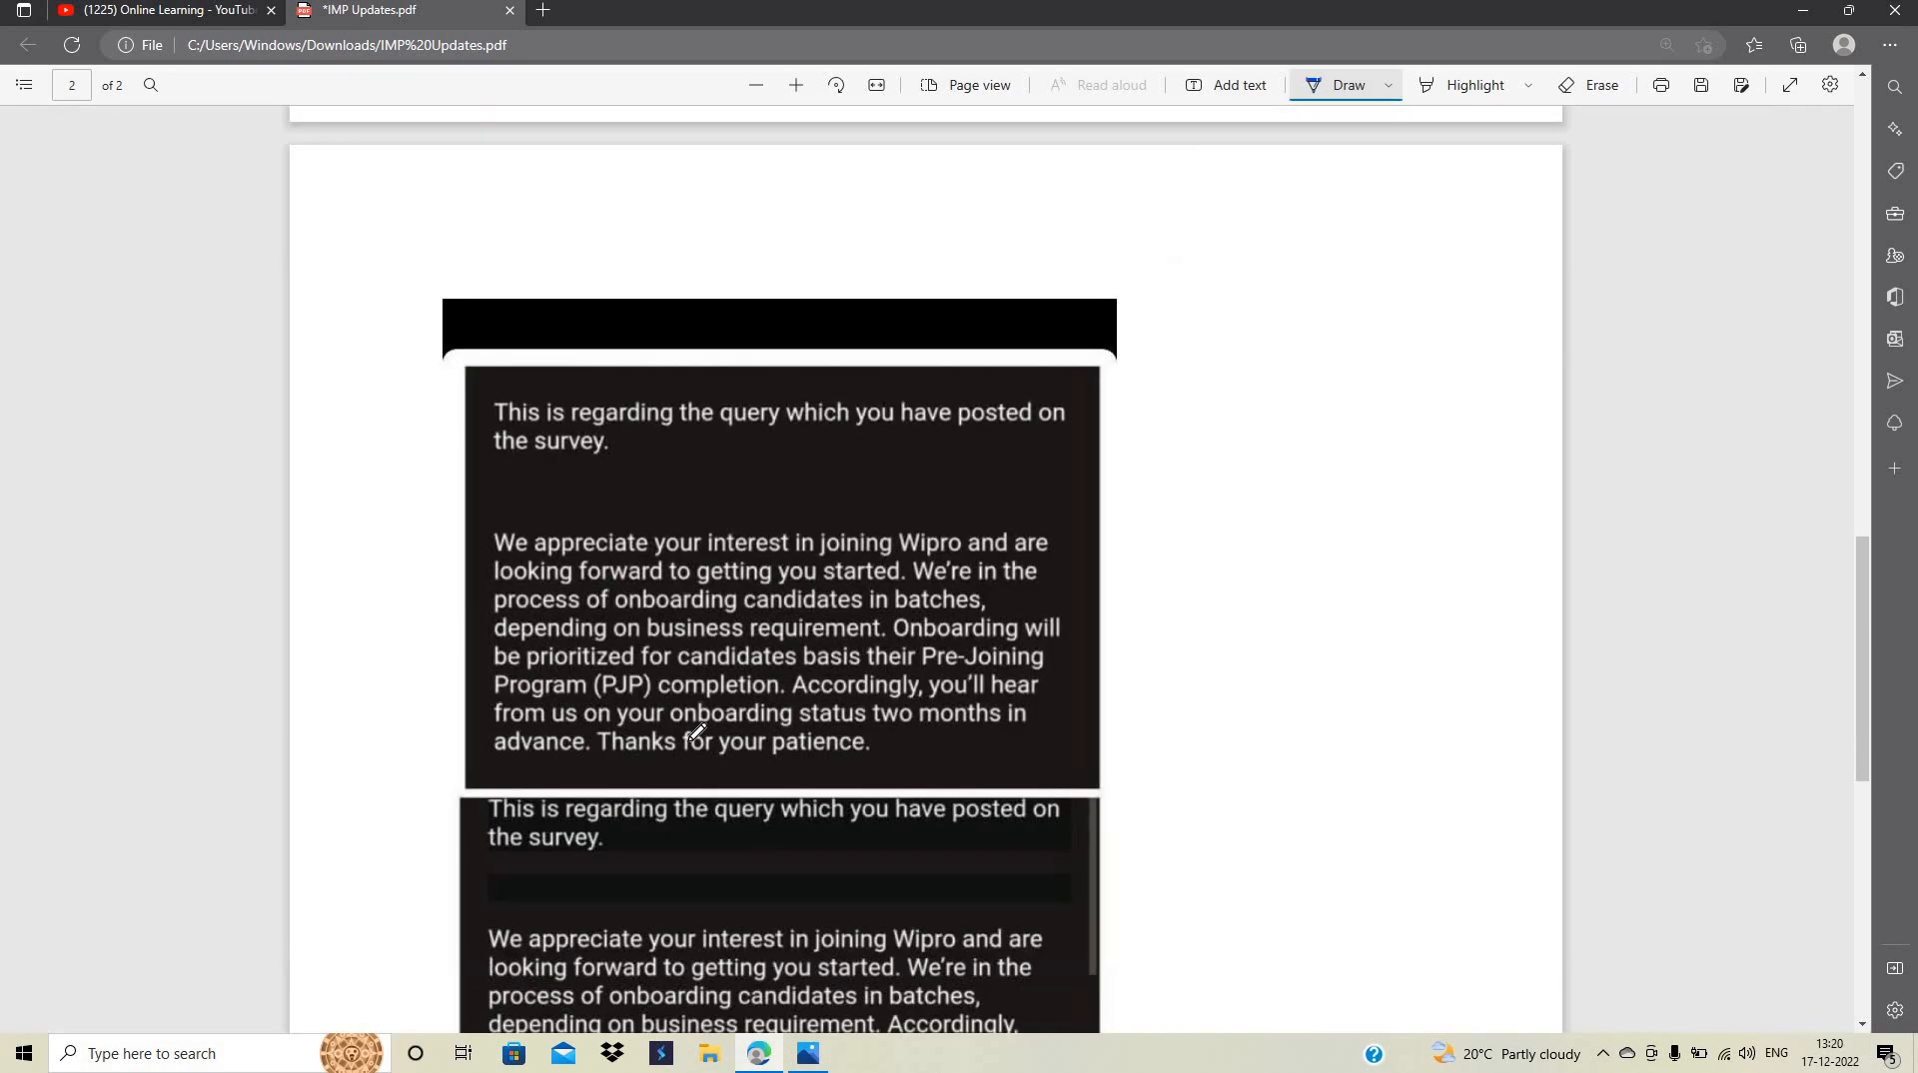
scroll("down", 3)
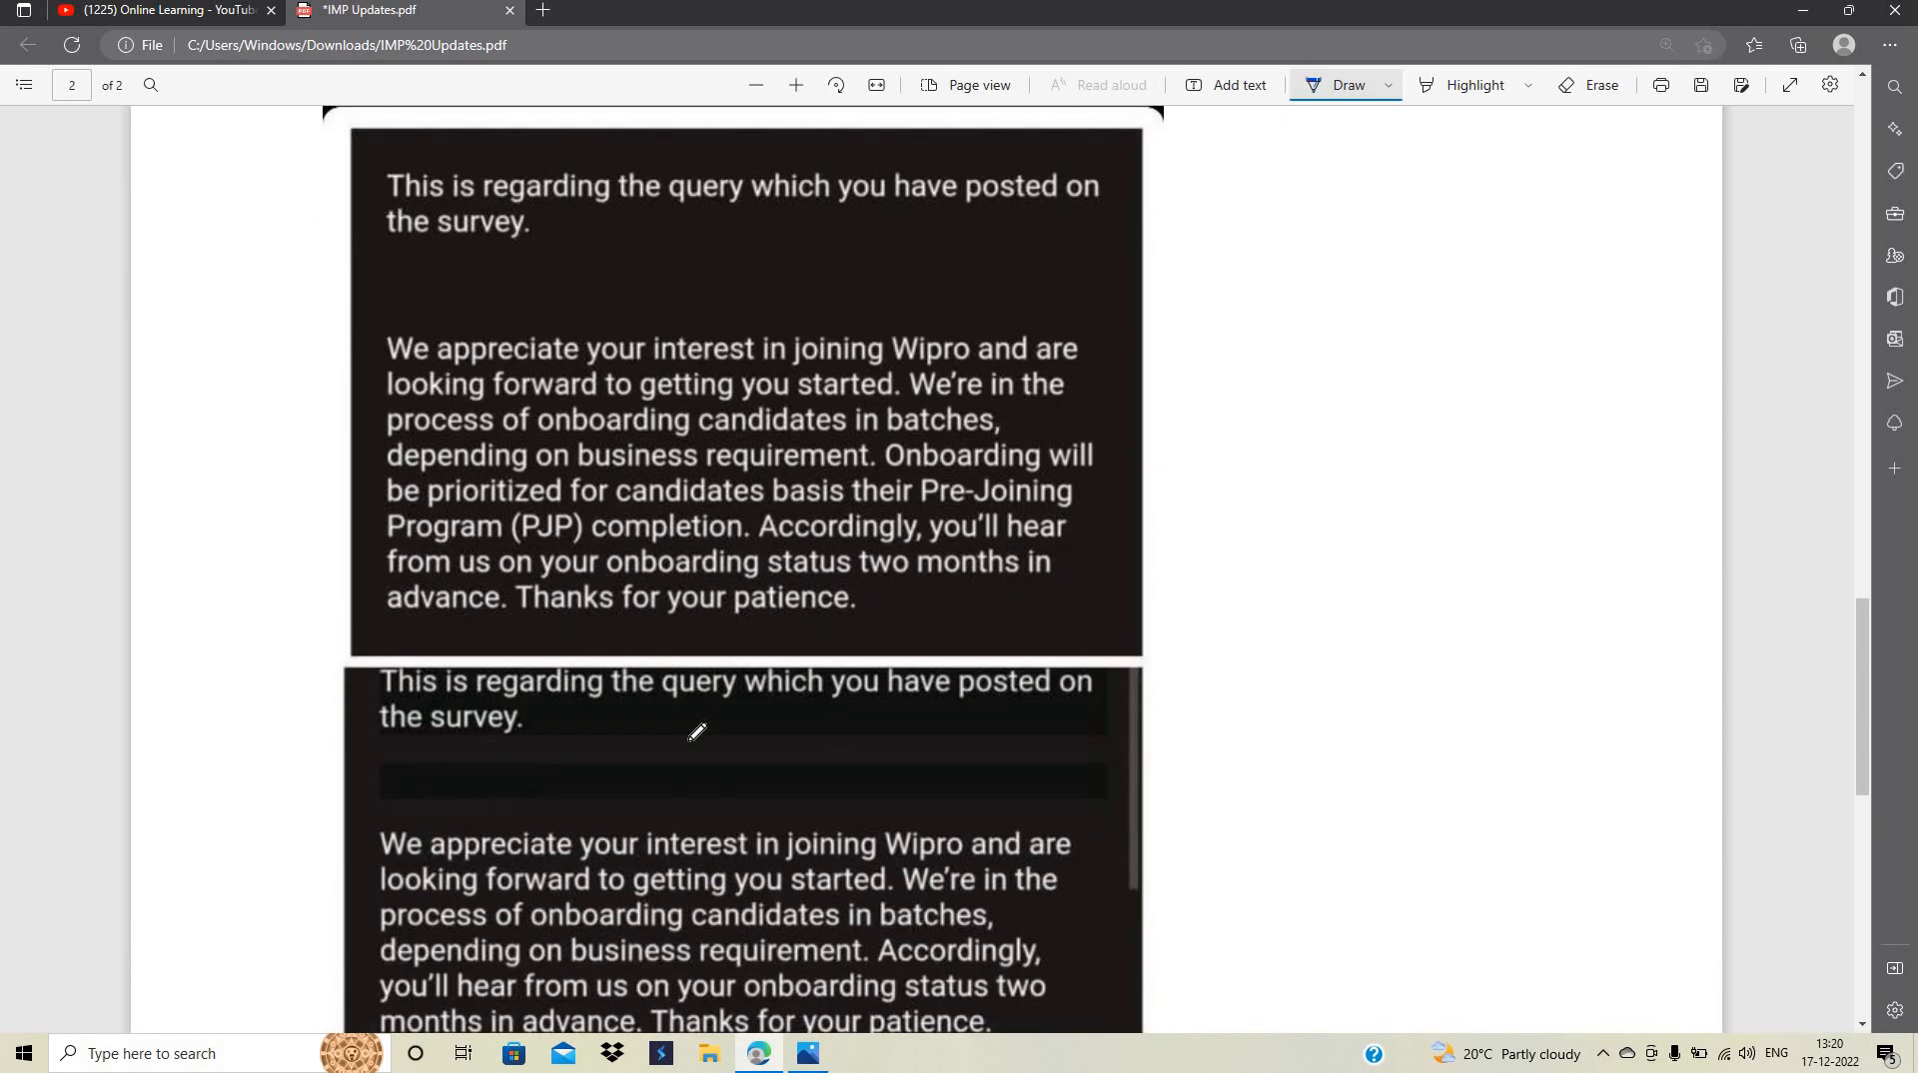
left_click_drag(293, 391, 385, 356)
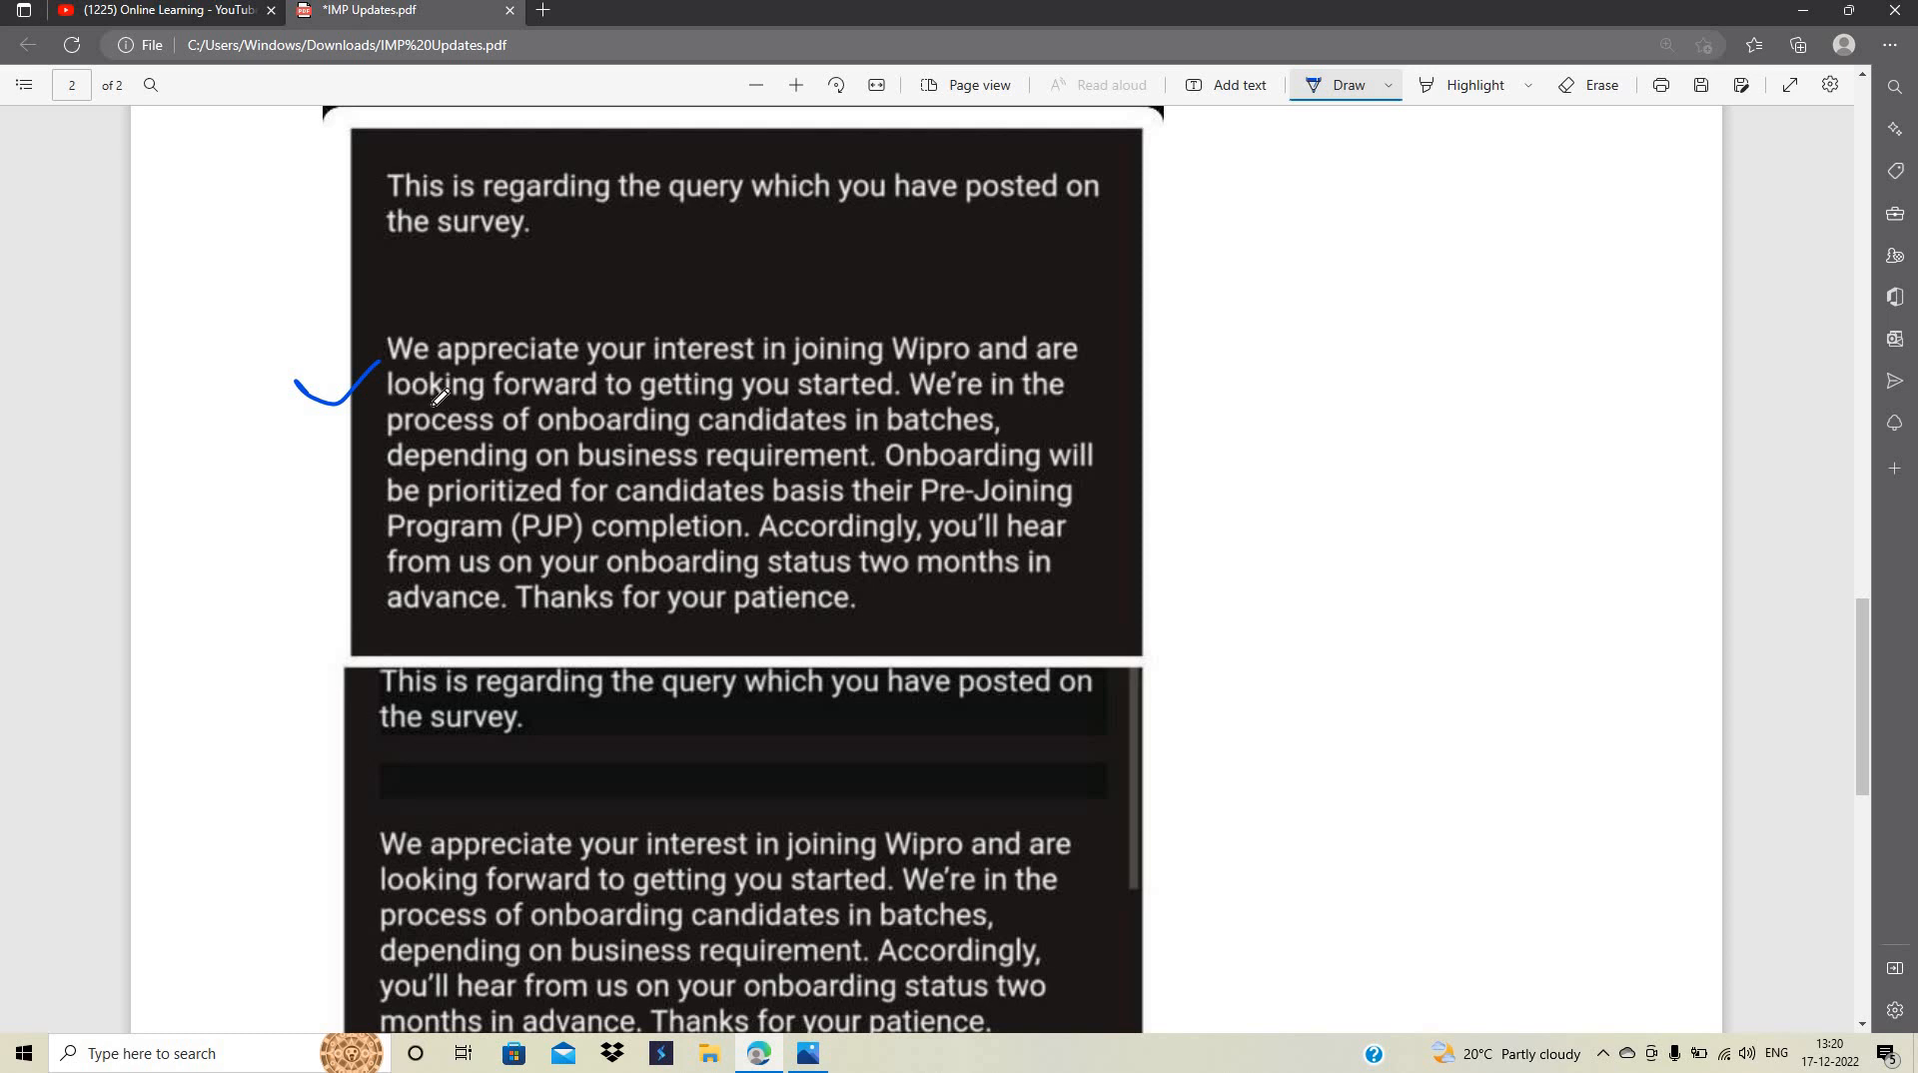
left_click_drag(421, 404, 851, 389)
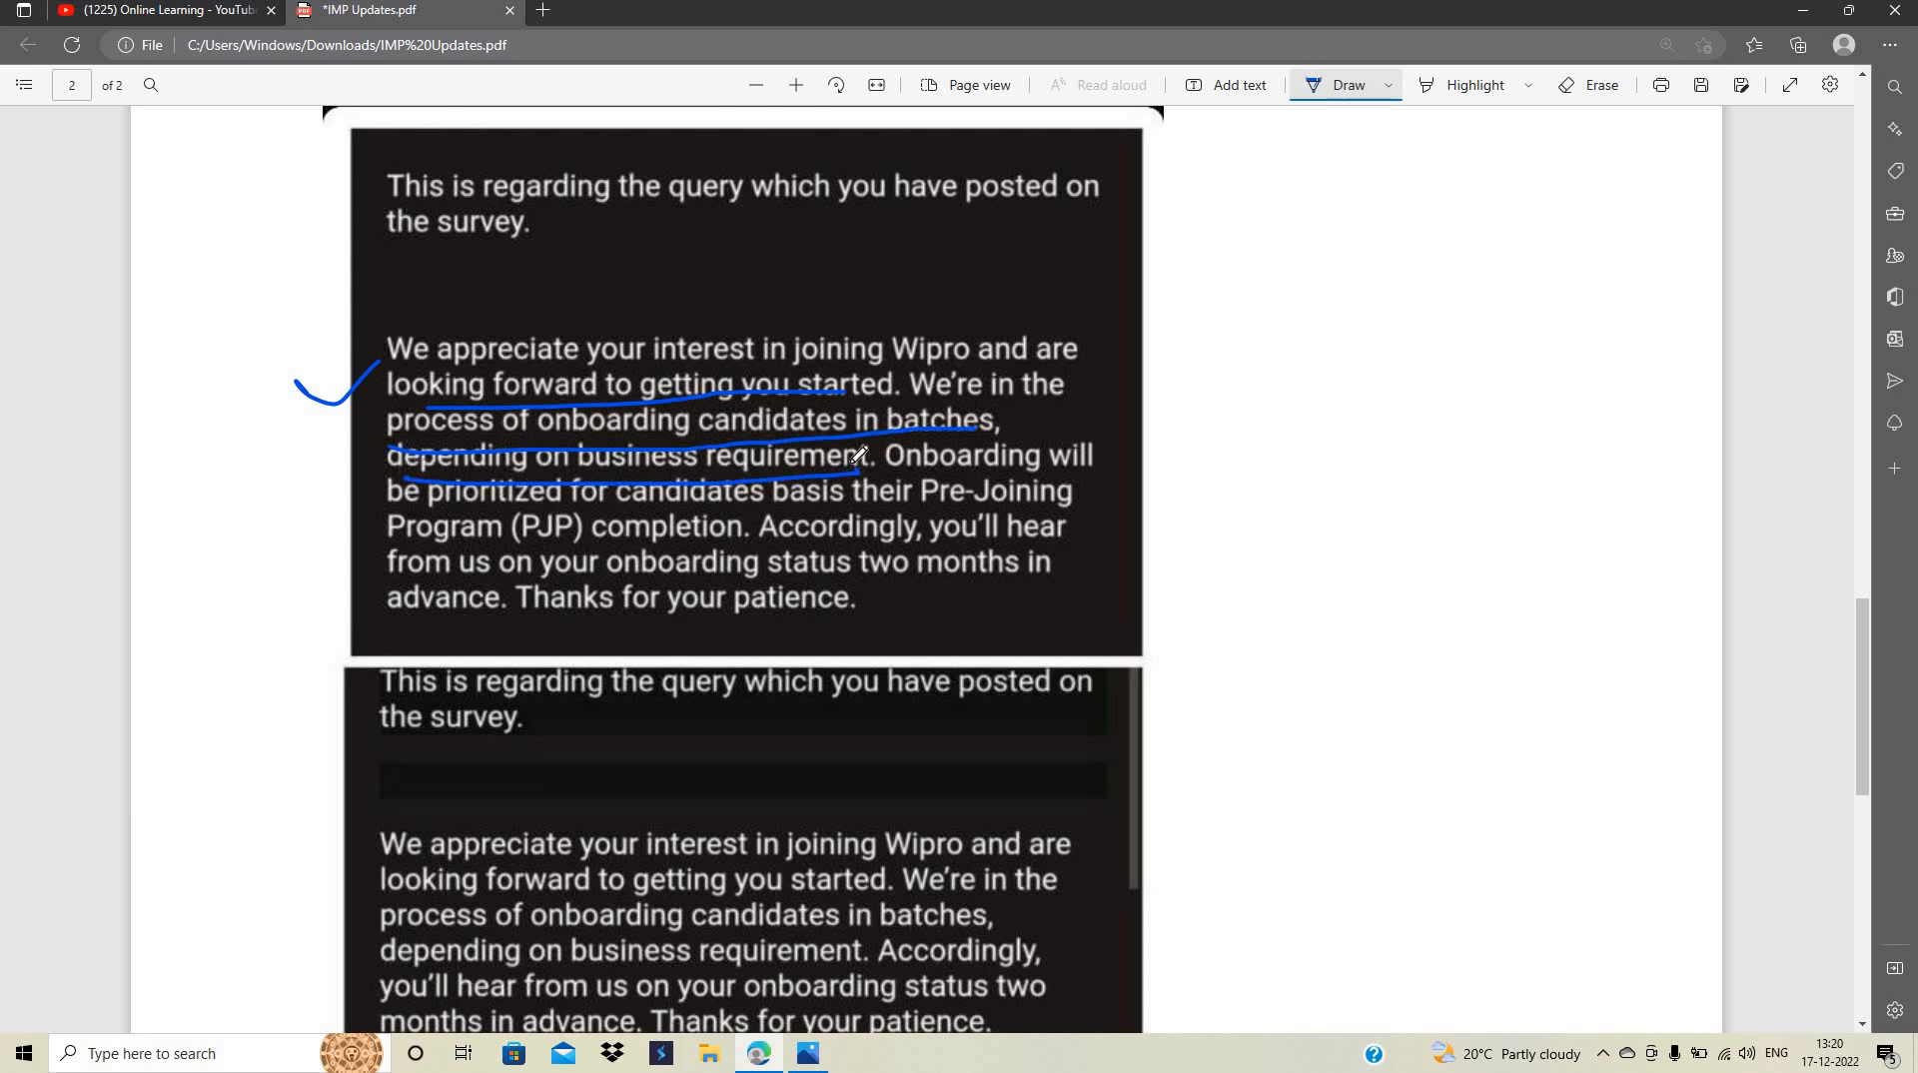
left_click_drag(881, 475, 1118, 475)
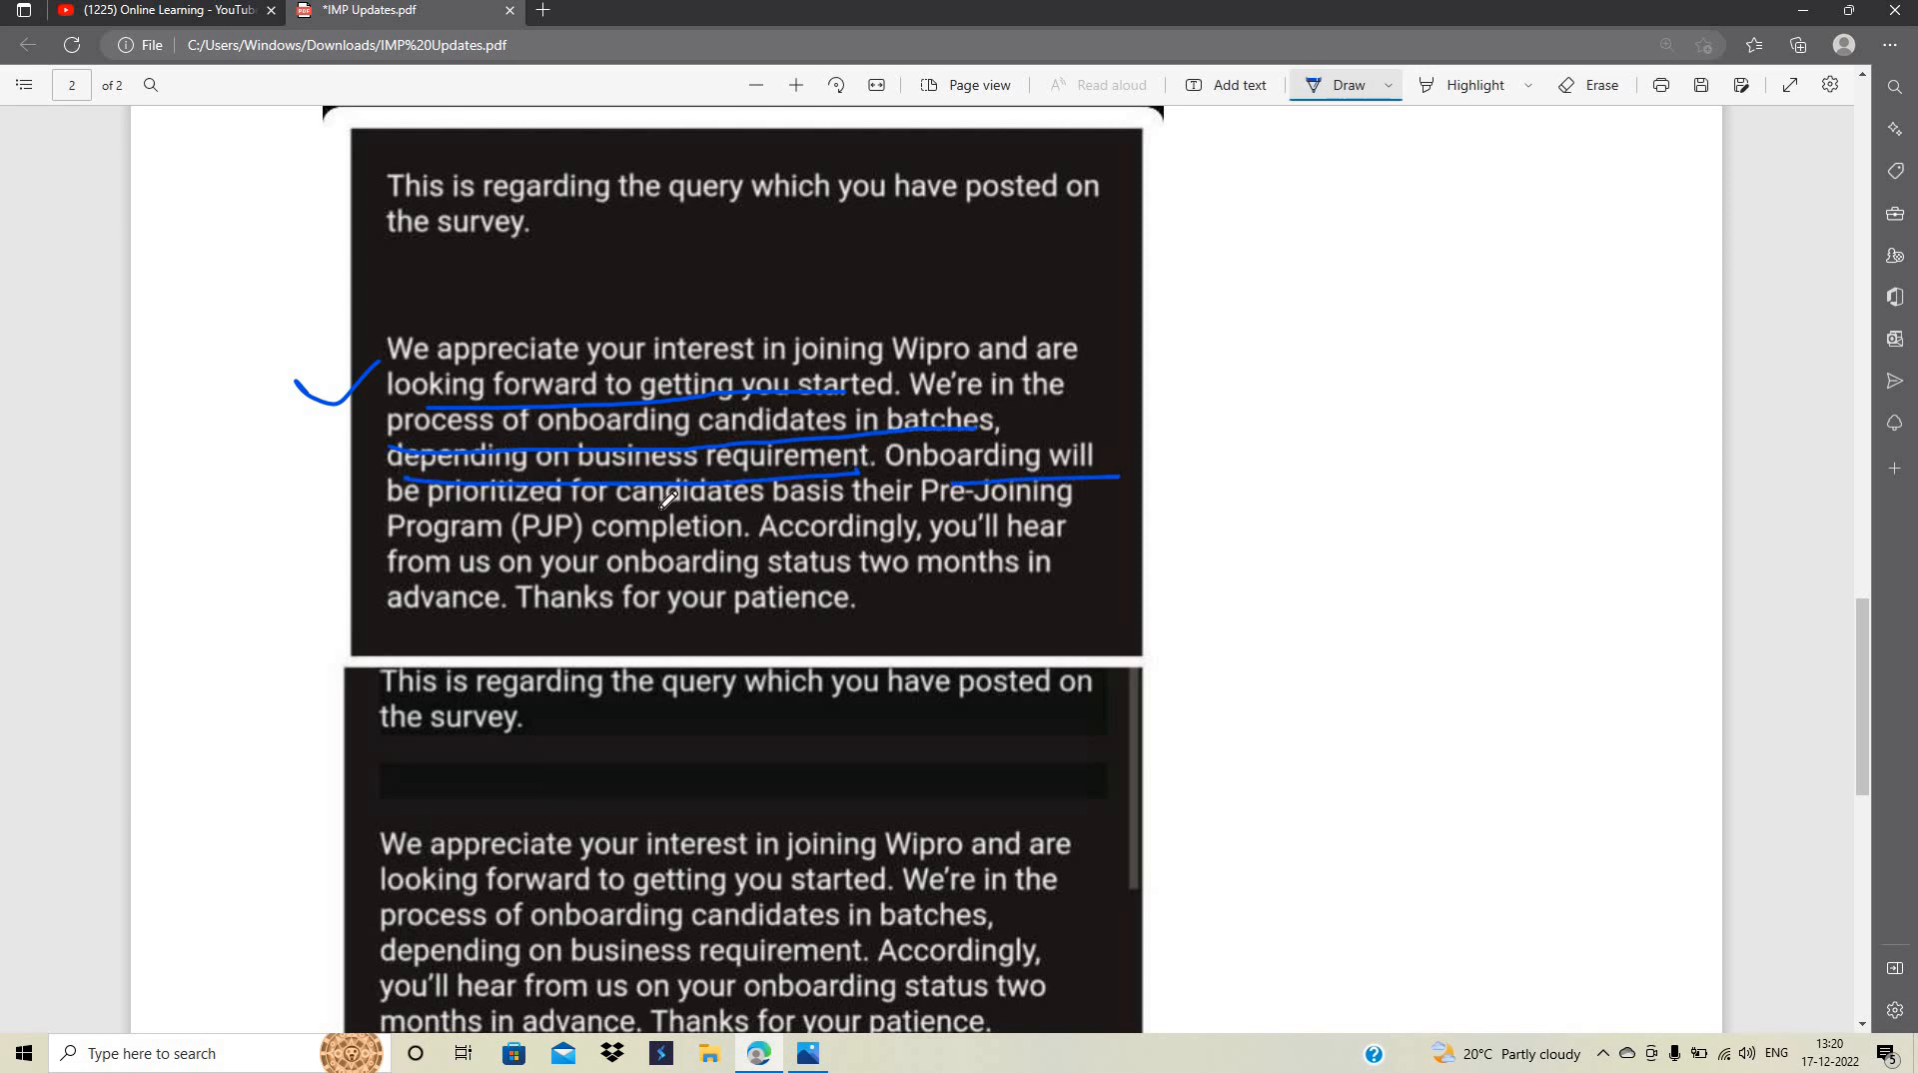
left_click_drag(538, 503, 1042, 503)
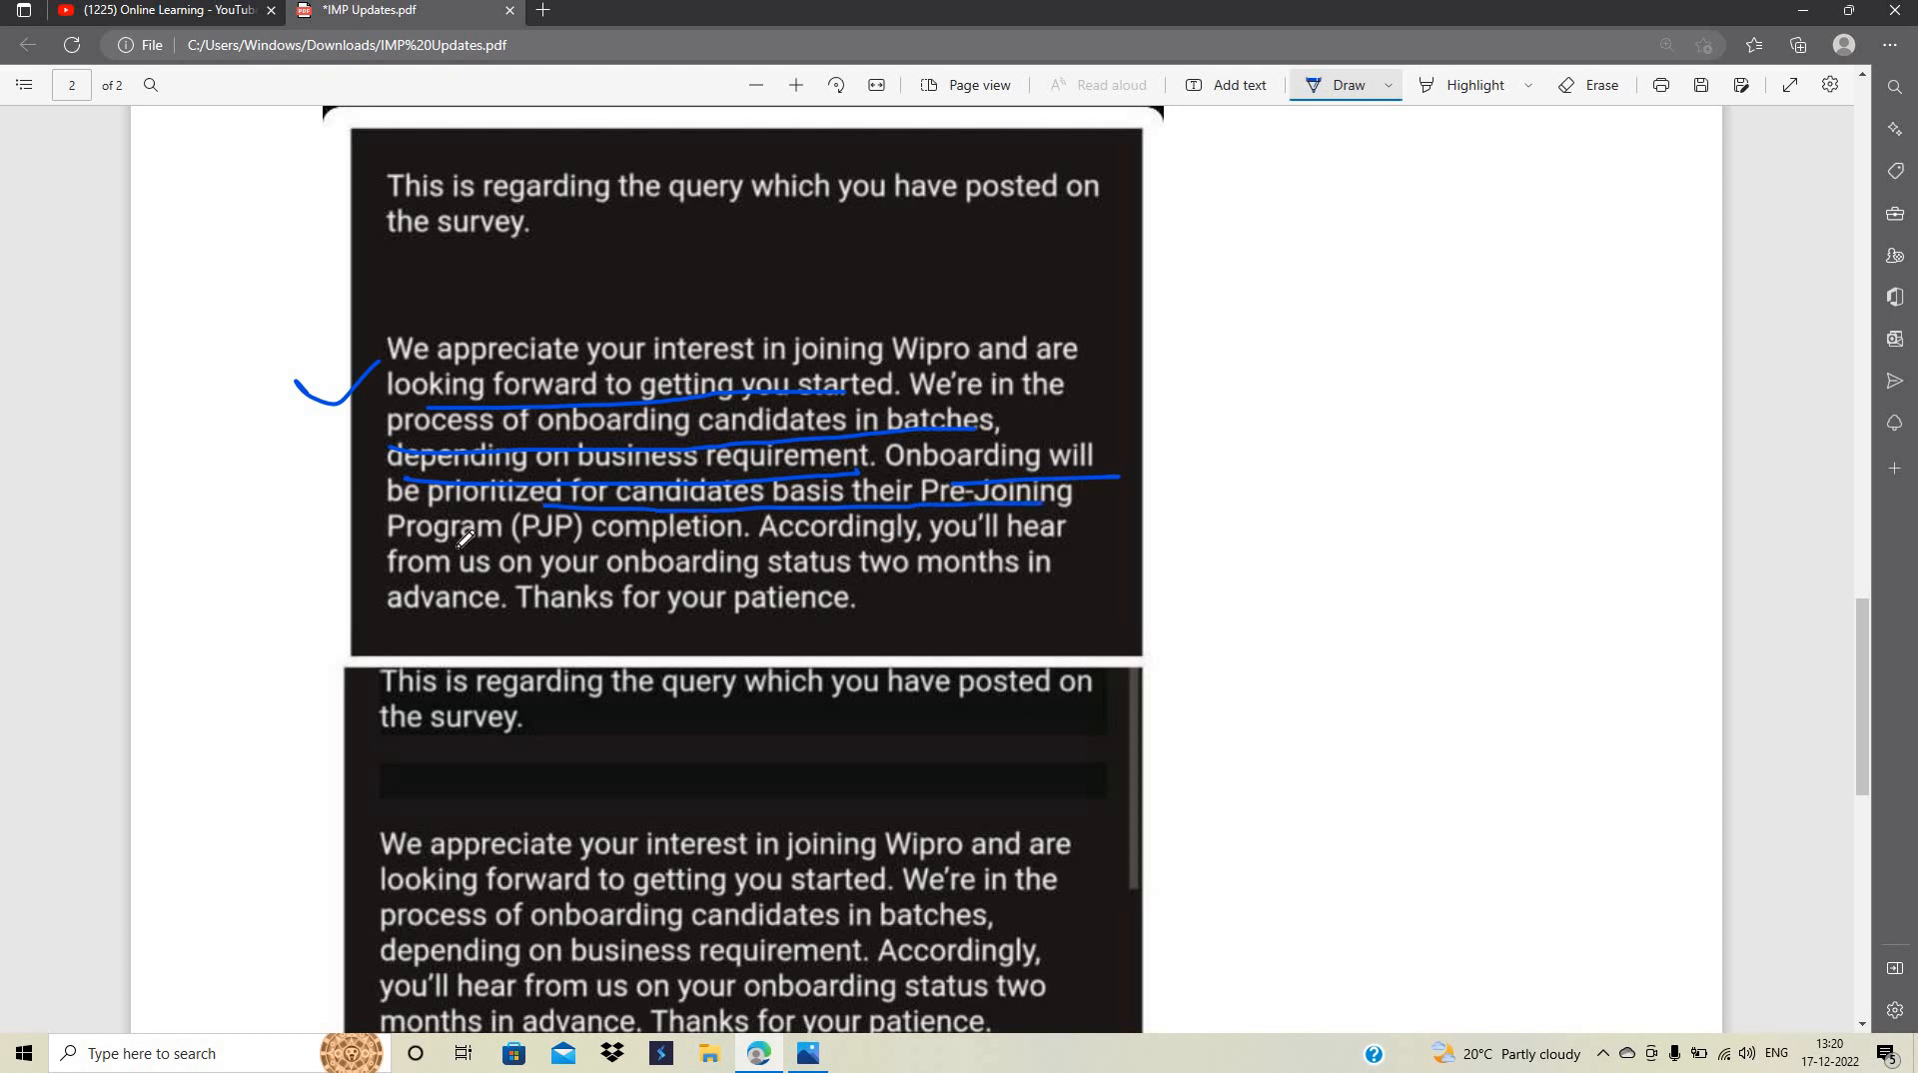
Tick the second email's paragraph and underline its batches, two-months-in-advance and patience lines
scroll("down", 3)
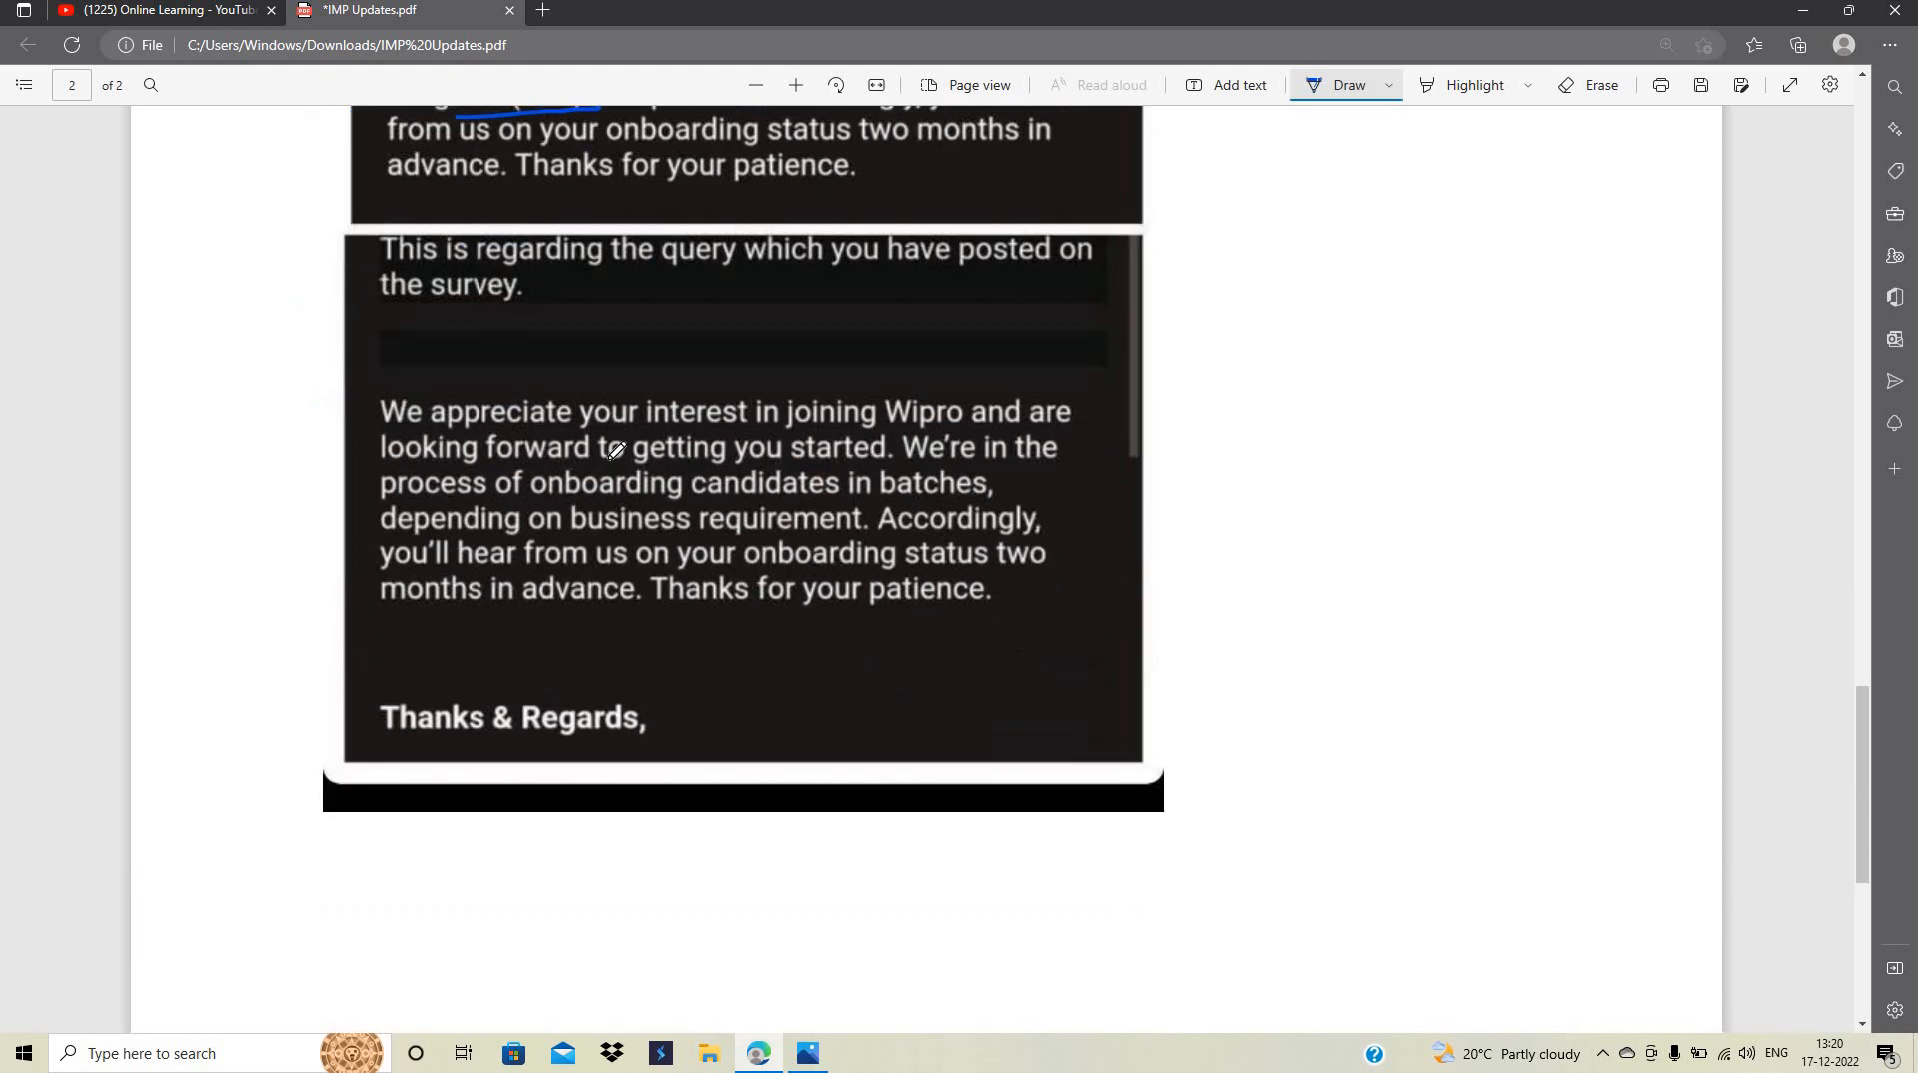
left_click_drag(305, 466, 392, 410)
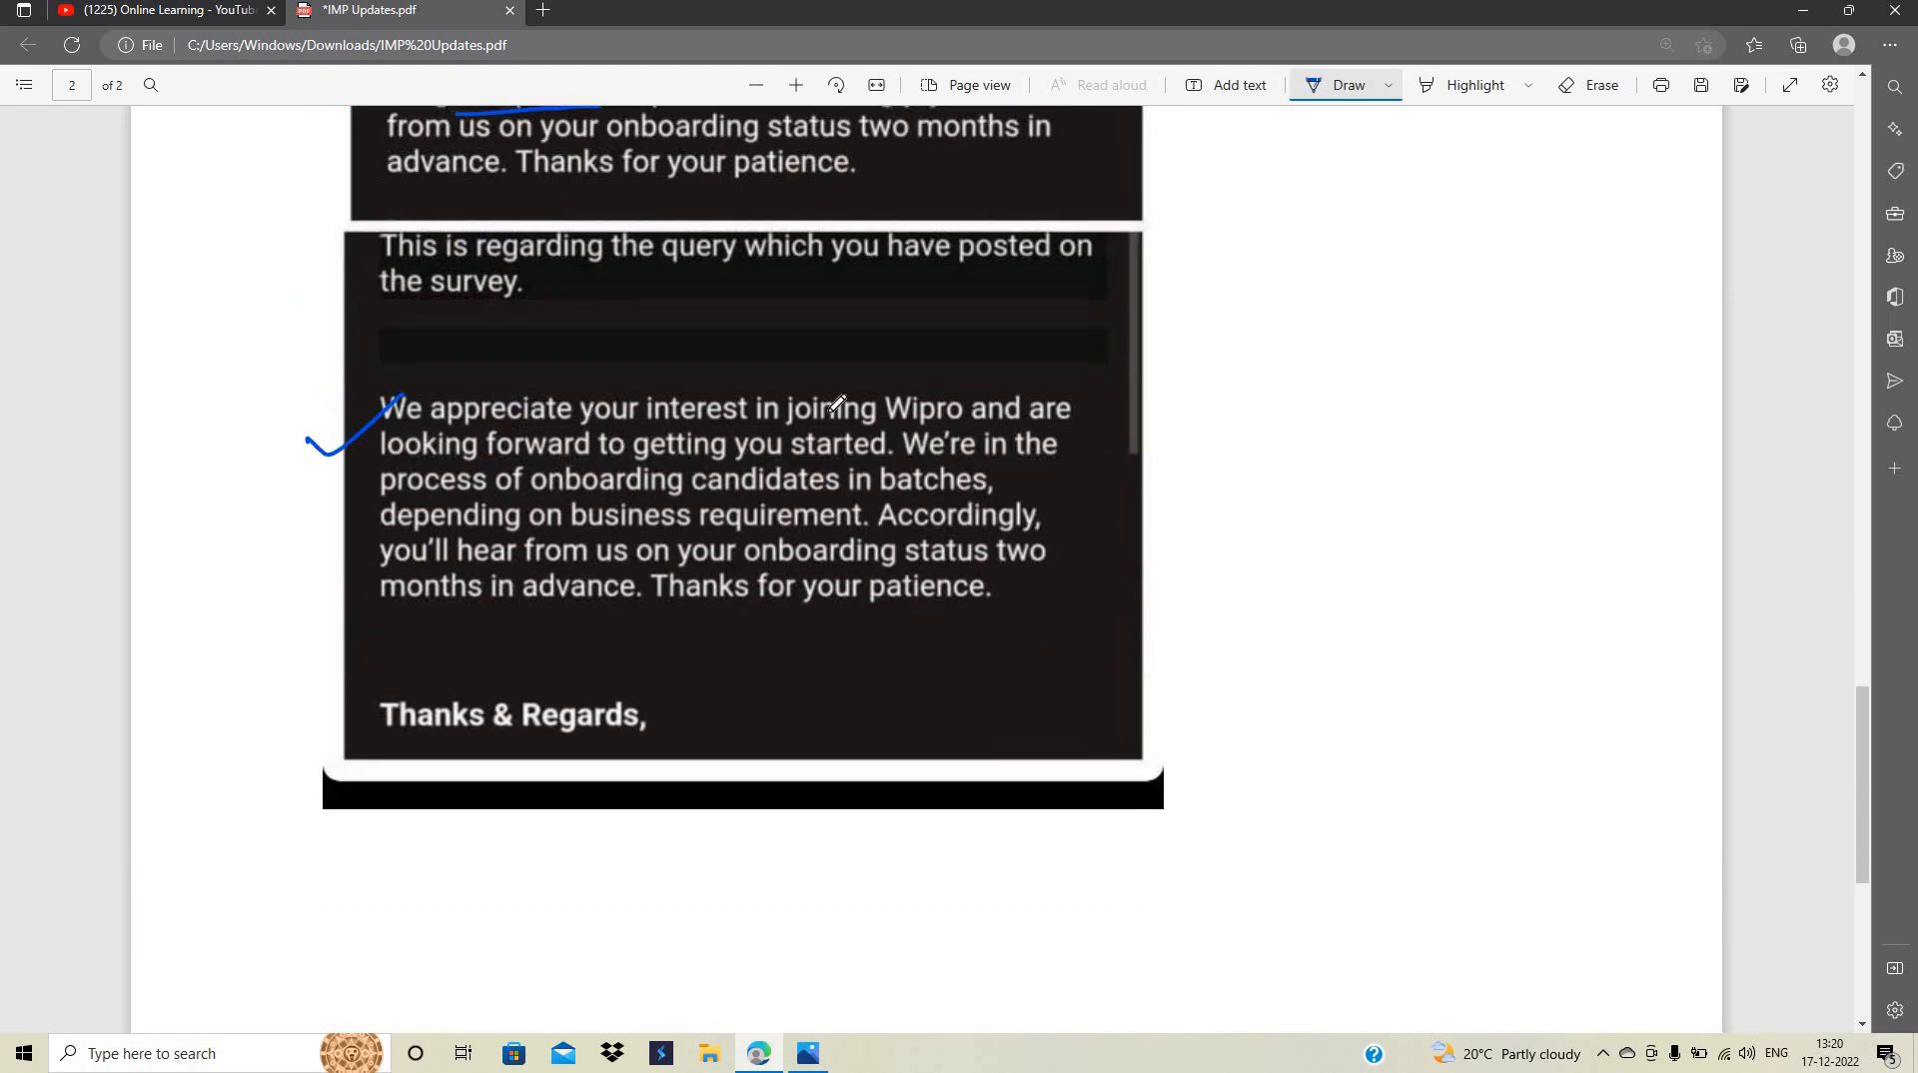
left_click_drag(605, 503, 914, 506)
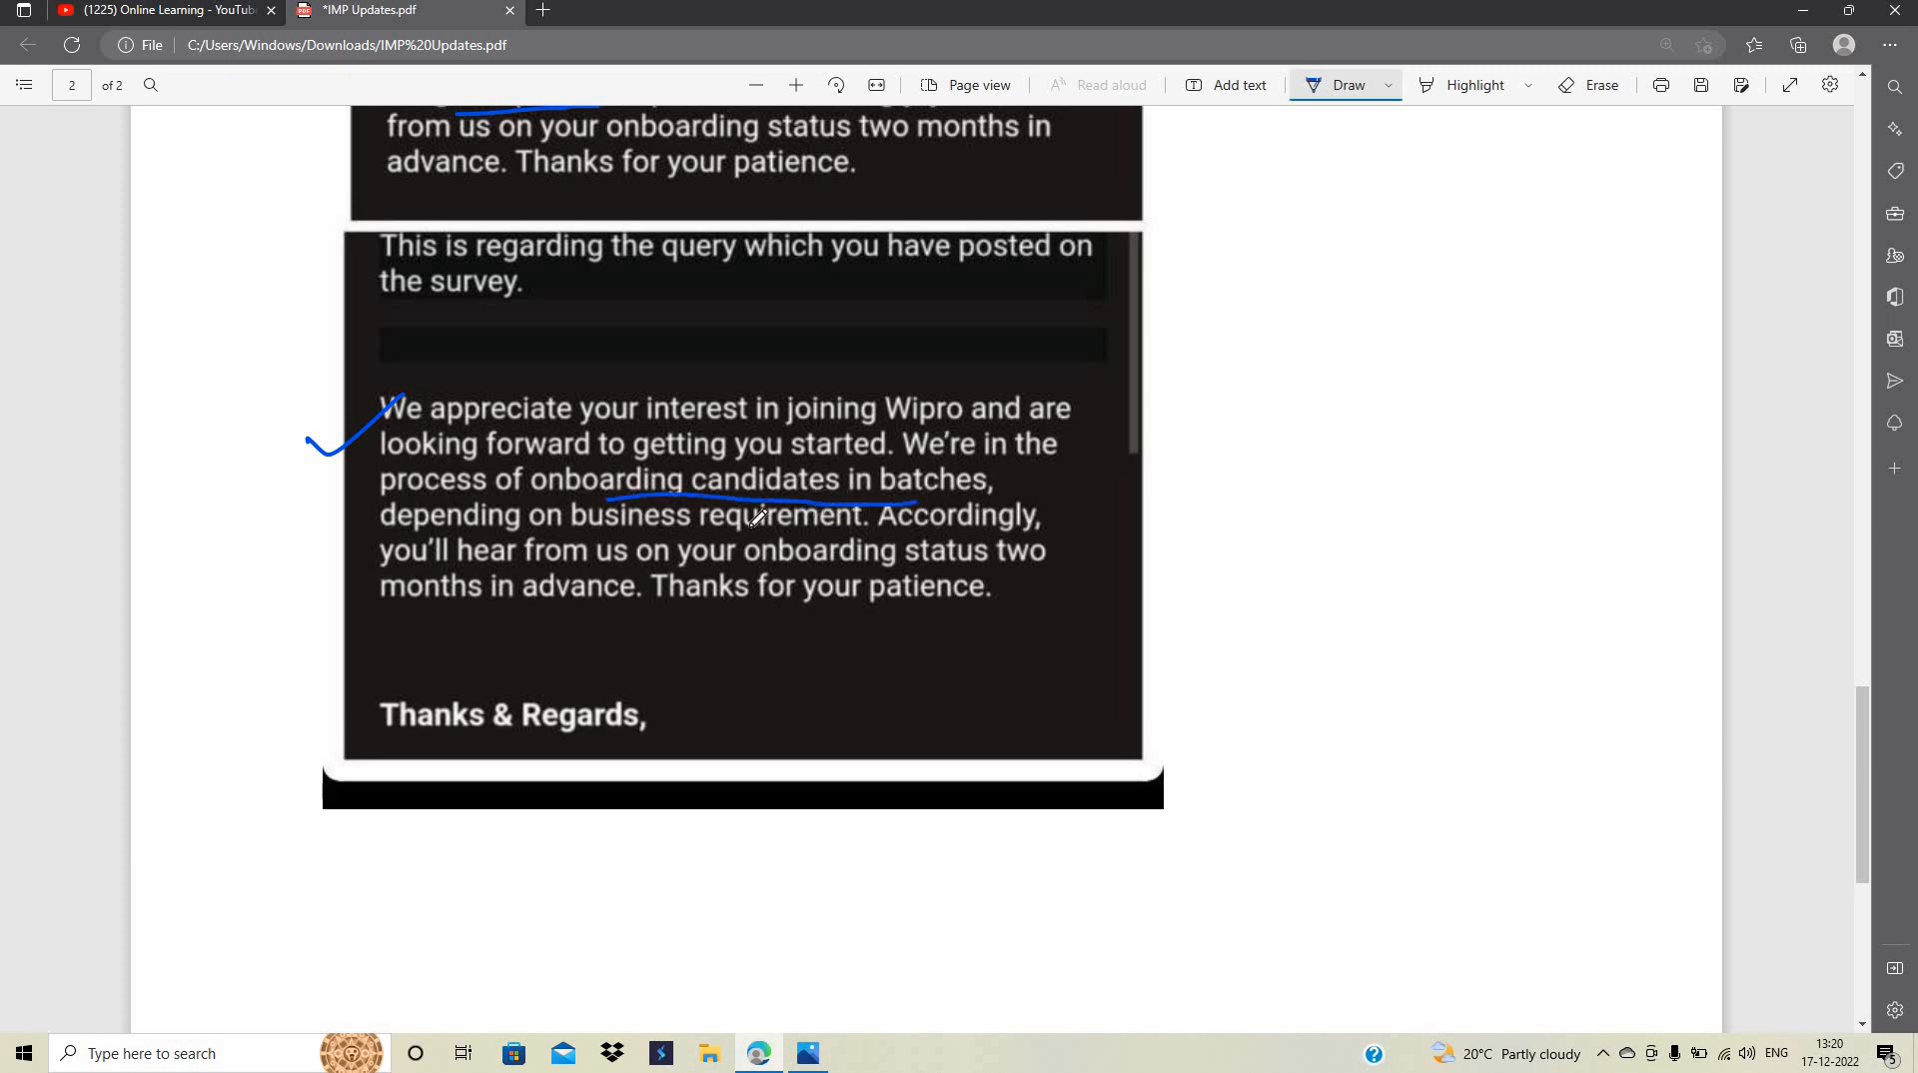
left_click_drag(421, 575, 453, 576)
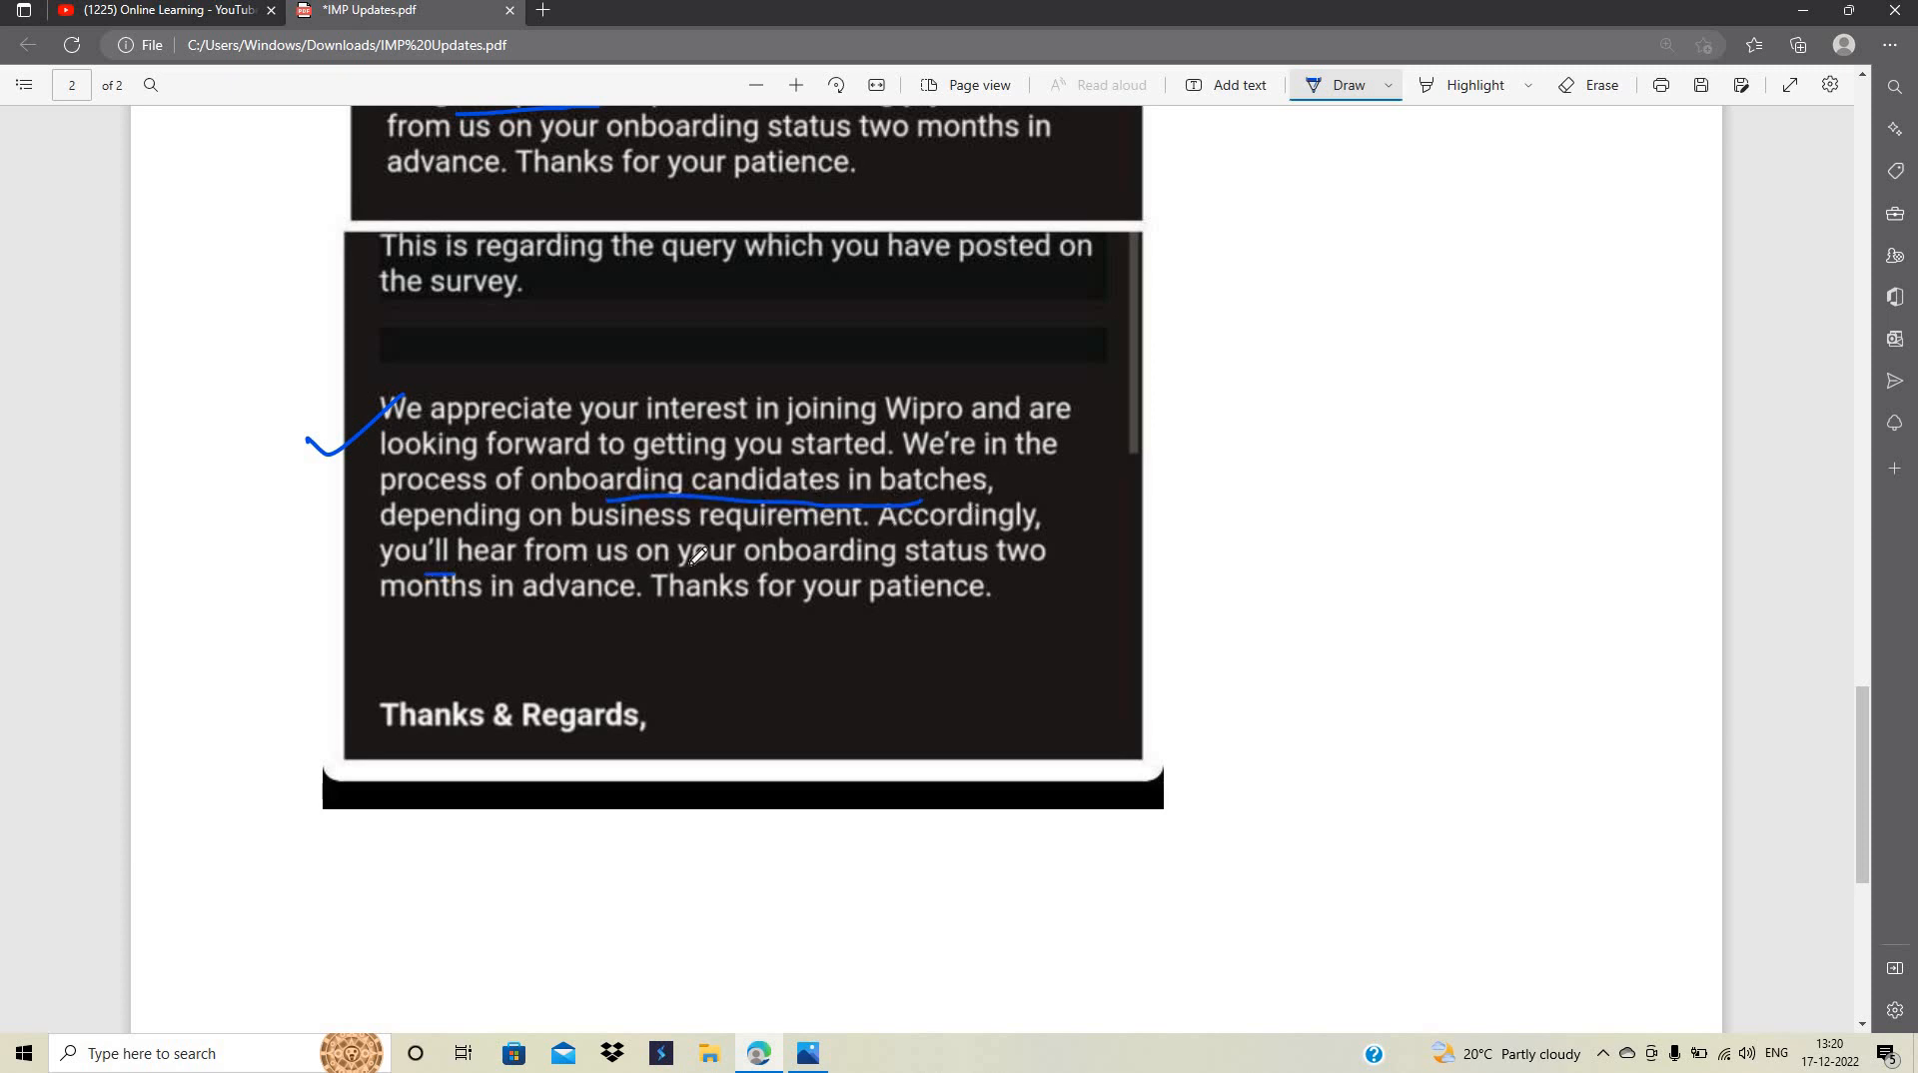
left_click_drag(380, 557, 1071, 557)
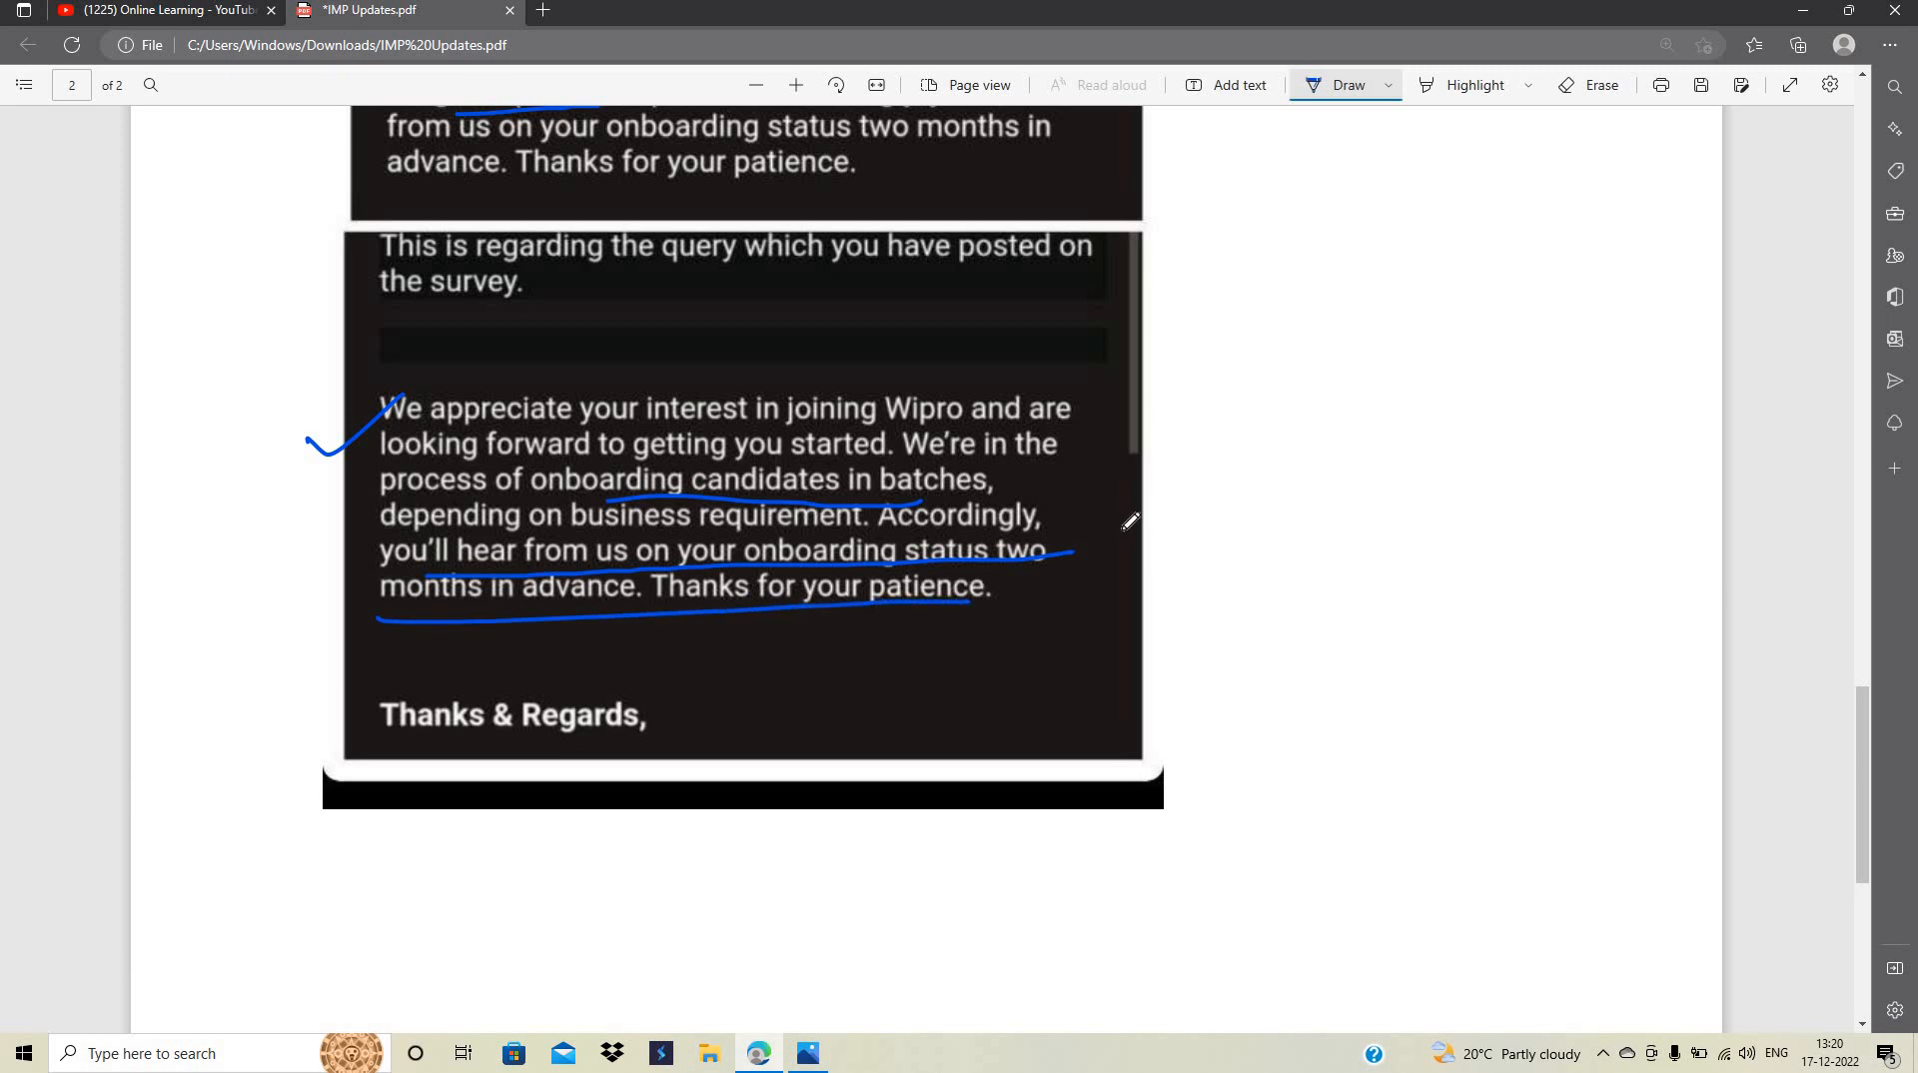
Draw an arrow to a circled PJP note leading to 100%, plus timelines and next PJP in the right margin
left_click_drag(1130, 514, 1247, 478)
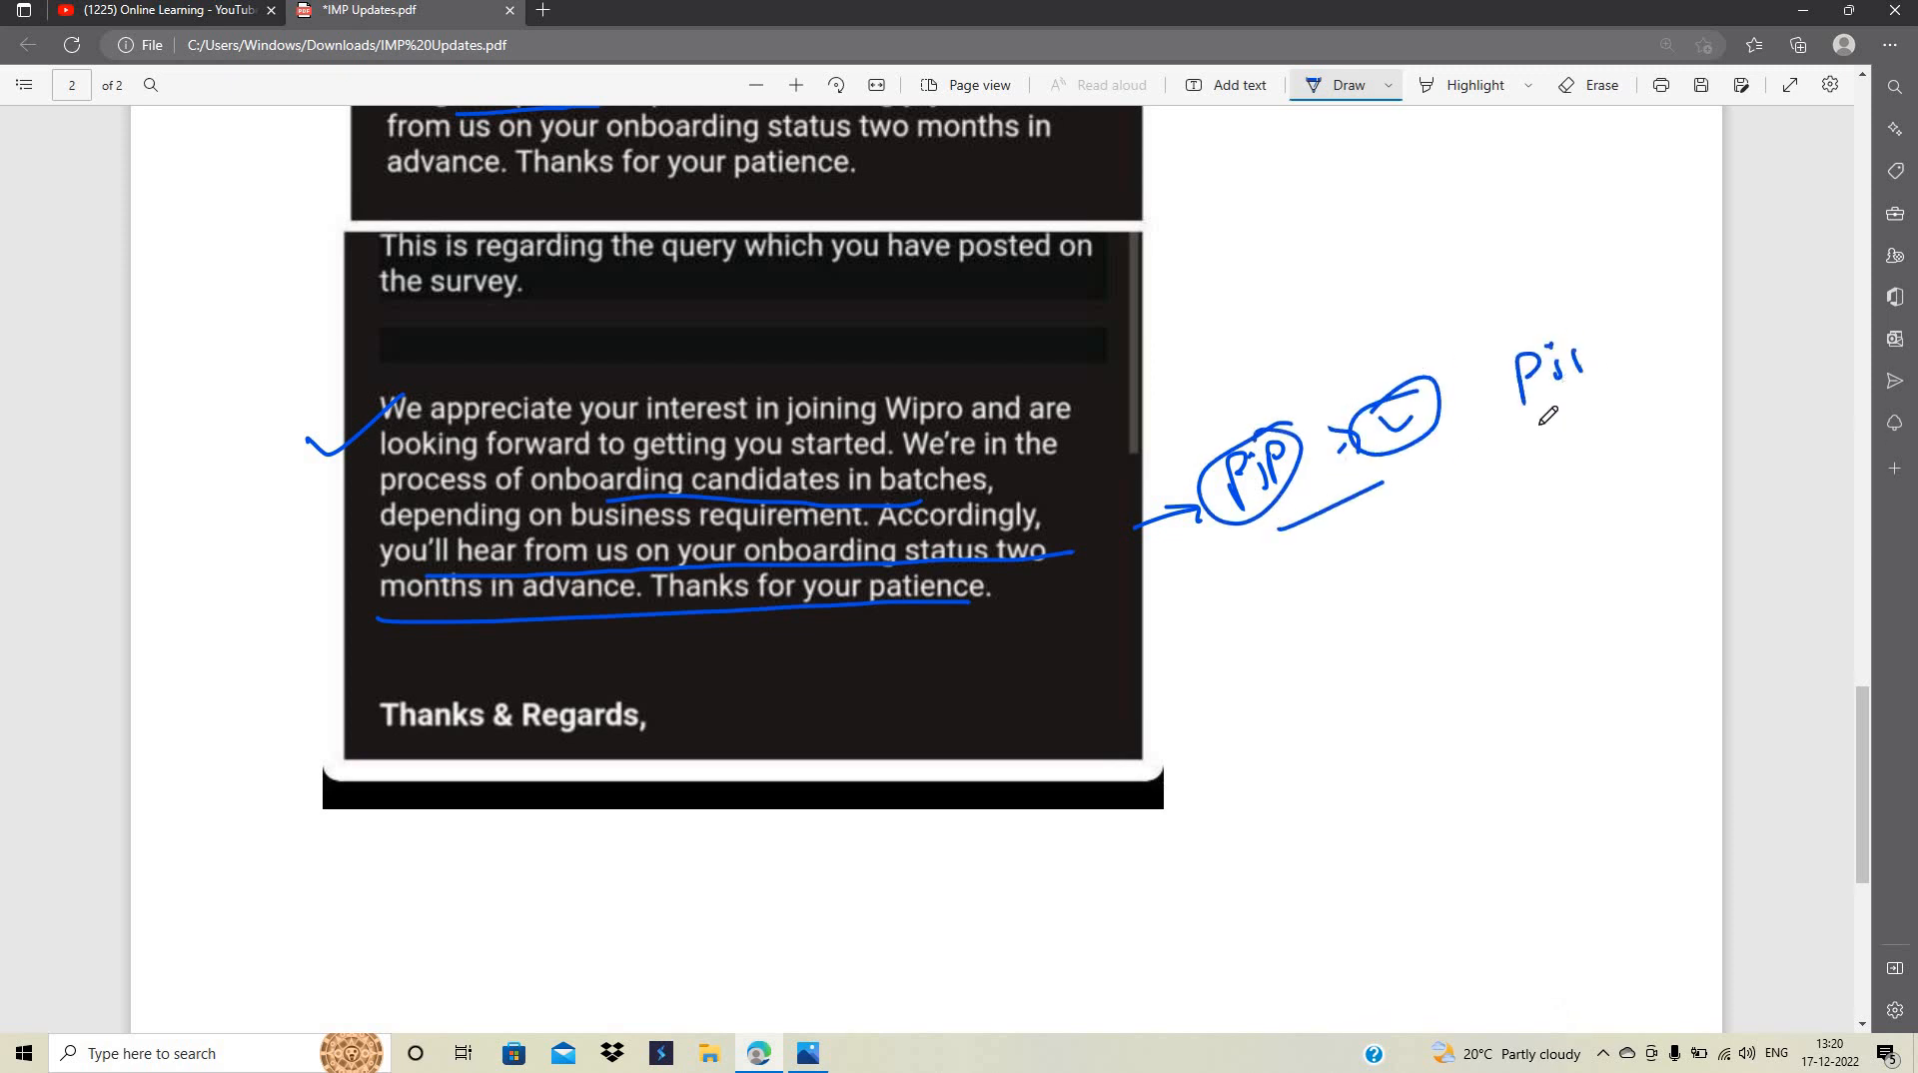
left_click_drag(1516, 356, 1578, 415)
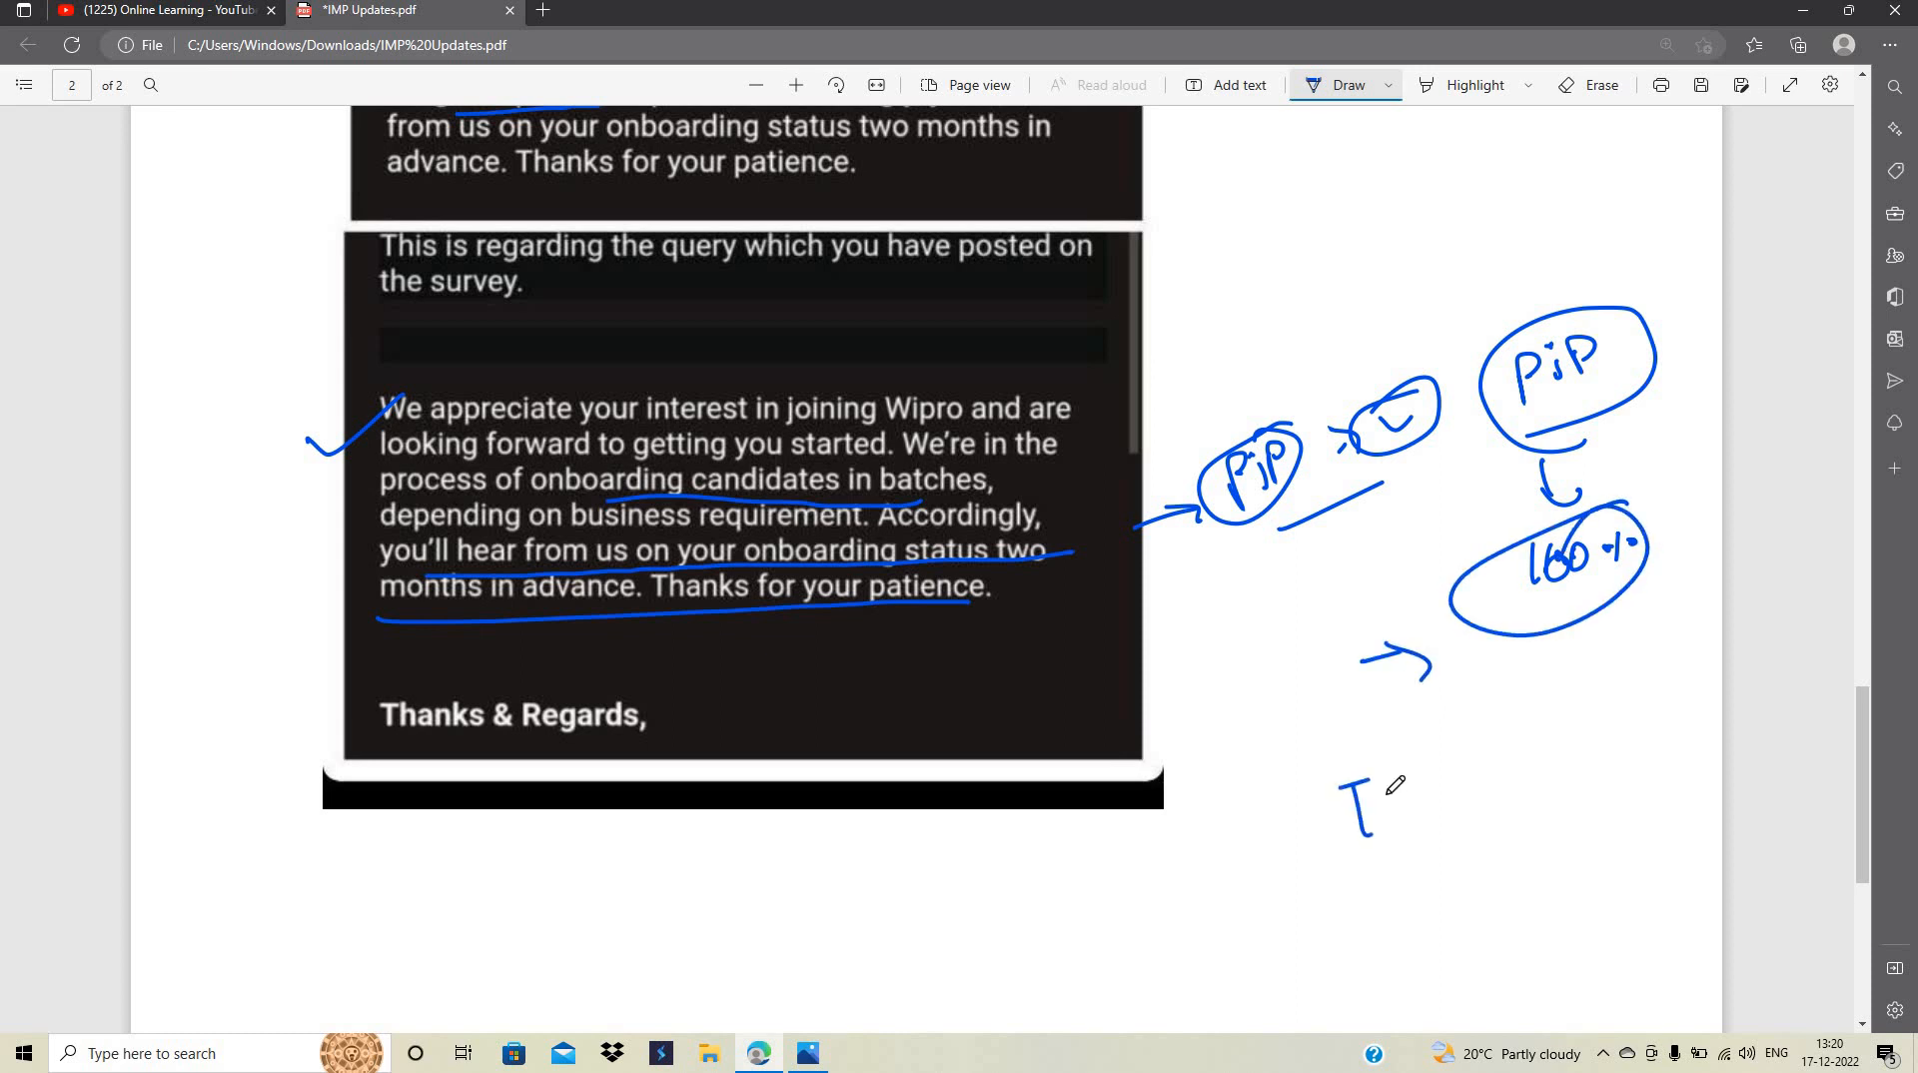
left_click_drag(1352, 819, 1474, 789)
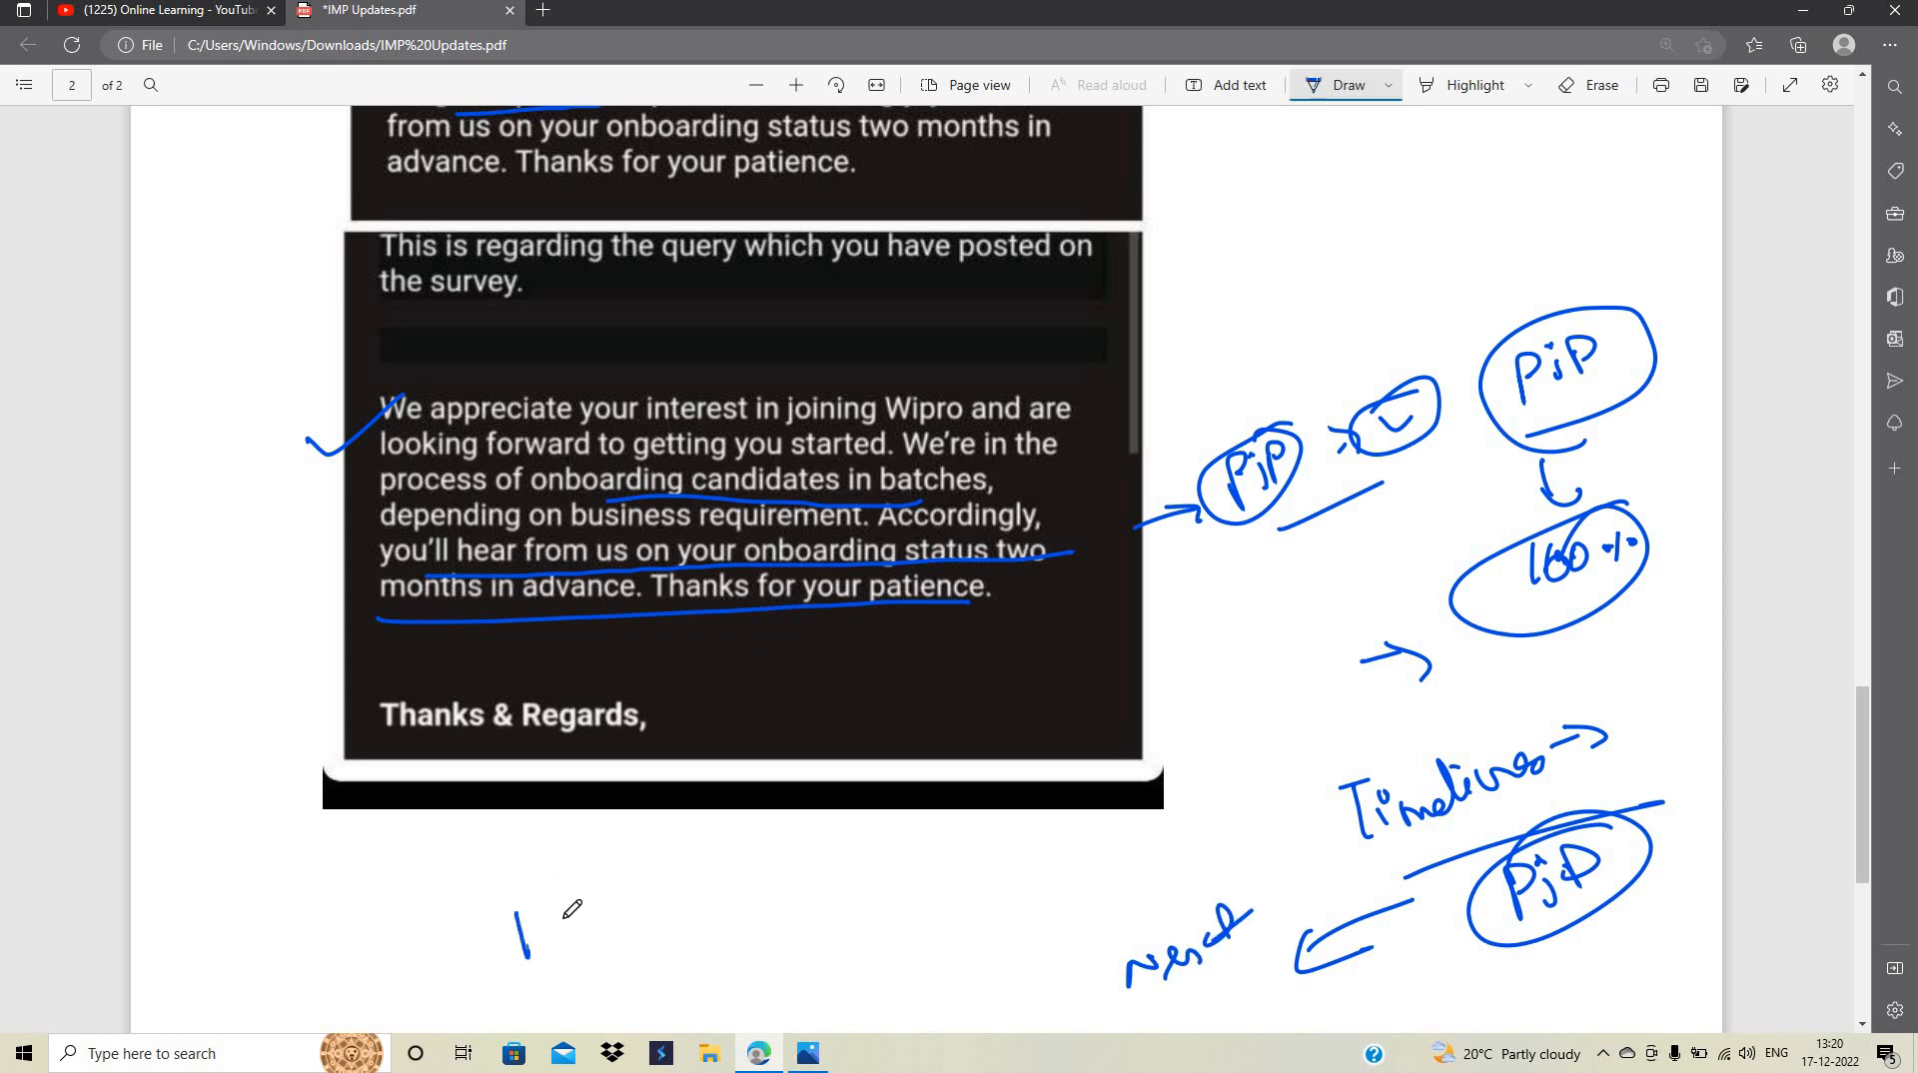
Write 'PJP → Next Update' below the email and 'Infosys' with an arrow to a circled mark above
left_click_drag(514, 929, 661, 881)
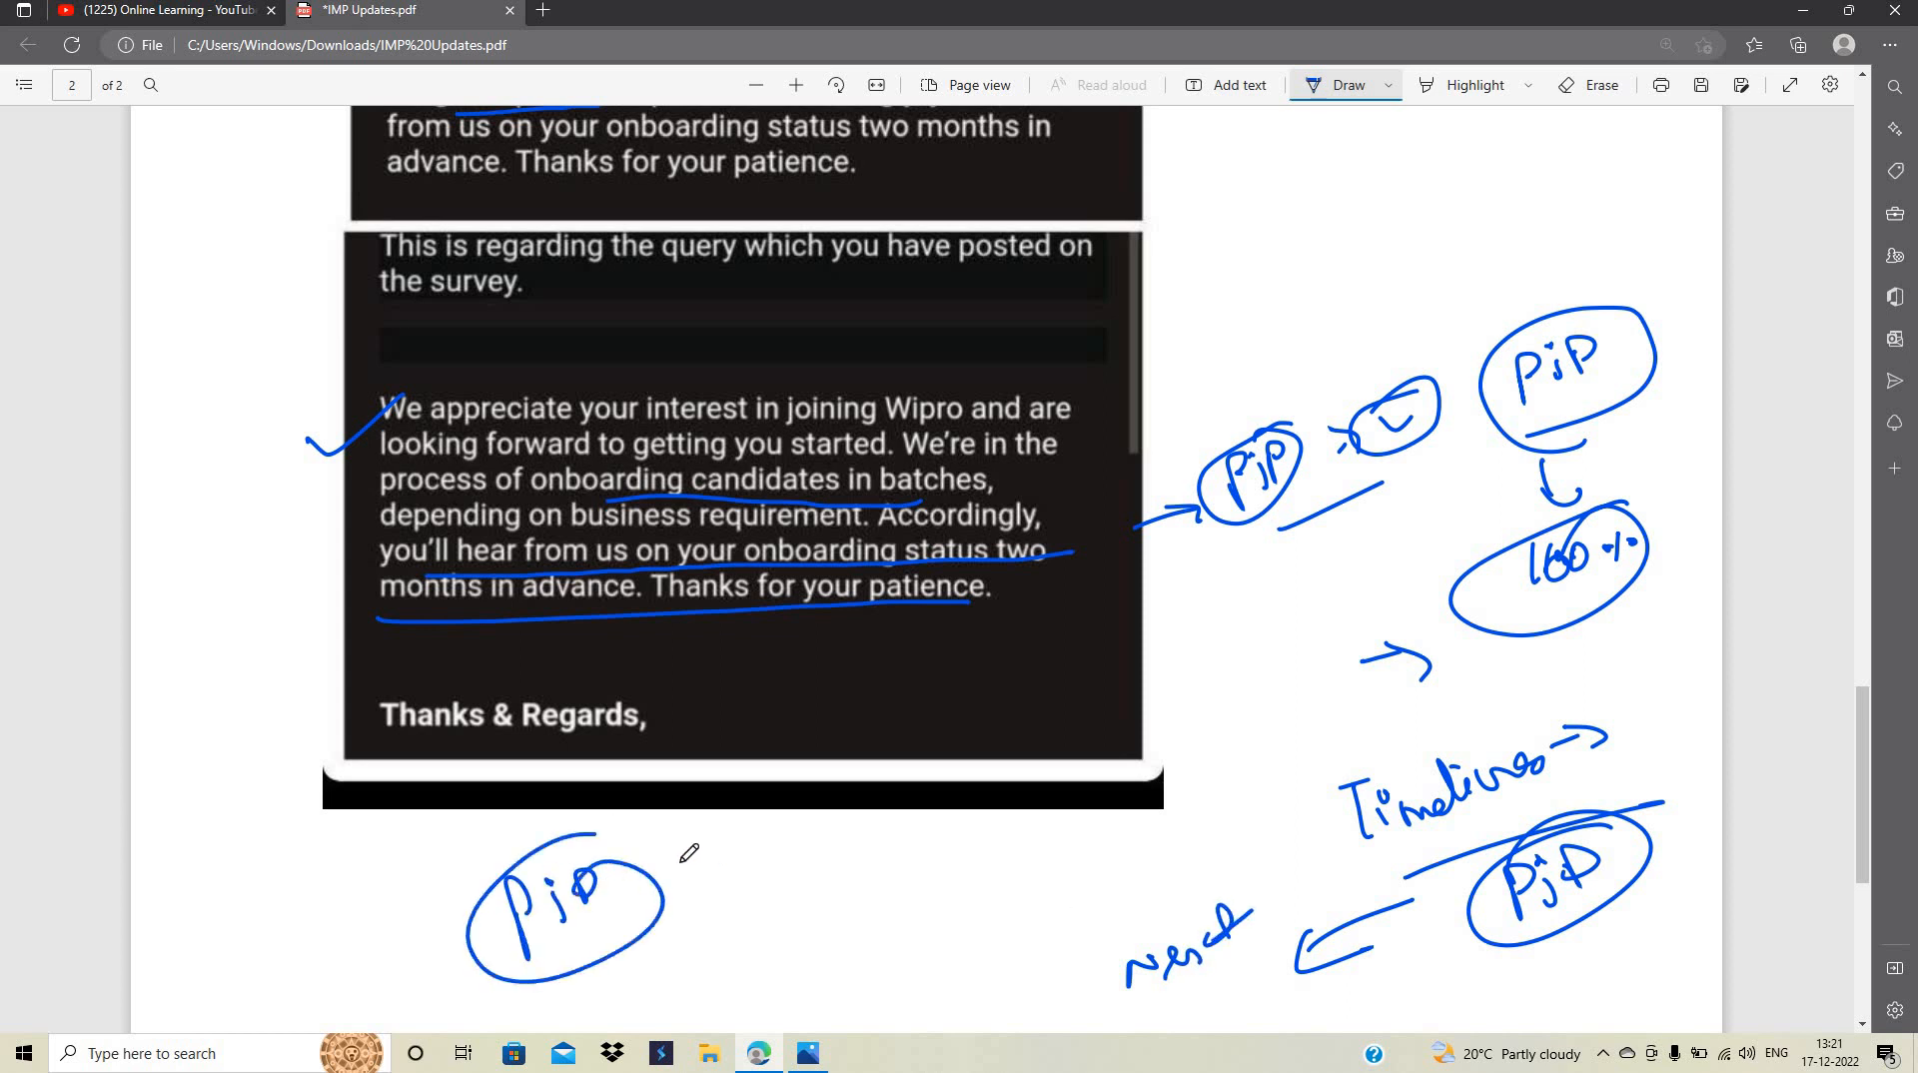
left_click_drag(667, 881, 881, 831)
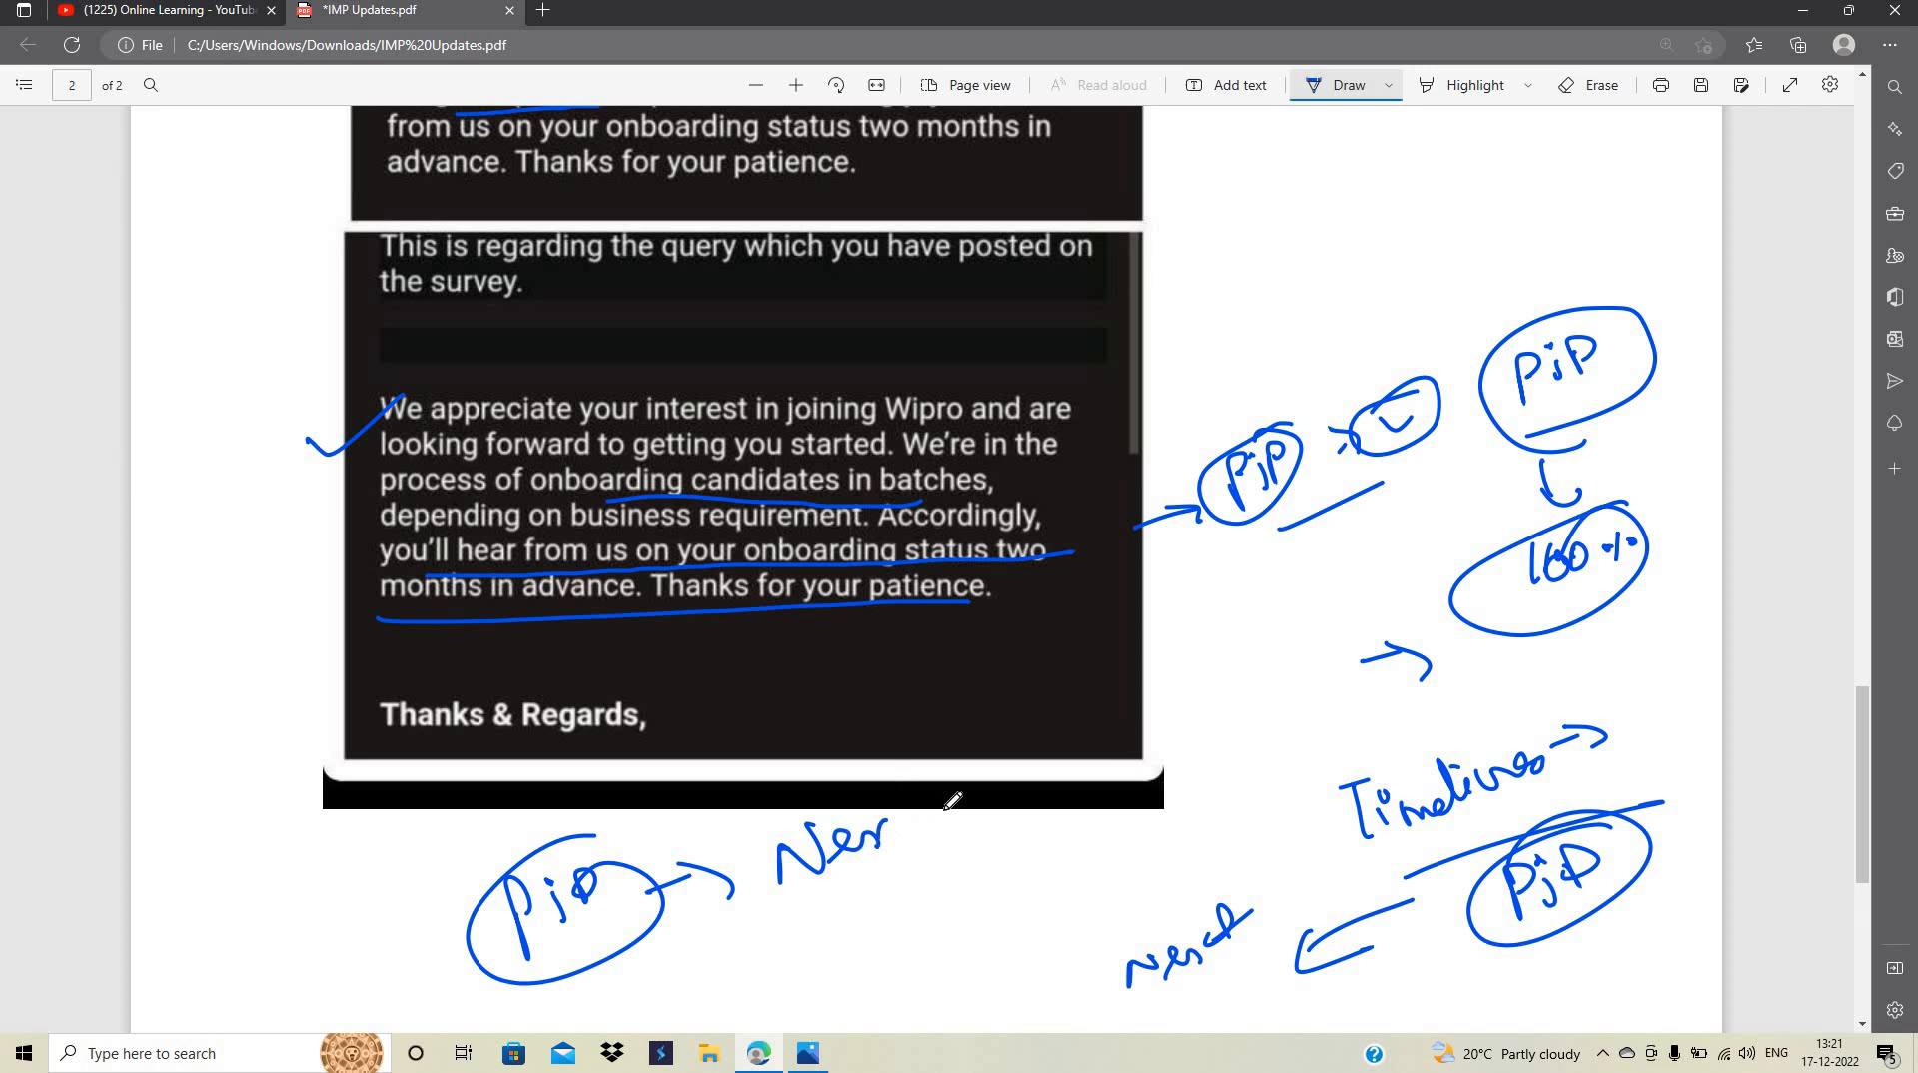
left_click_drag(881, 819, 1077, 795)
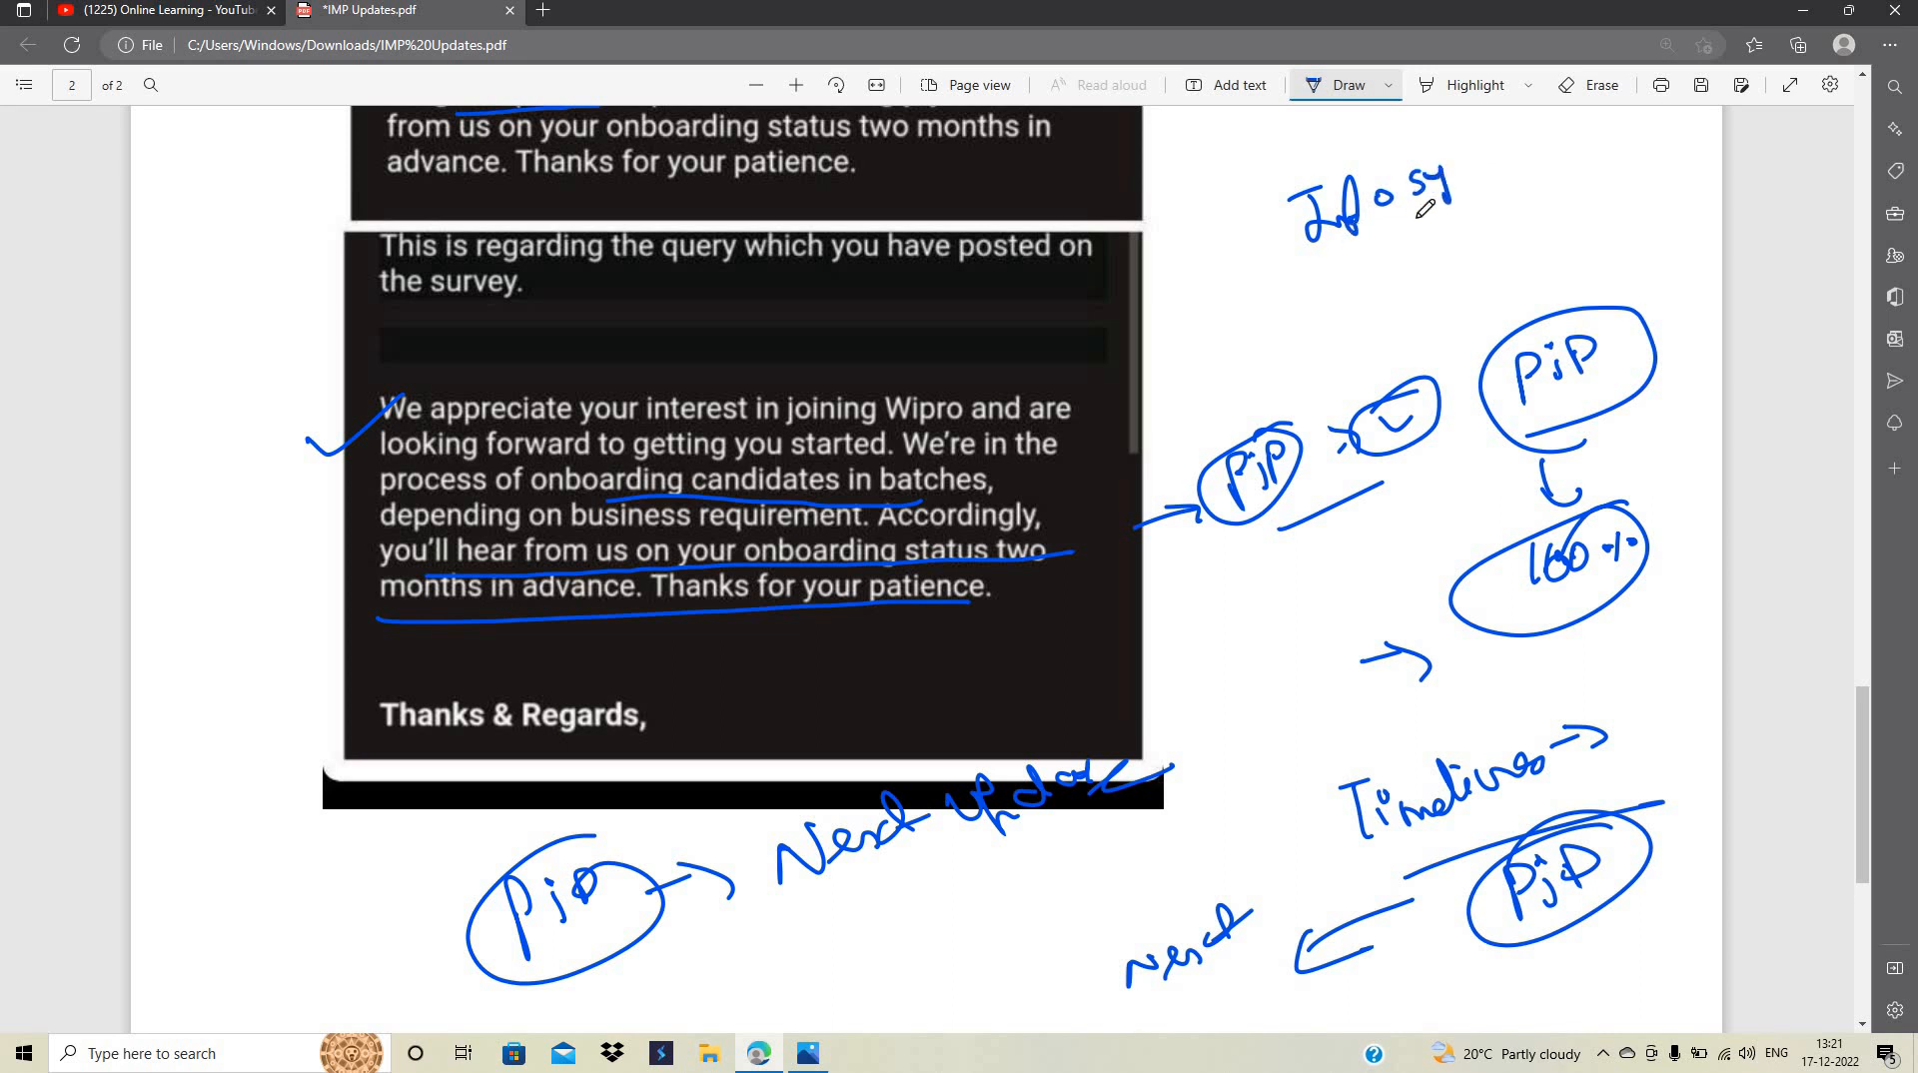
left_click_drag(1407, 196, 1566, 166)
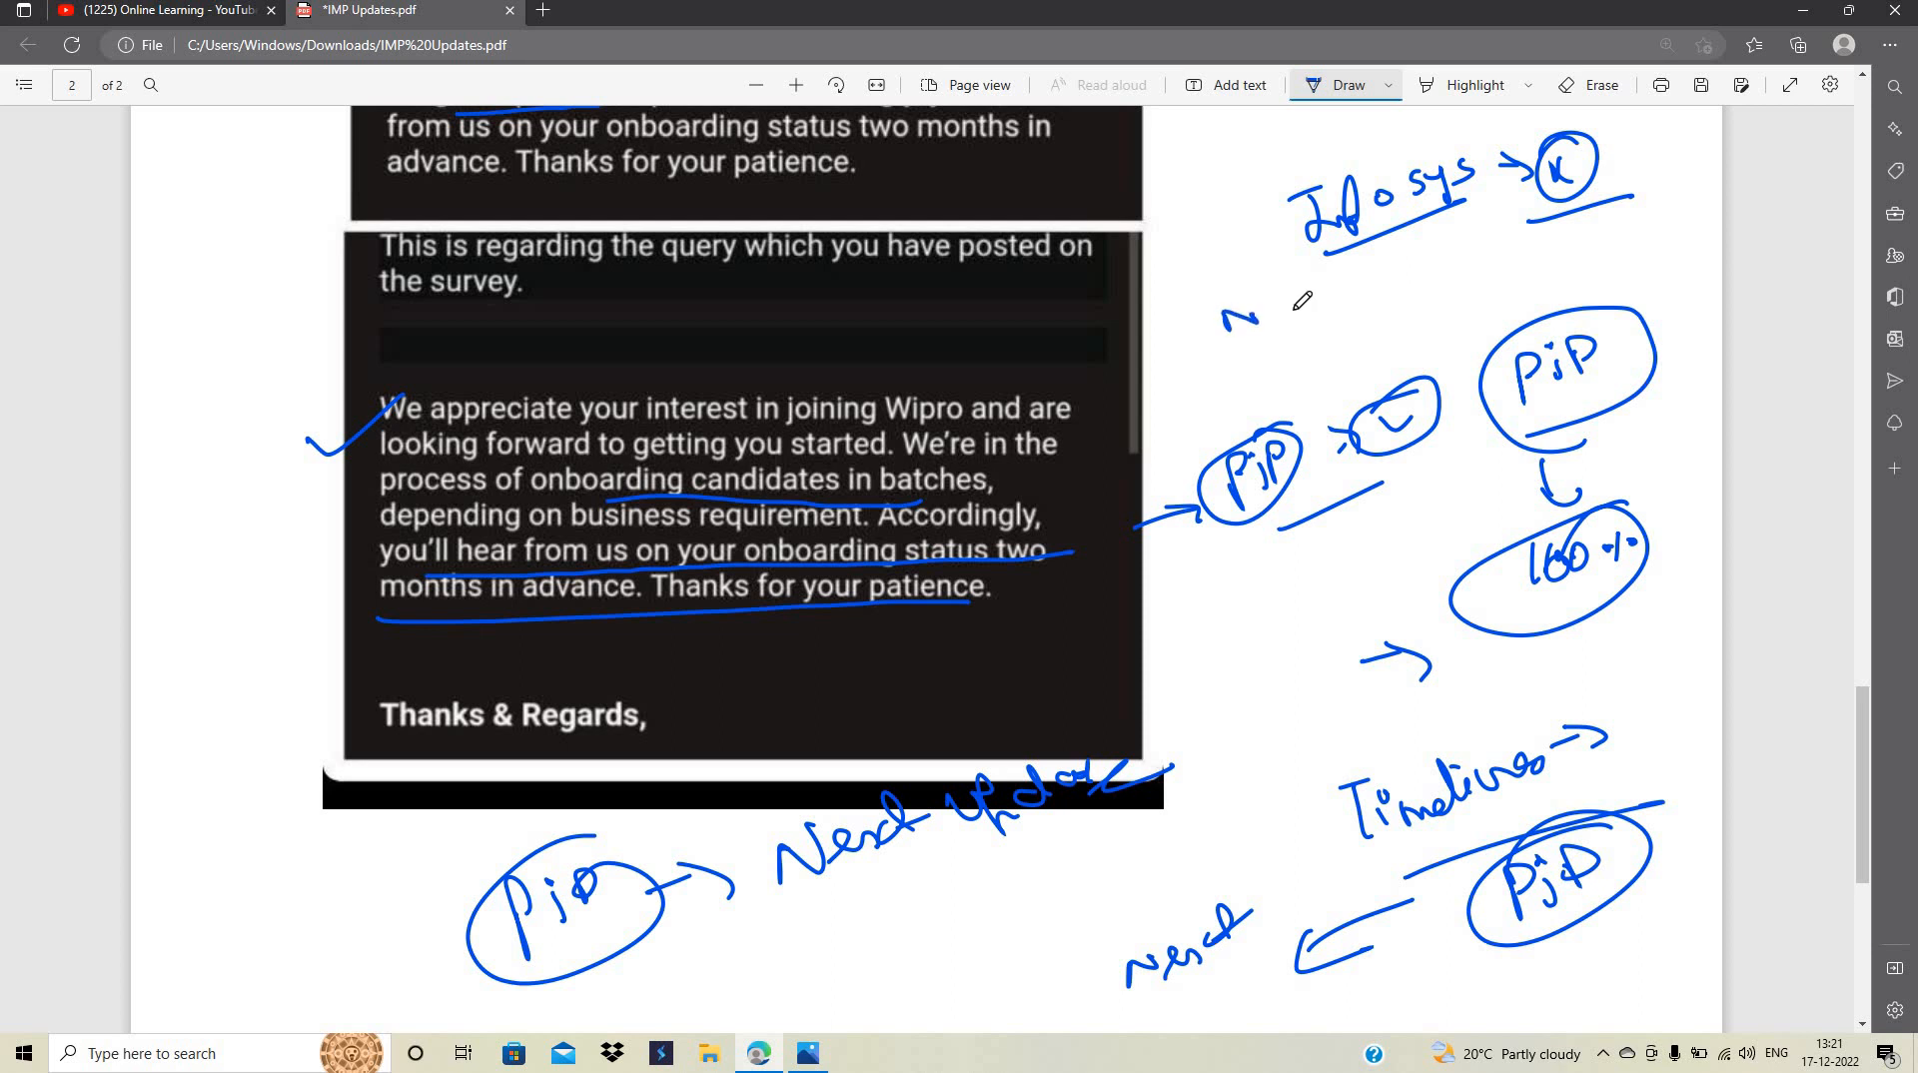
Jot 'Nov Dec Jan' under the Infosys note and 'Wipro → Jan–April 2023' beside the email
left_click_drag(1223, 312, 1456, 264)
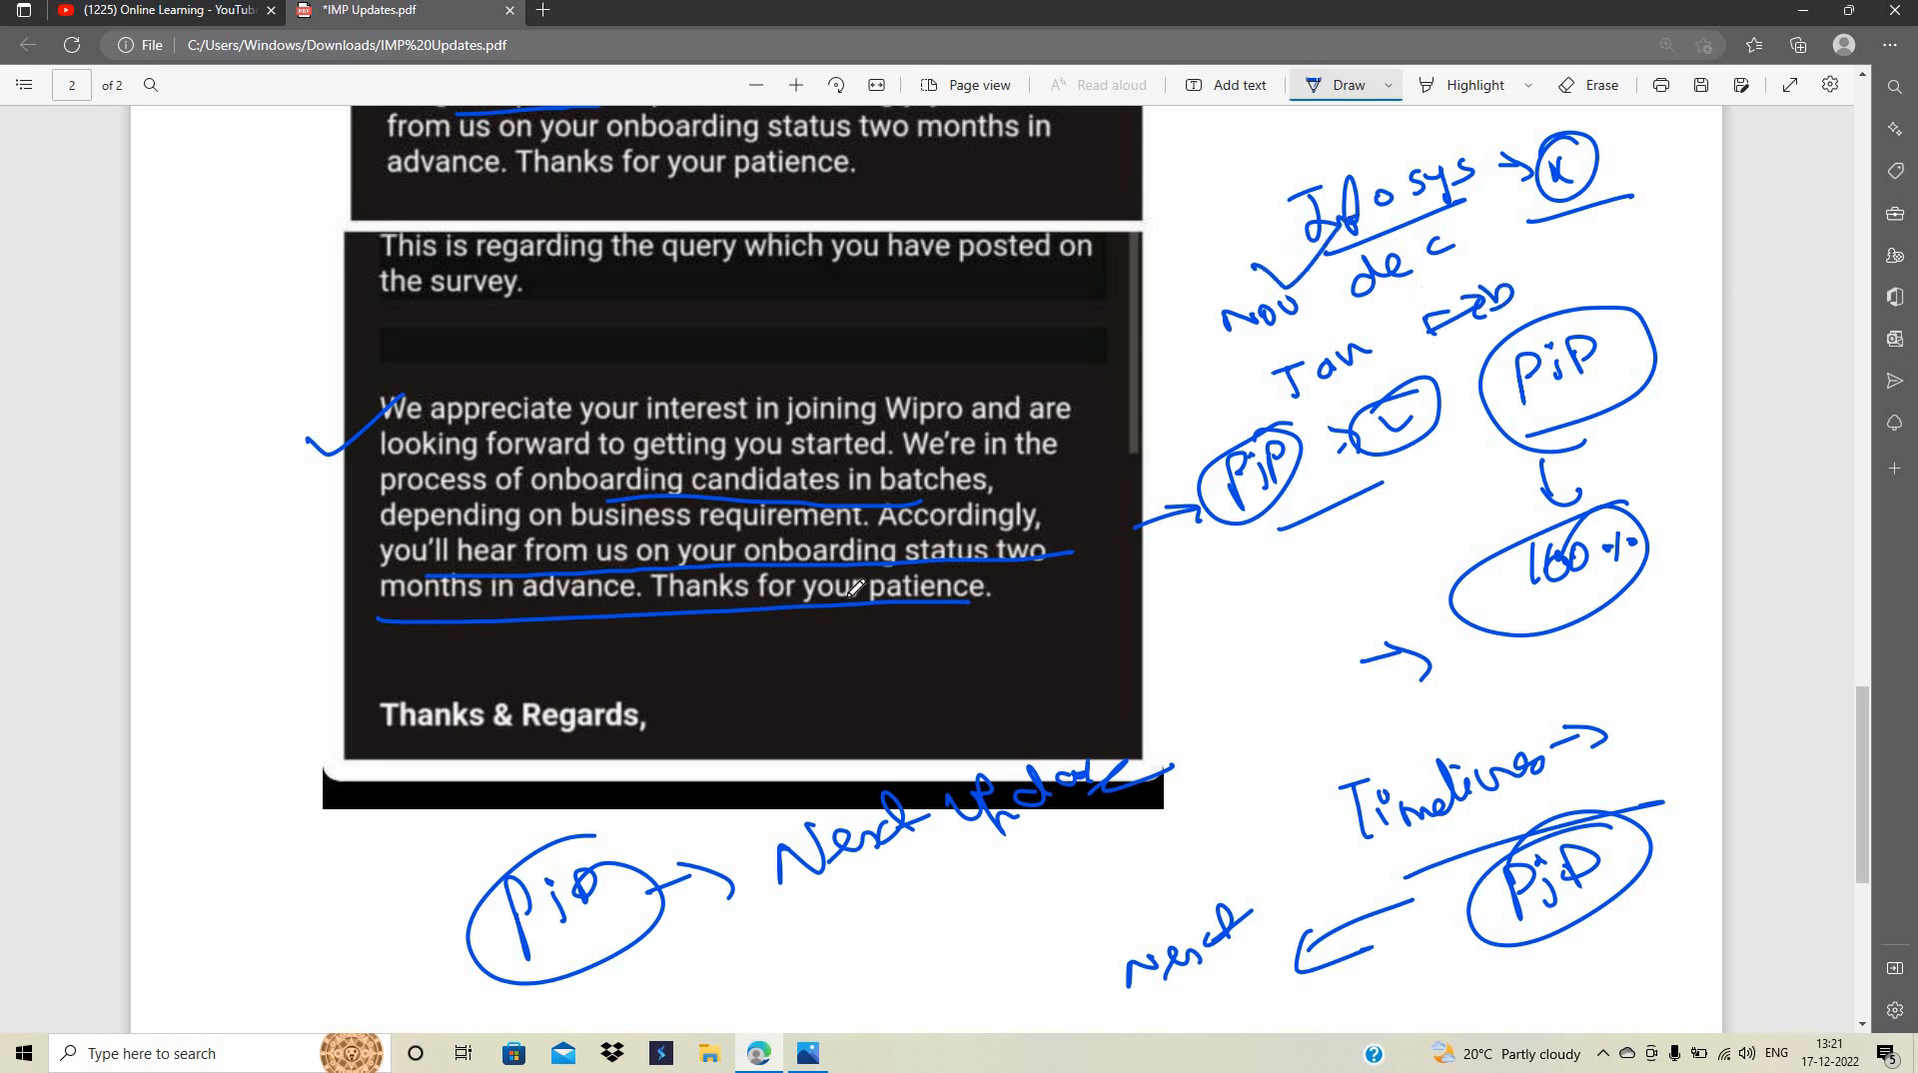
left_click_drag(807, 662, 893, 635)
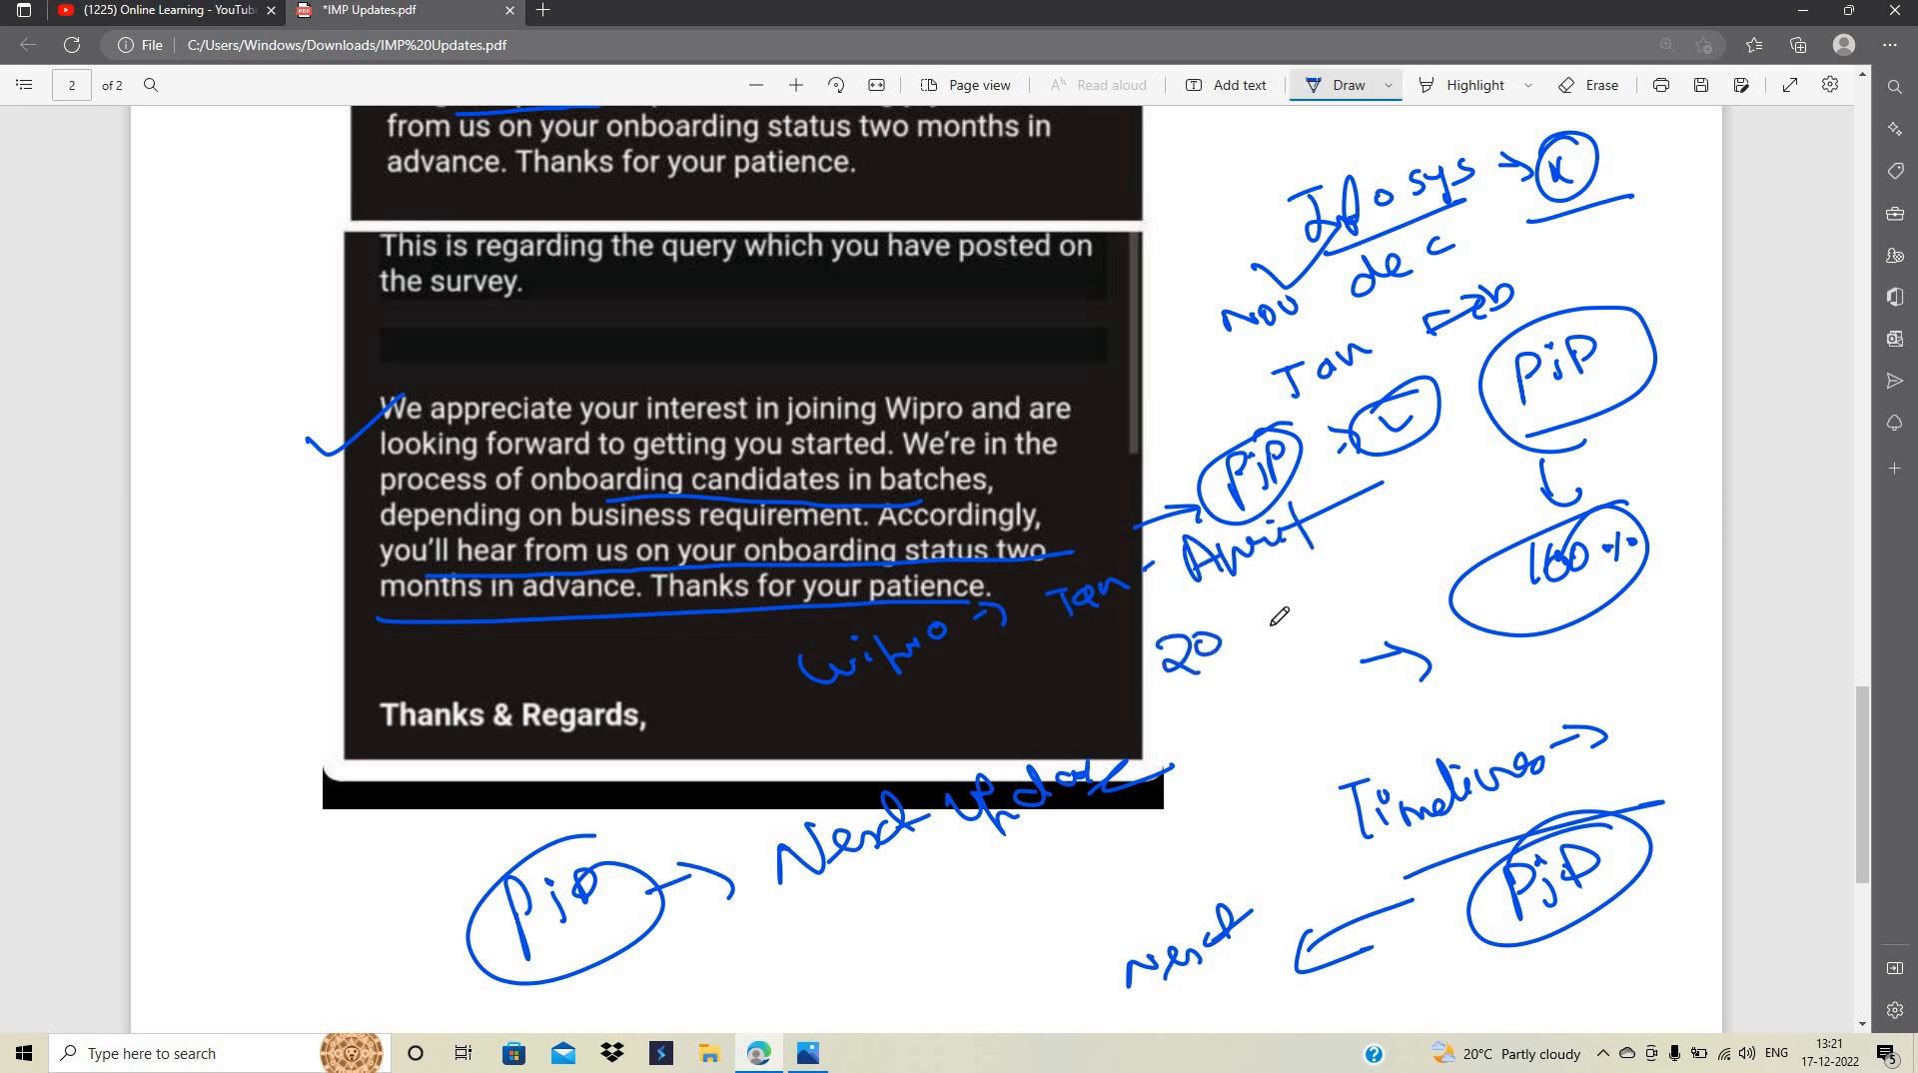
left_click_drag(1168, 642, 1344, 721)
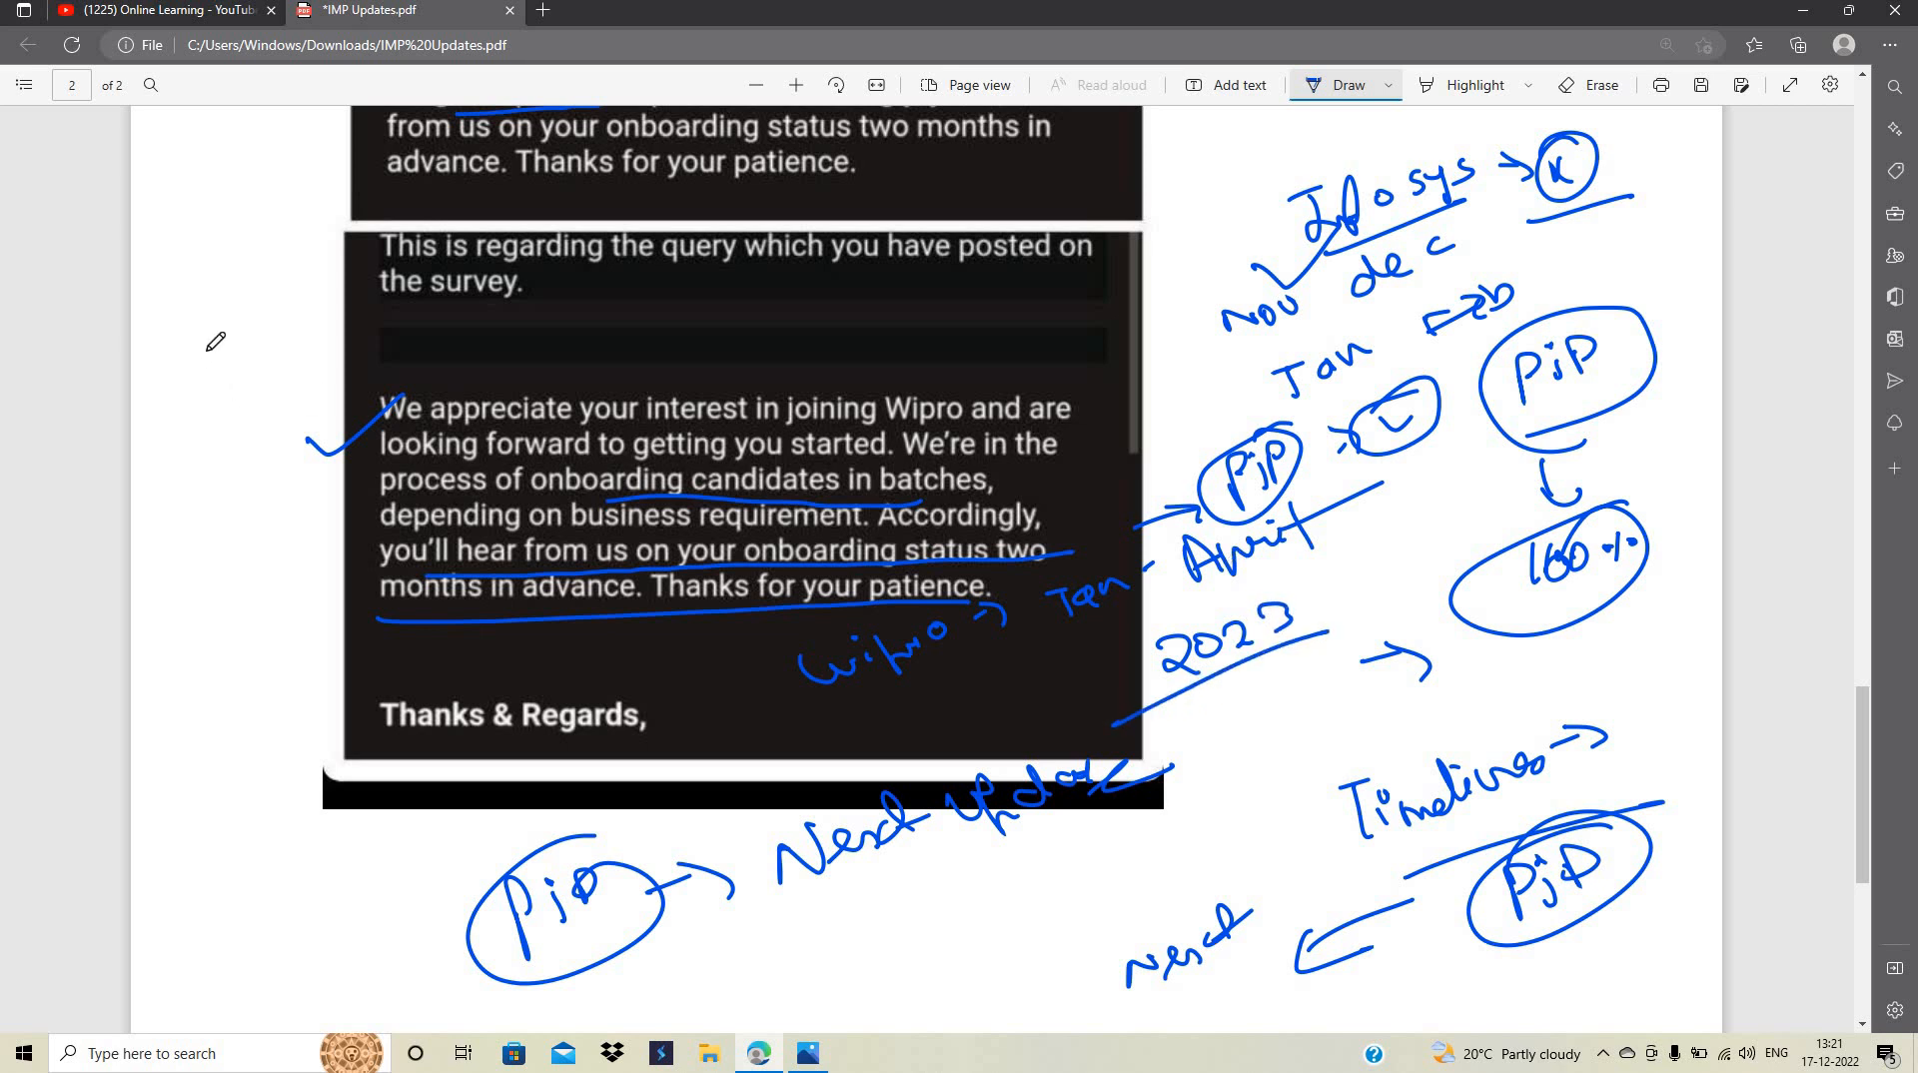
Write a circled list in the left margin and a wait note under the PJP tick note
left_click_drag(184, 341, 264, 335)
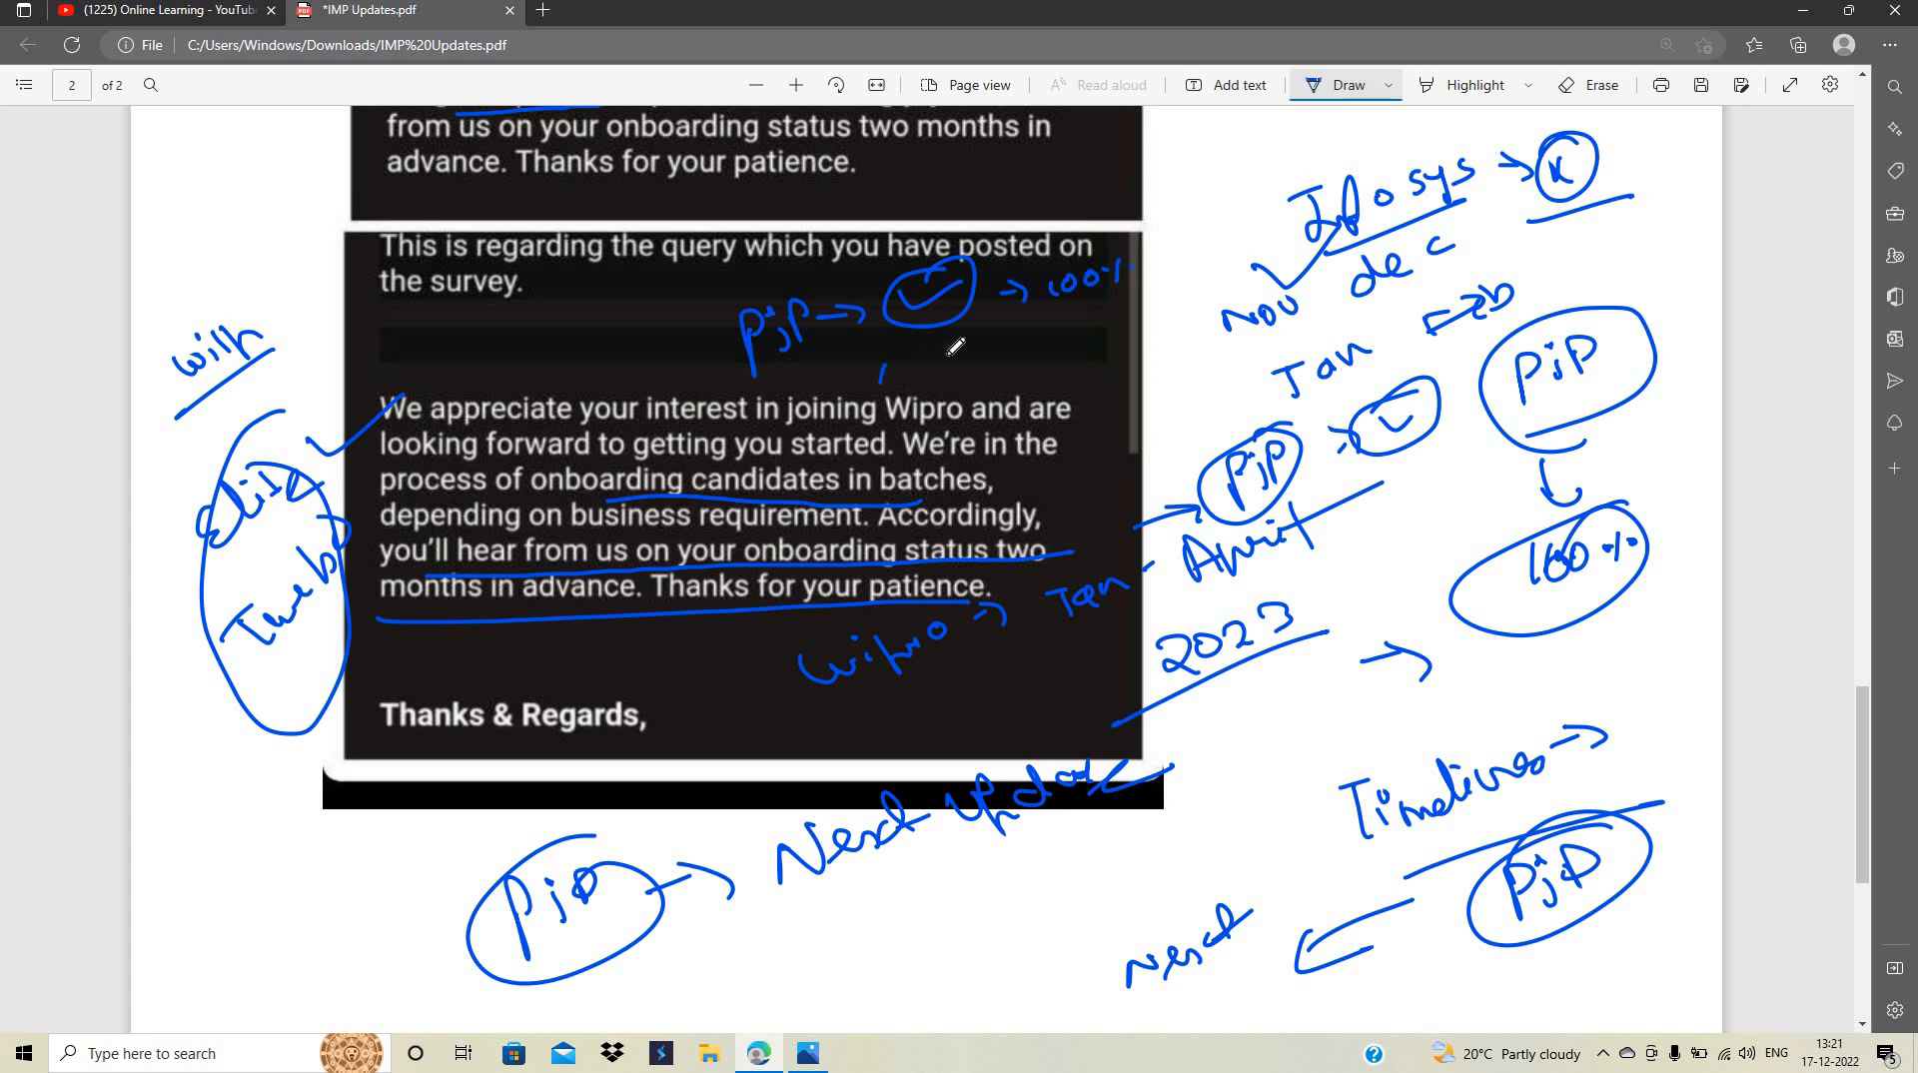
left_click_drag(869, 379, 1065, 342)
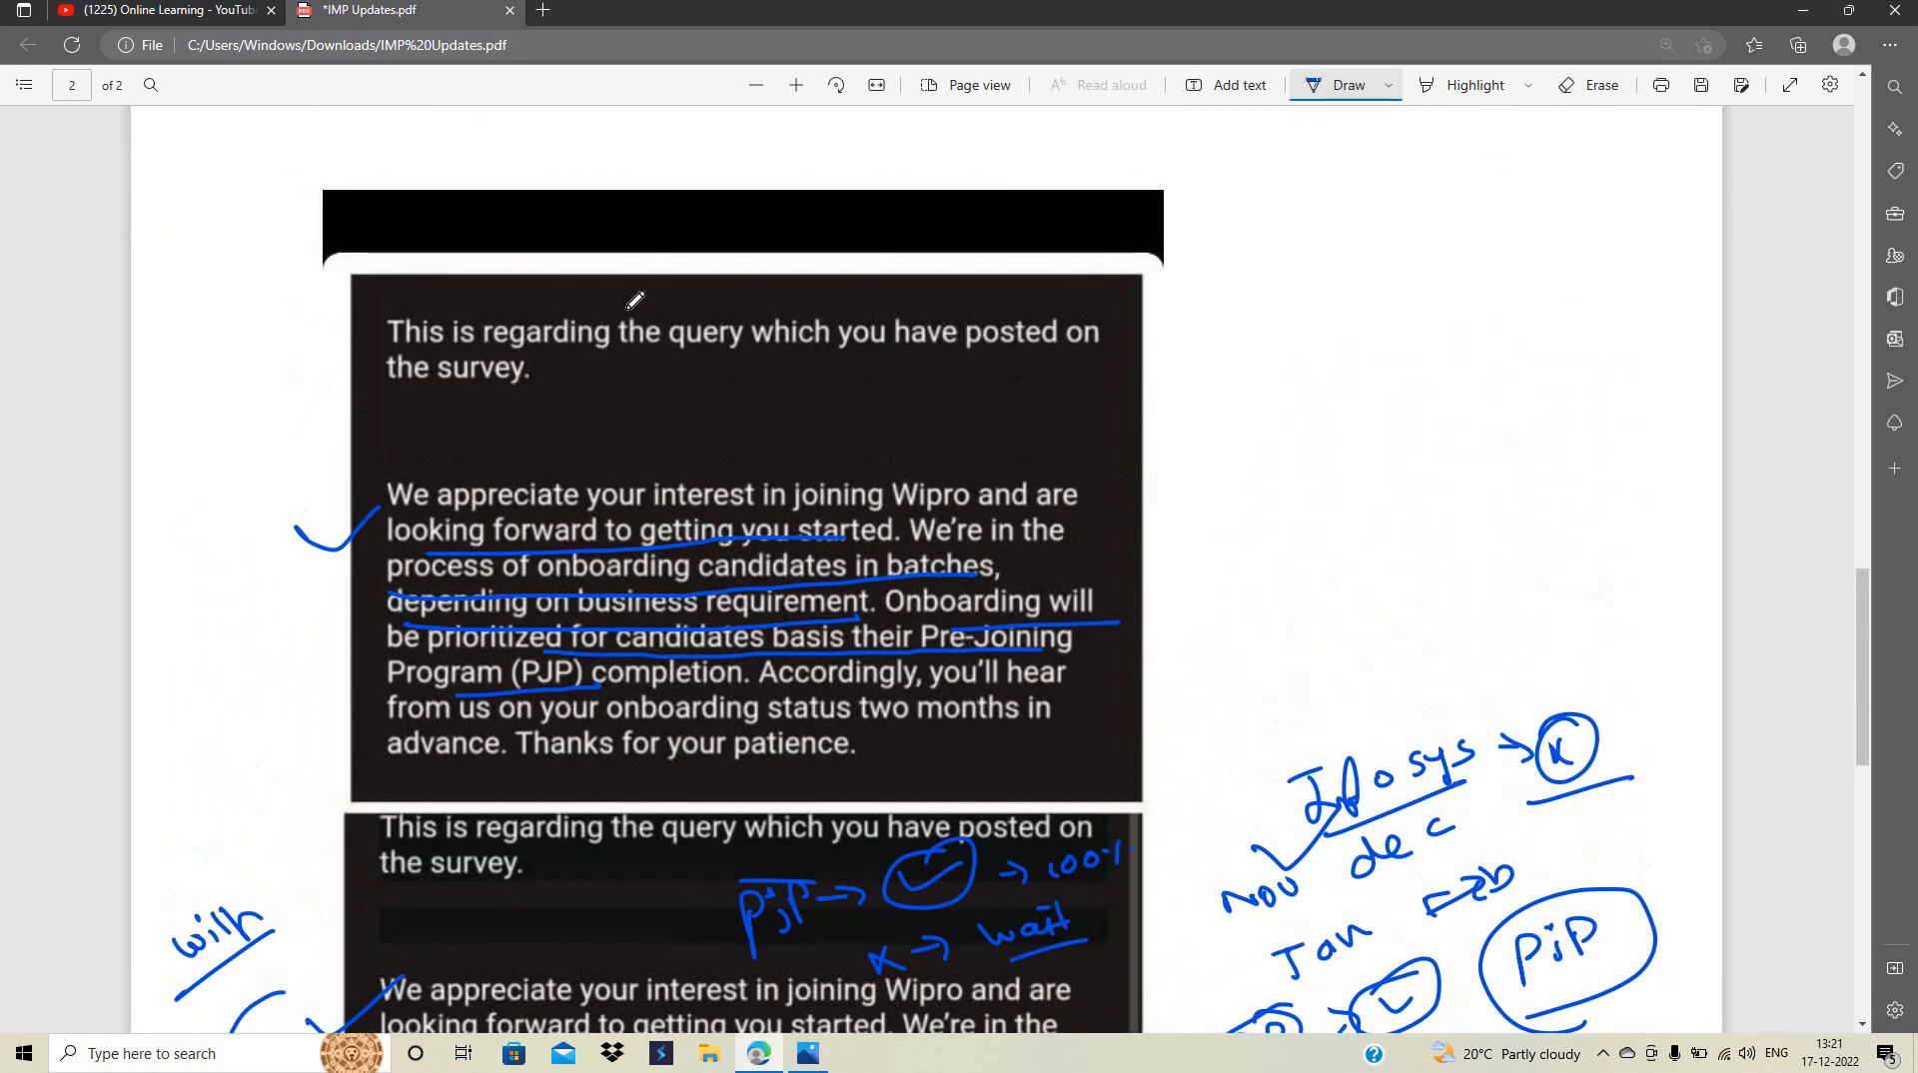
Draw a circled 1 with an arrow and list Jan–April, post, elite and timeline beside the first email
left_click_drag(1151, 380, 1187, 363)
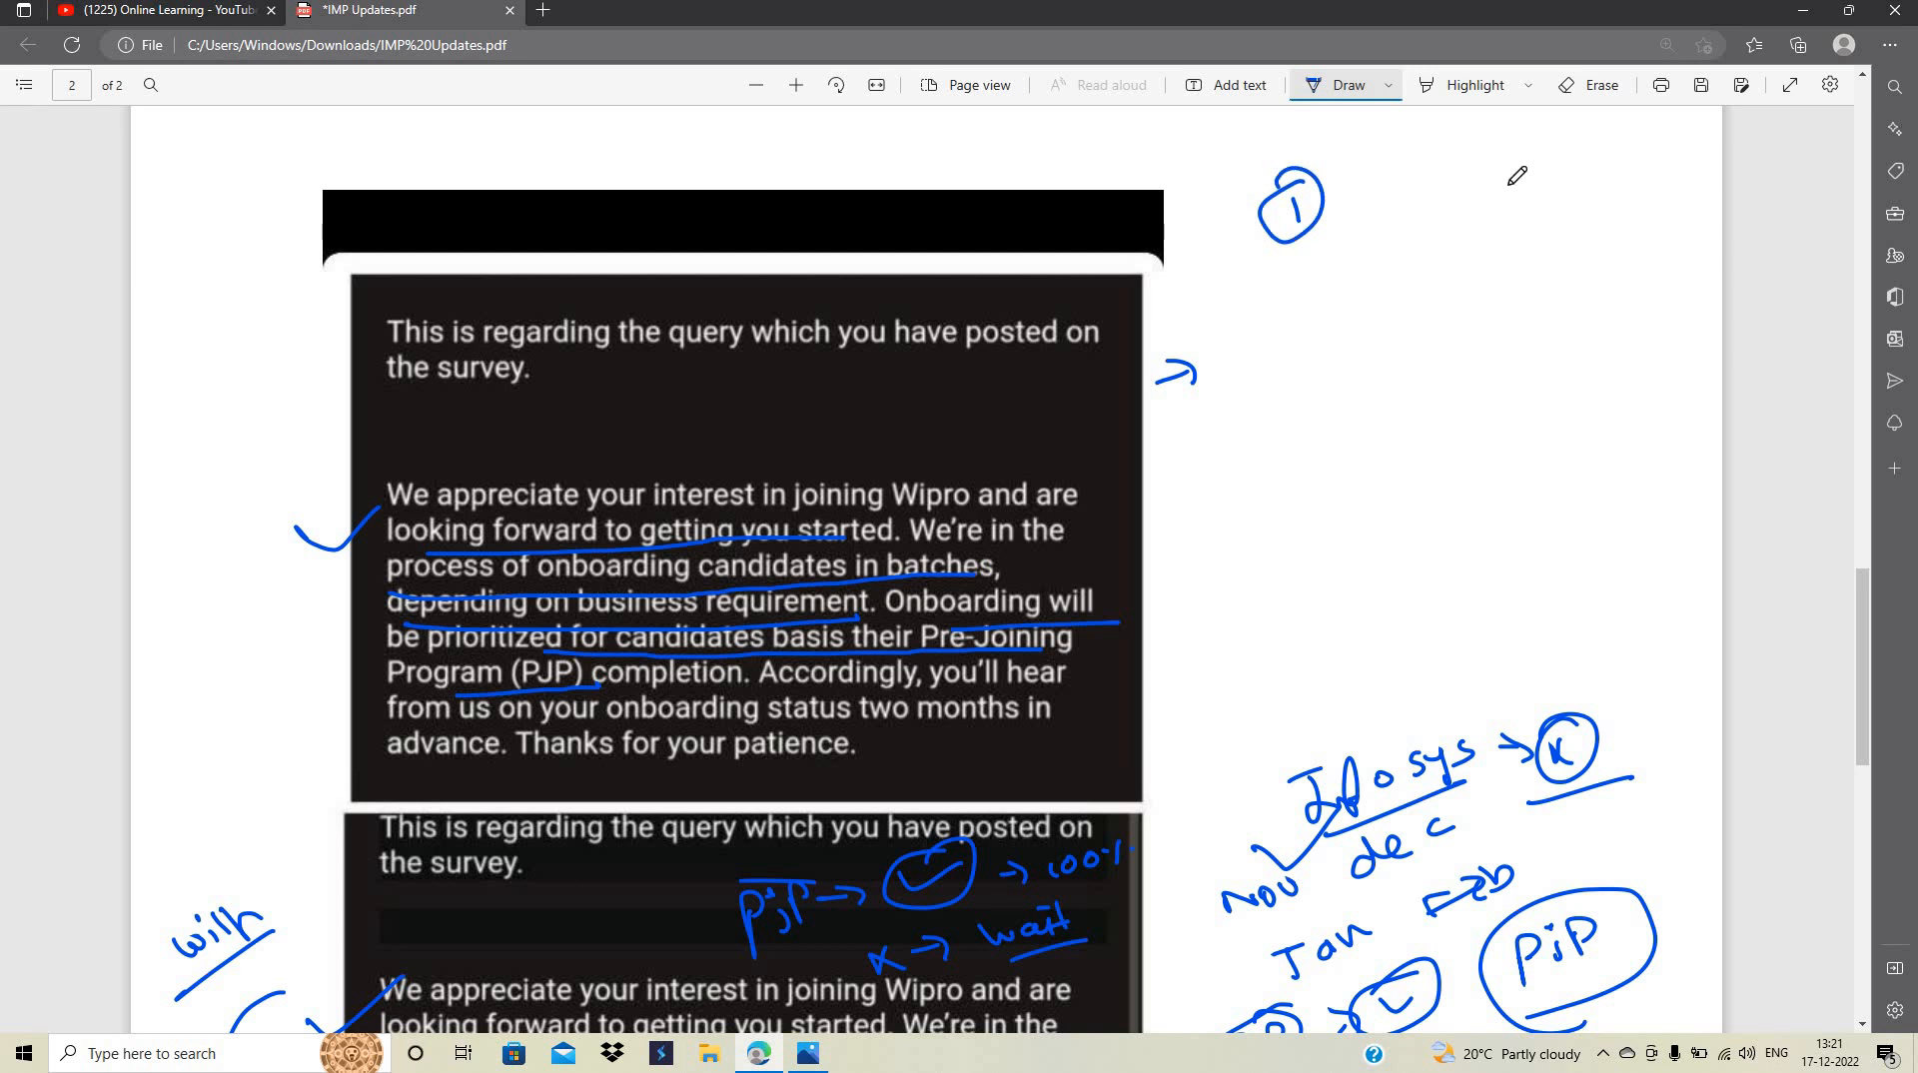
left_click_drag(1510, 213, 1529, 196)
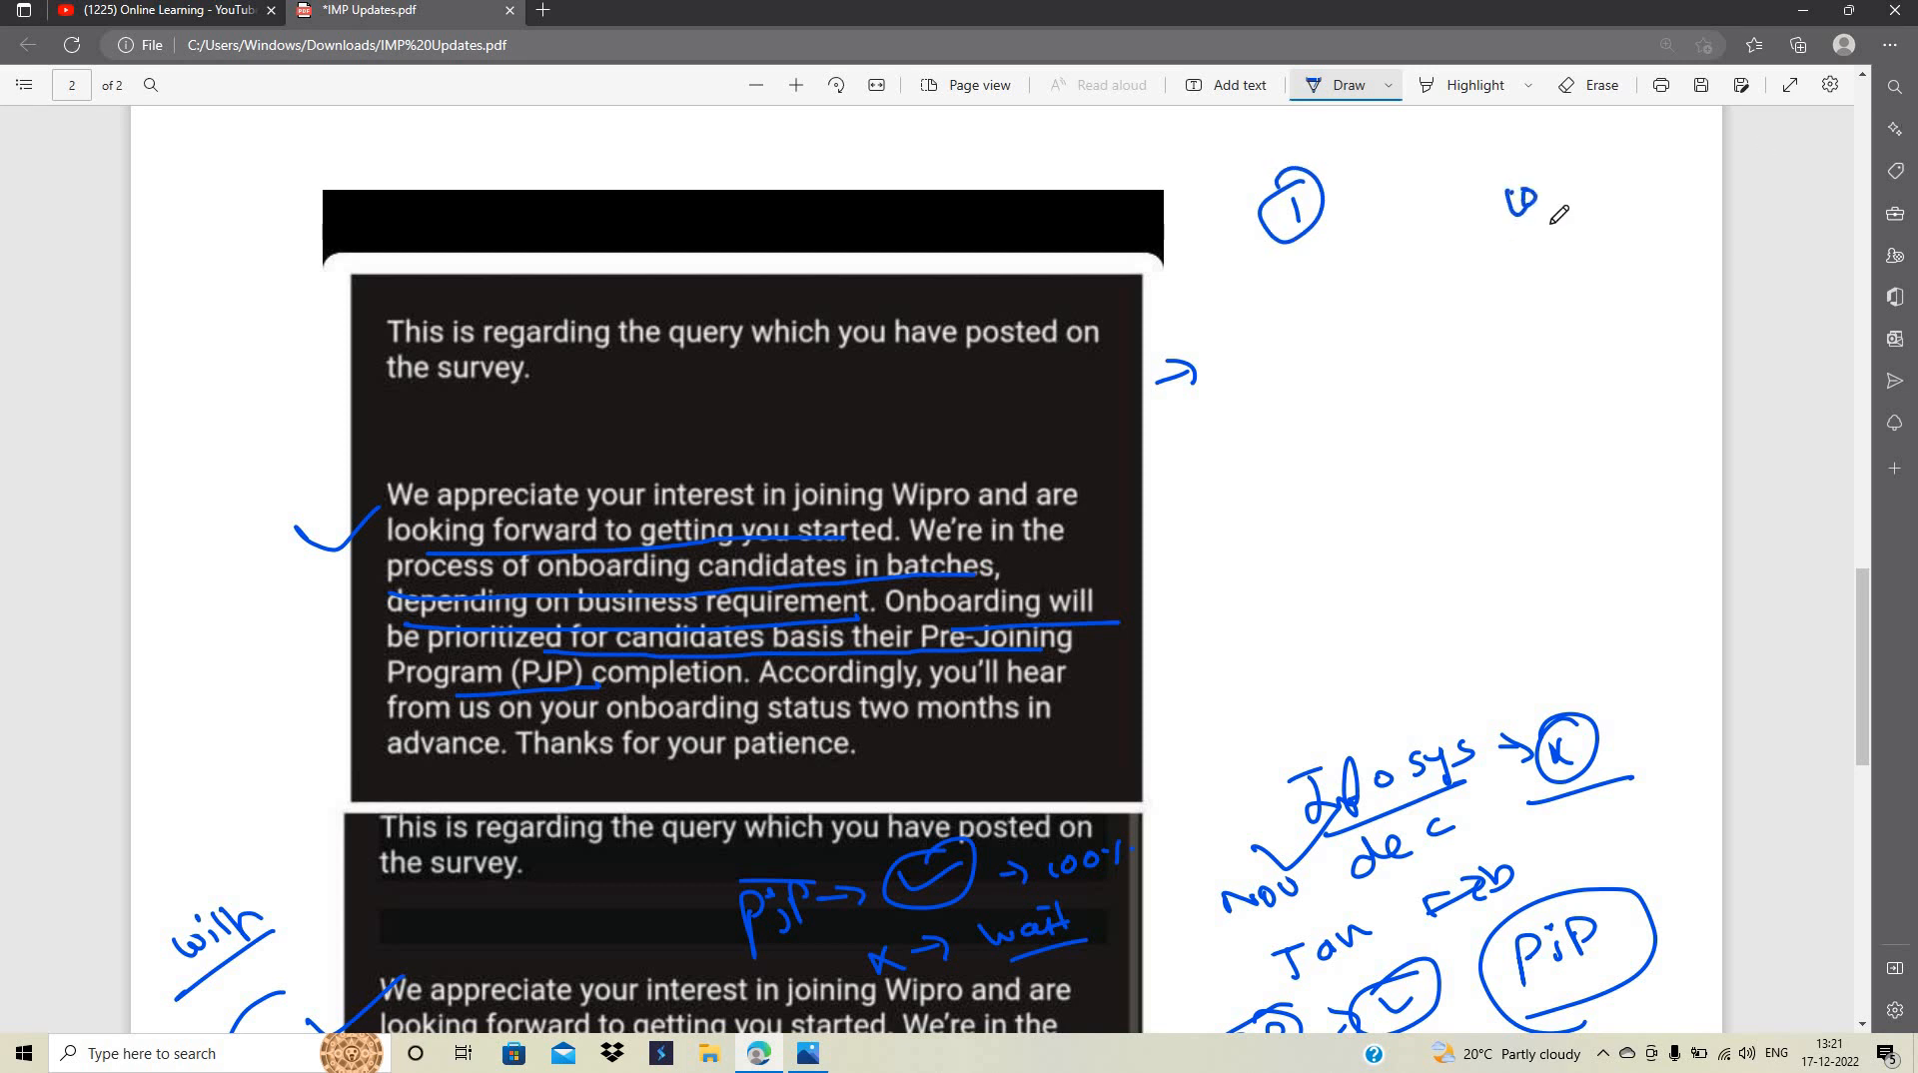
left_click_drag(1406, 232, 1566, 214)
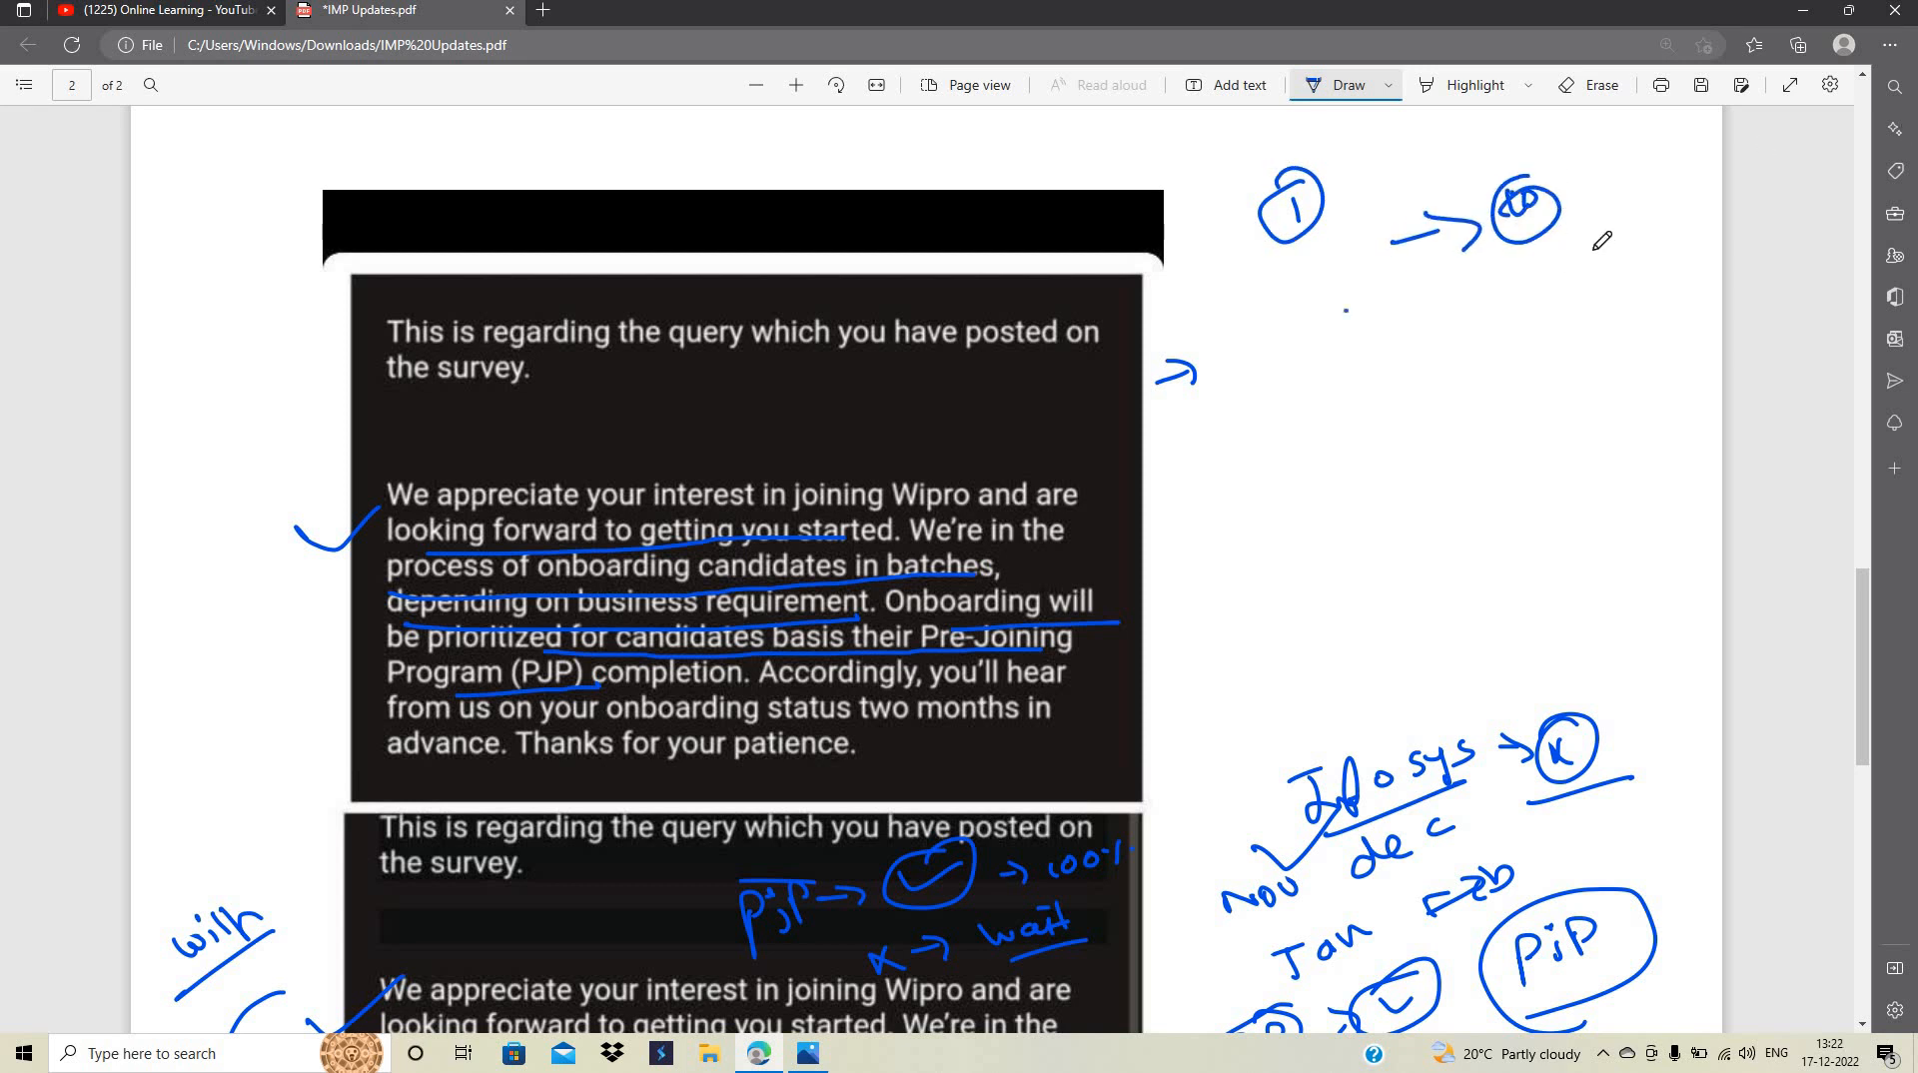
left_click_drag(1345, 315, 1602, 244)
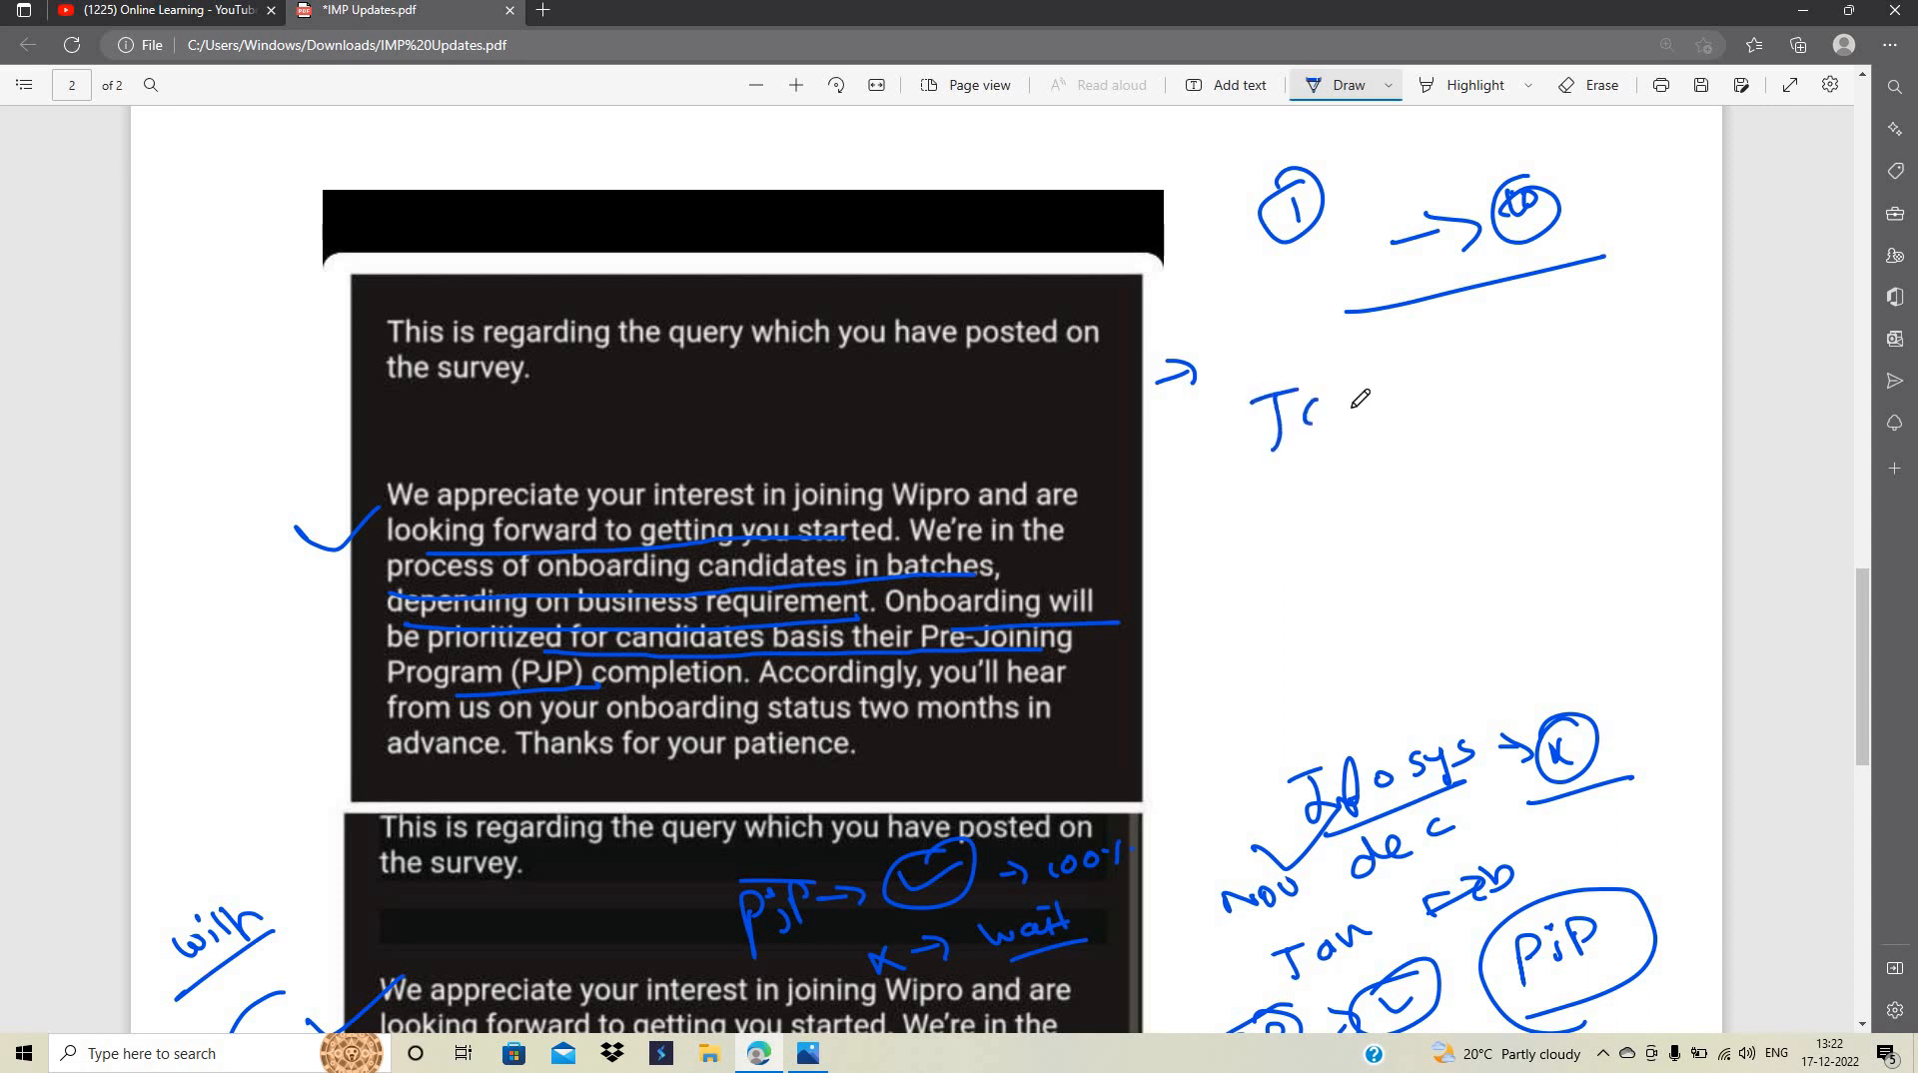
left_click_drag(1260, 415, 1614, 392)
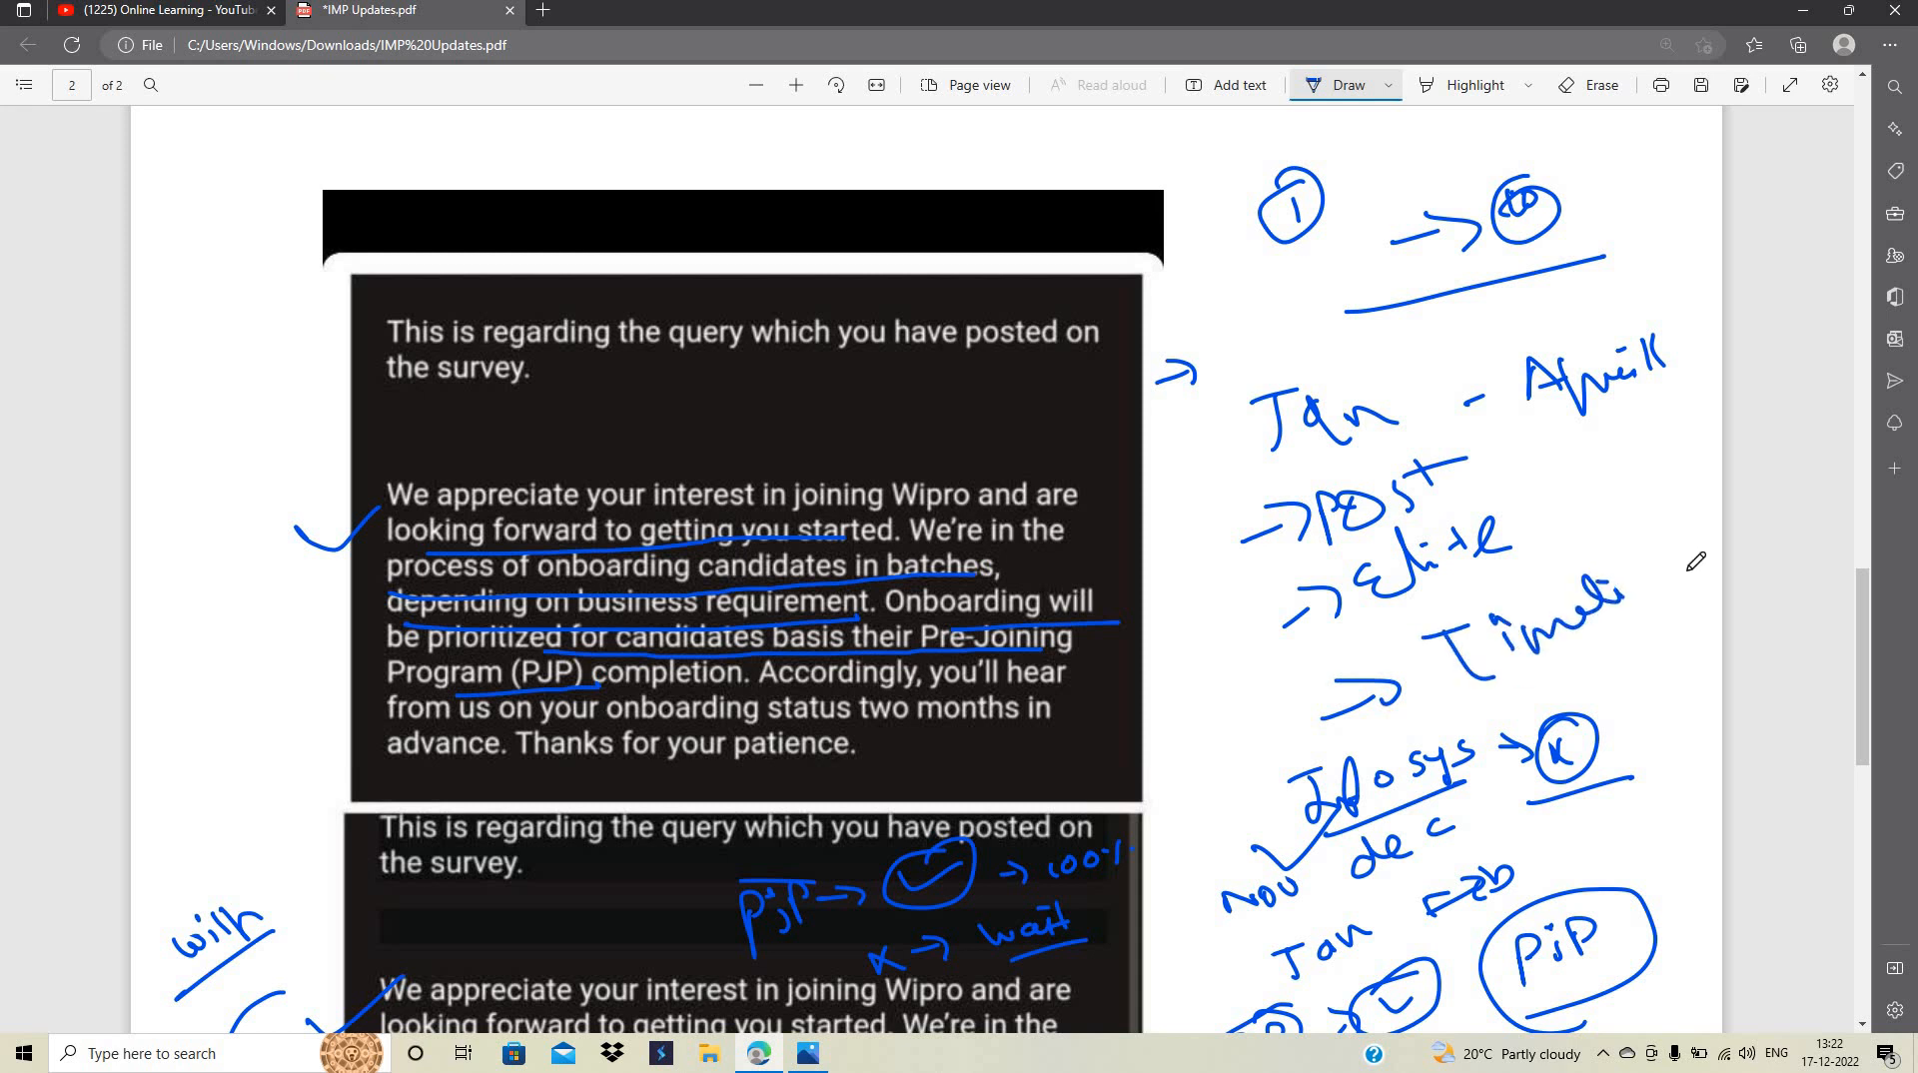
Scroll the PDF and switch to the onboarding thumbnail image in Microsoft Photos
scroll("down", 3)
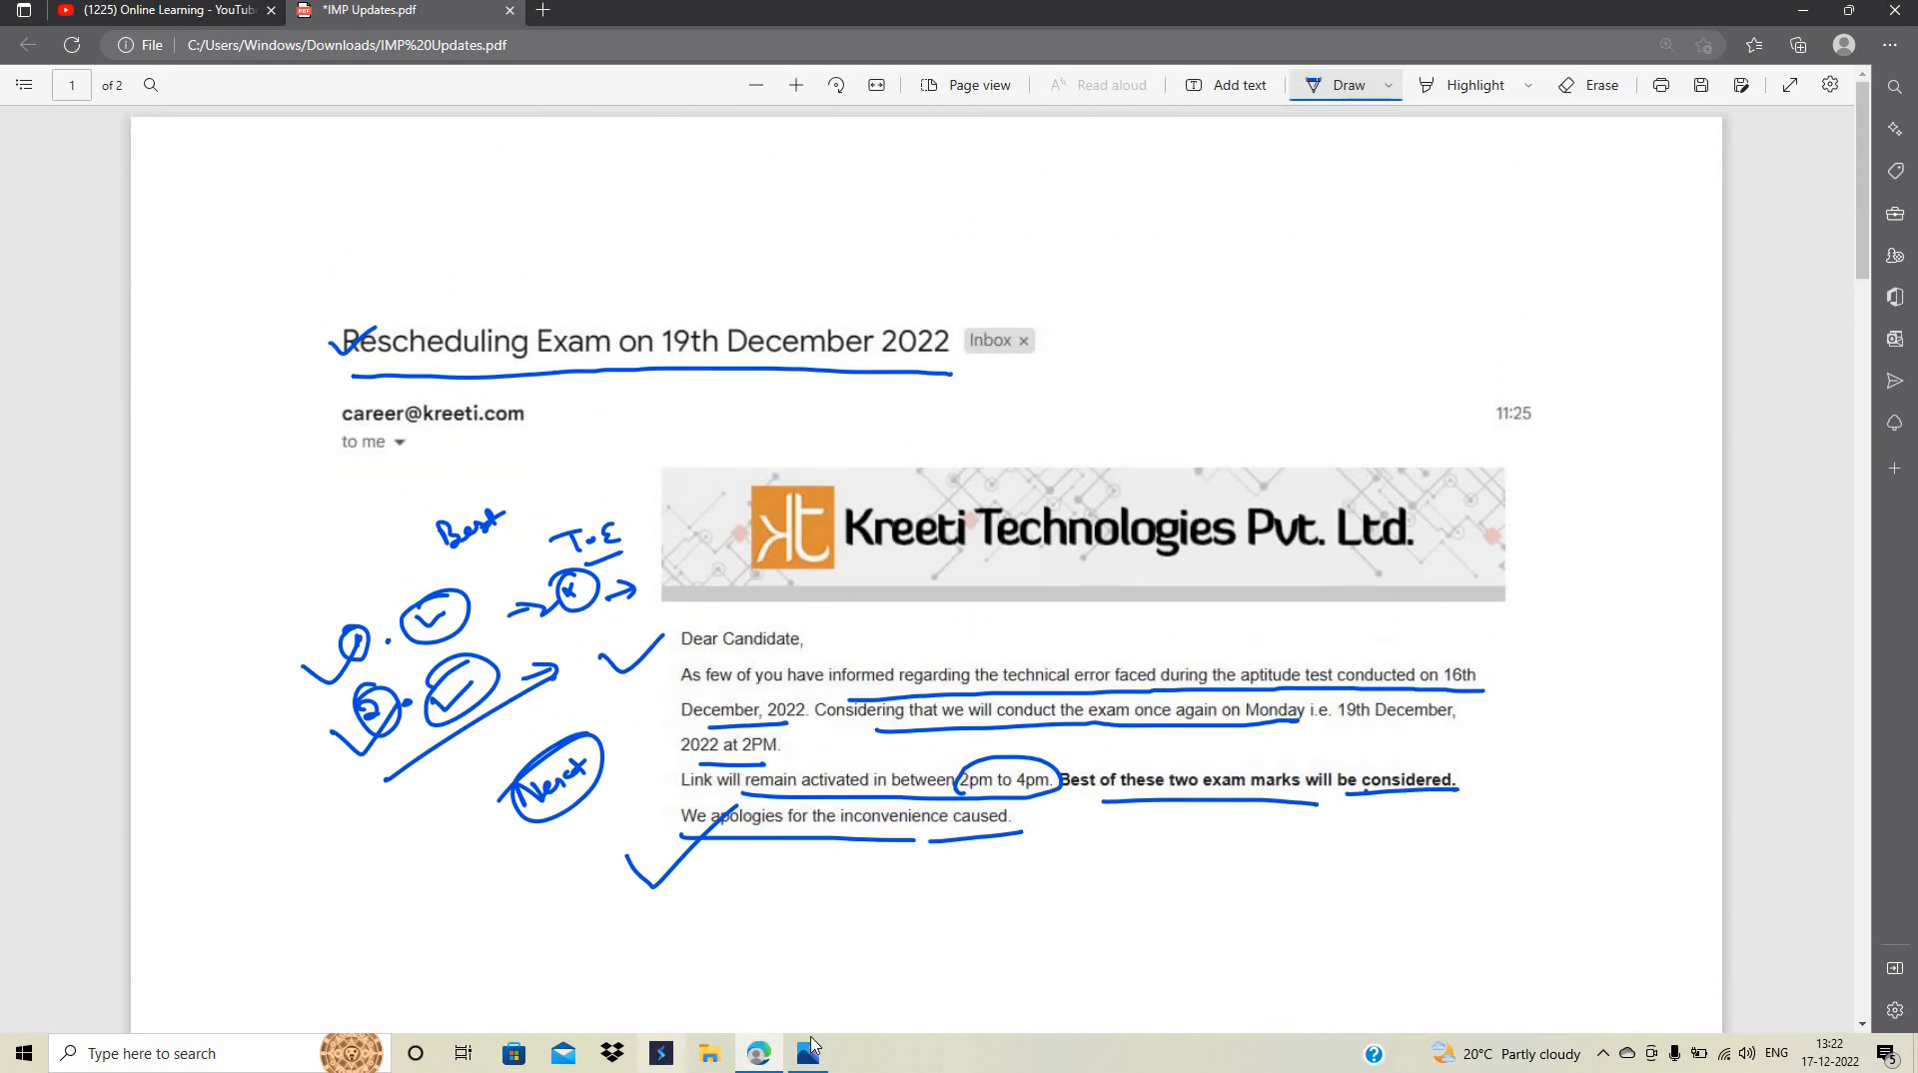
left_click(805, 1052)
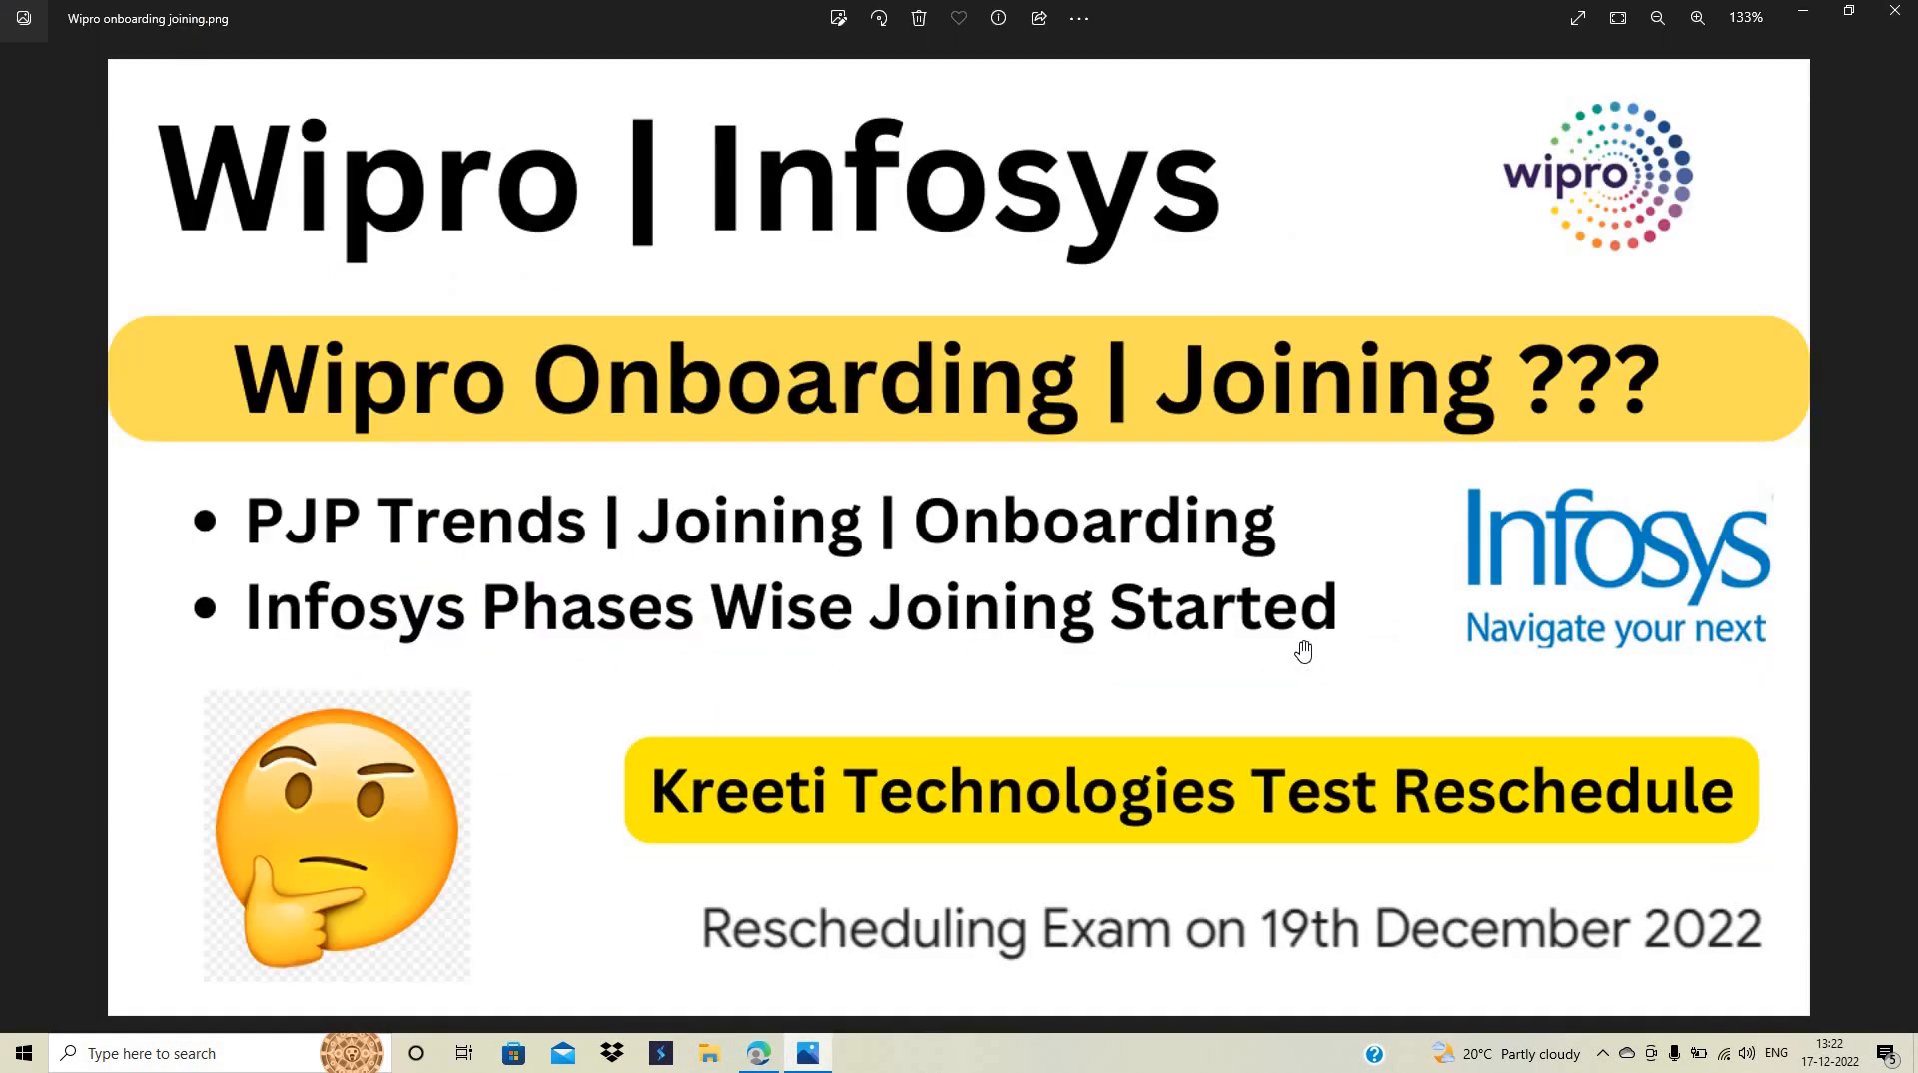